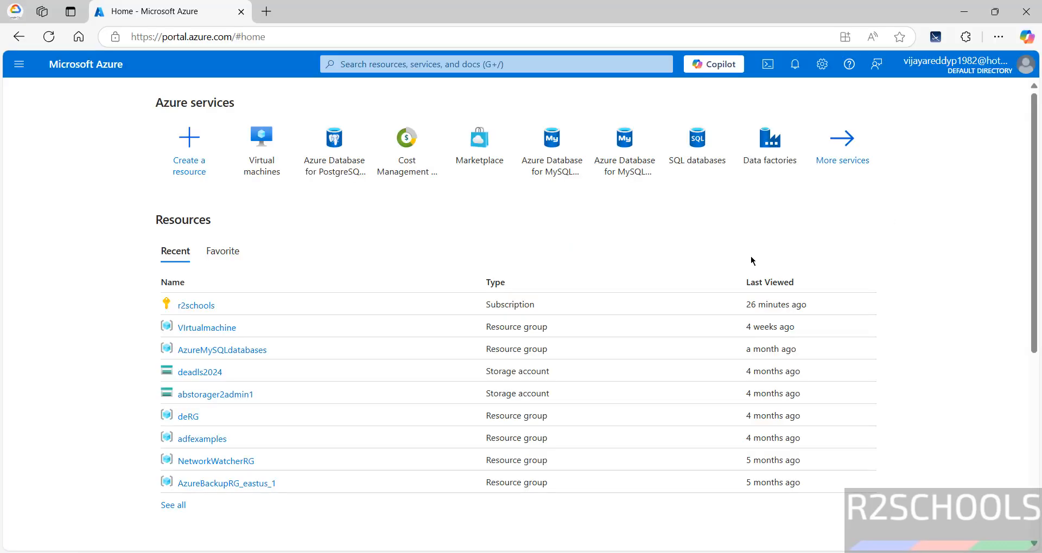
pyautogui.moveTo(85, 64)
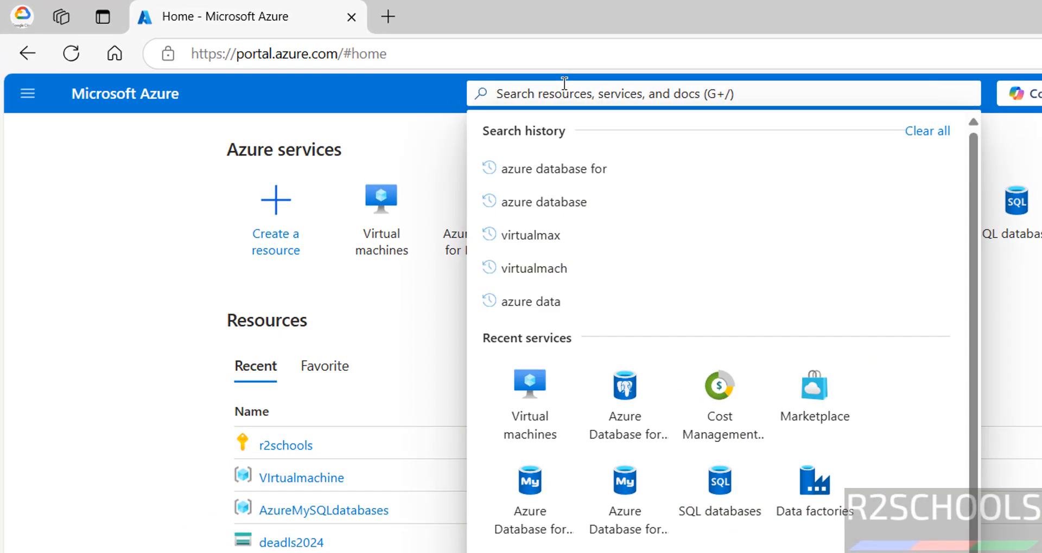
# Search 'azu' and open Azure Database for PostgreSQL – Flexible Servers, currently empty.
pyautogui.write('azure database for postgresql')
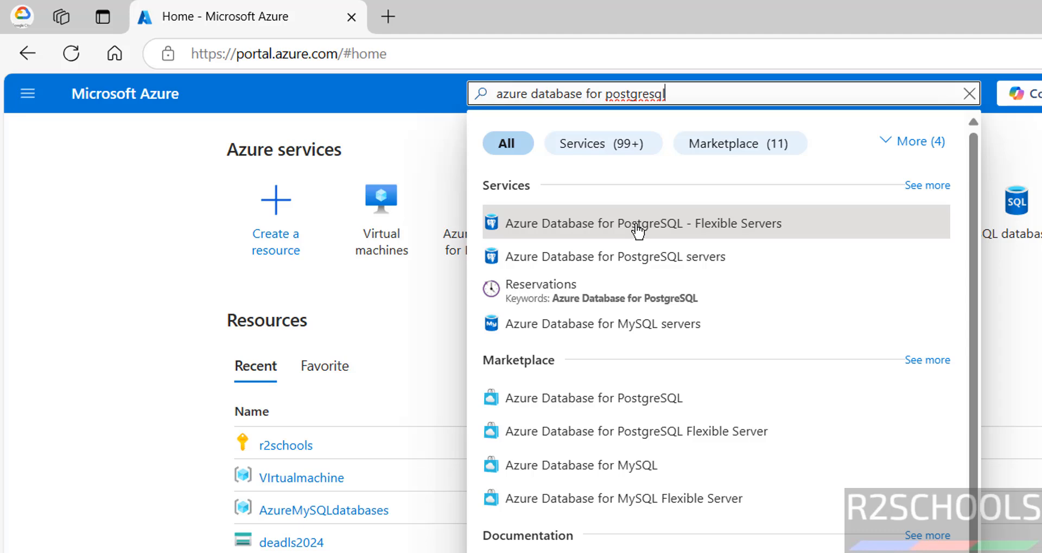
pyautogui.click(631, 223)
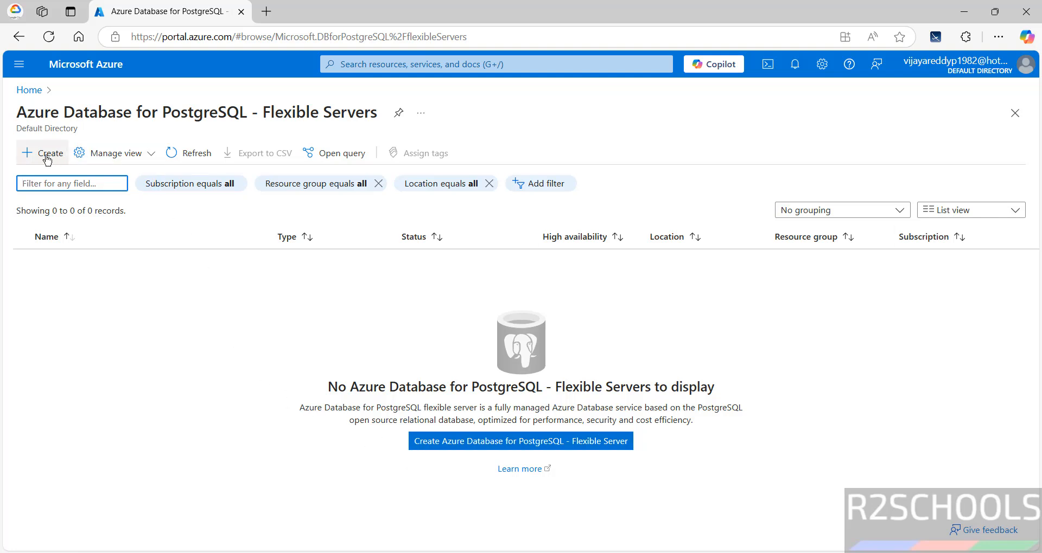
# Create a flexible server under subscription r2schools and resource group AzureMySQLdatabases.
pyautogui.click(42, 153)
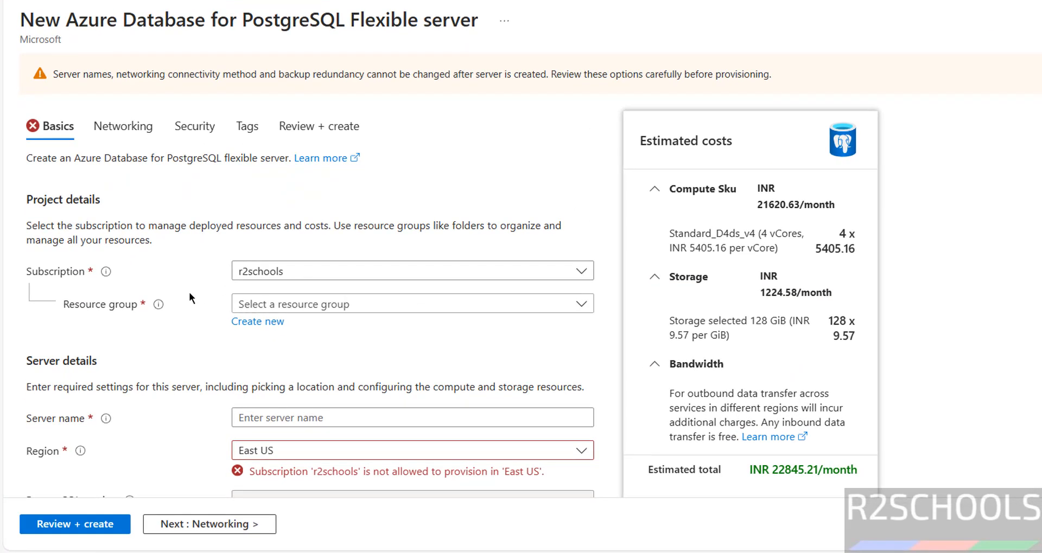
pyautogui.click(411, 270)
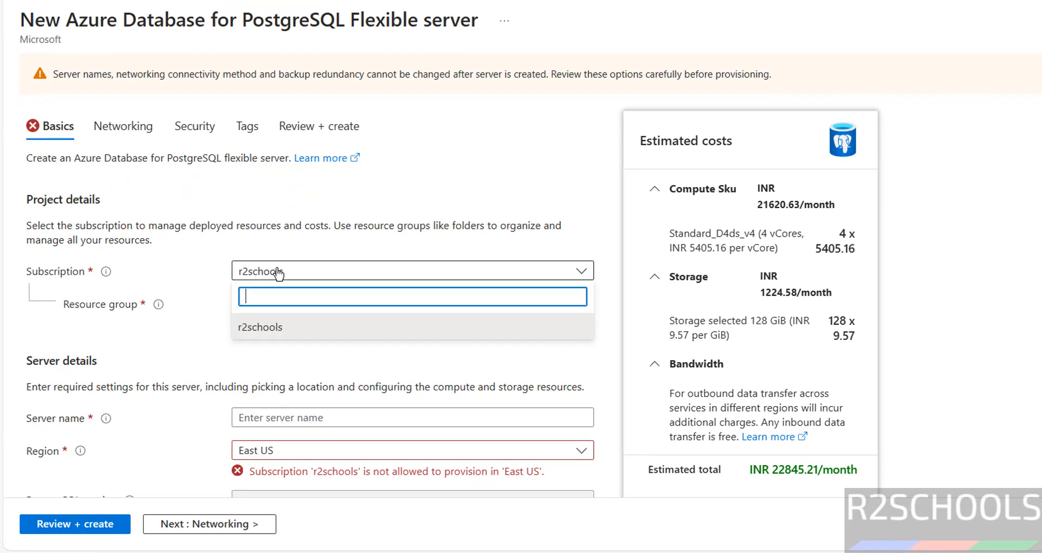
pyautogui.click(260, 326)
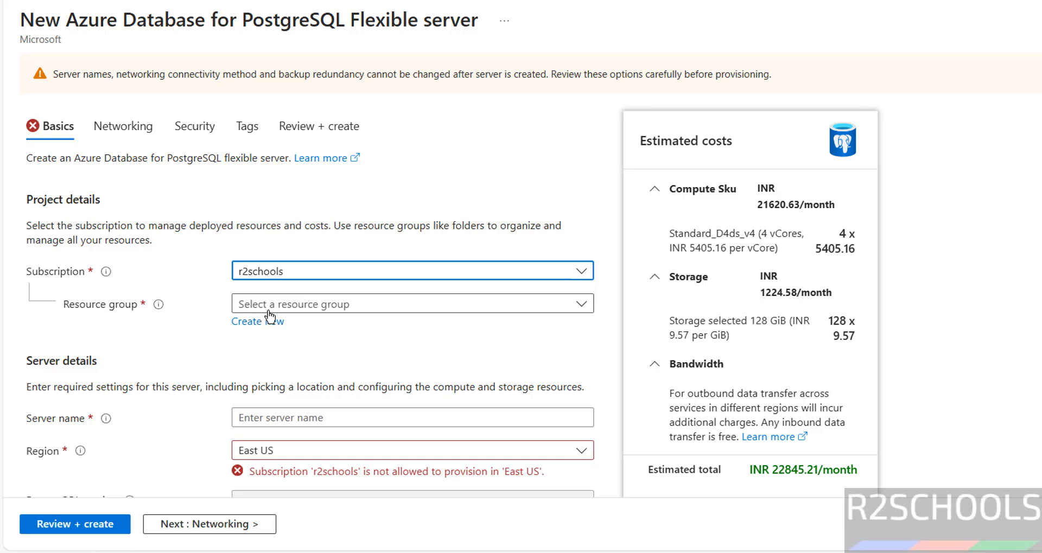
pyautogui.click(410, 305)
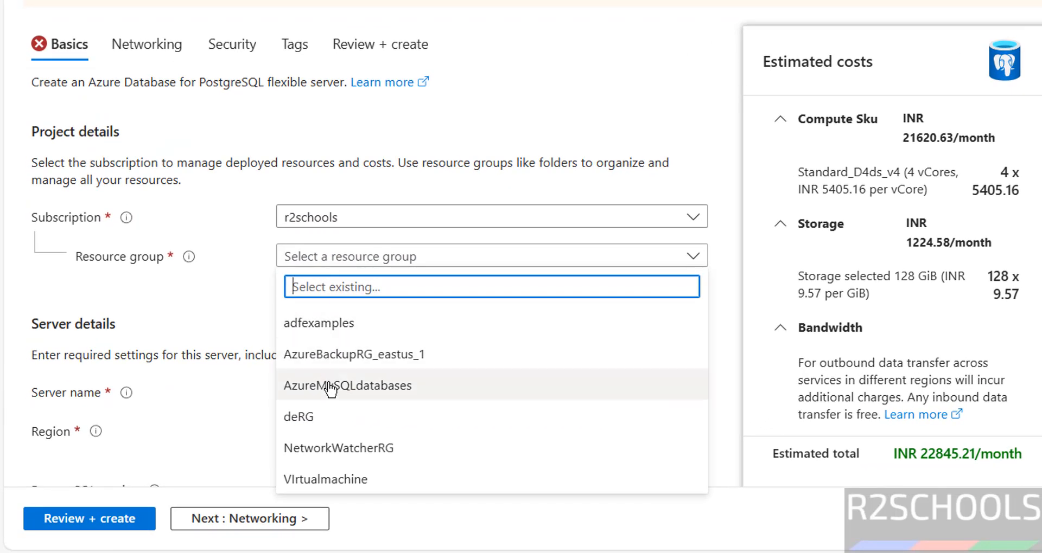
pyautogui.click(347, 385)
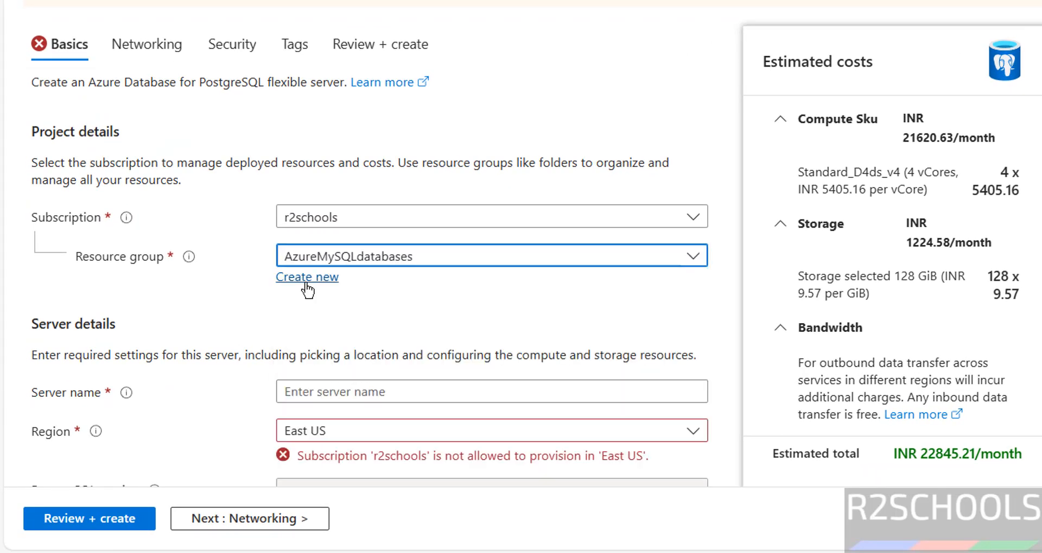
pyautogui.scroll(-3)
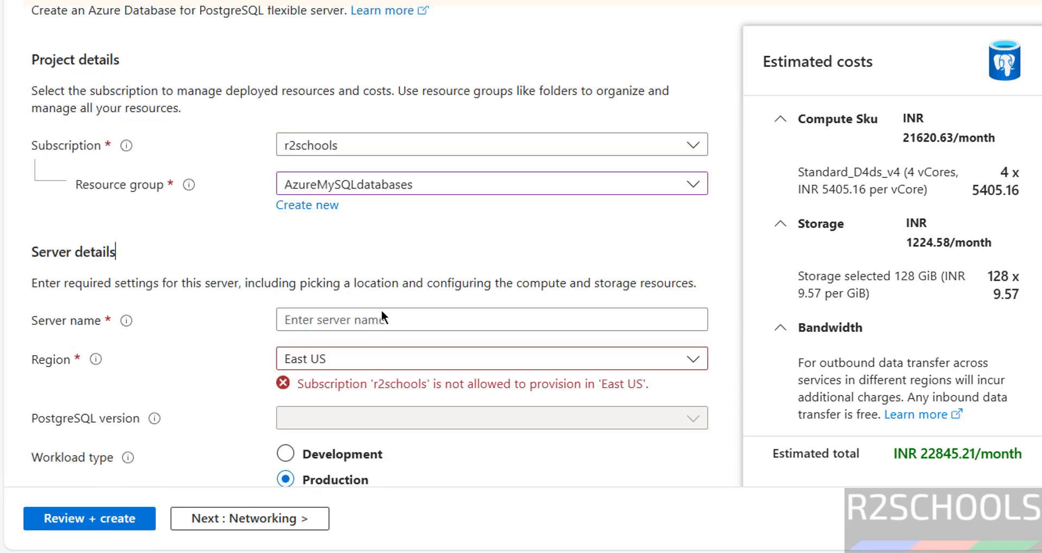
# Name the server azpg17 in Australia Central, Development workload, PostgreSQL 17 (preview).
pyautogui.click(491, 319)
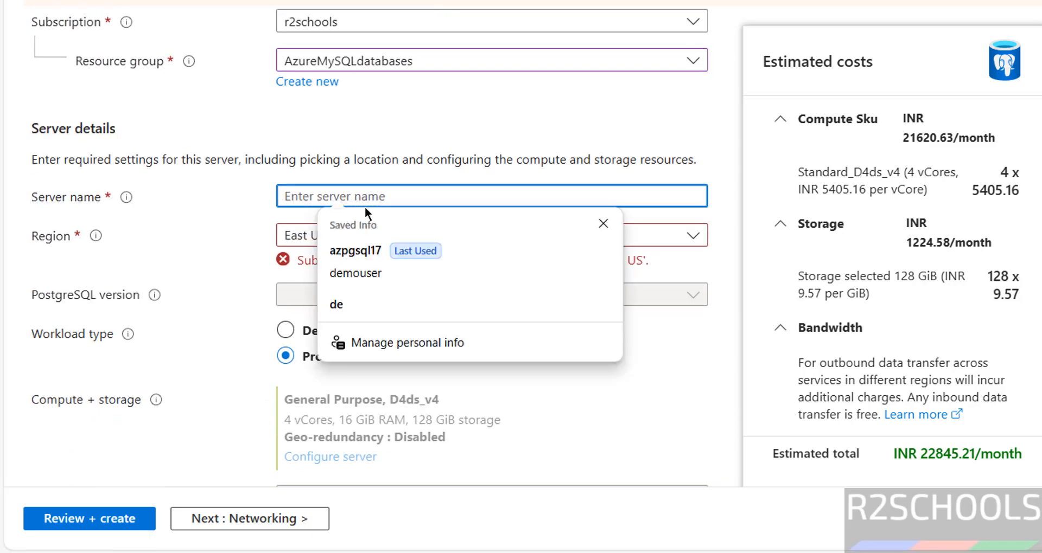
pyautogui.write('azpg1')
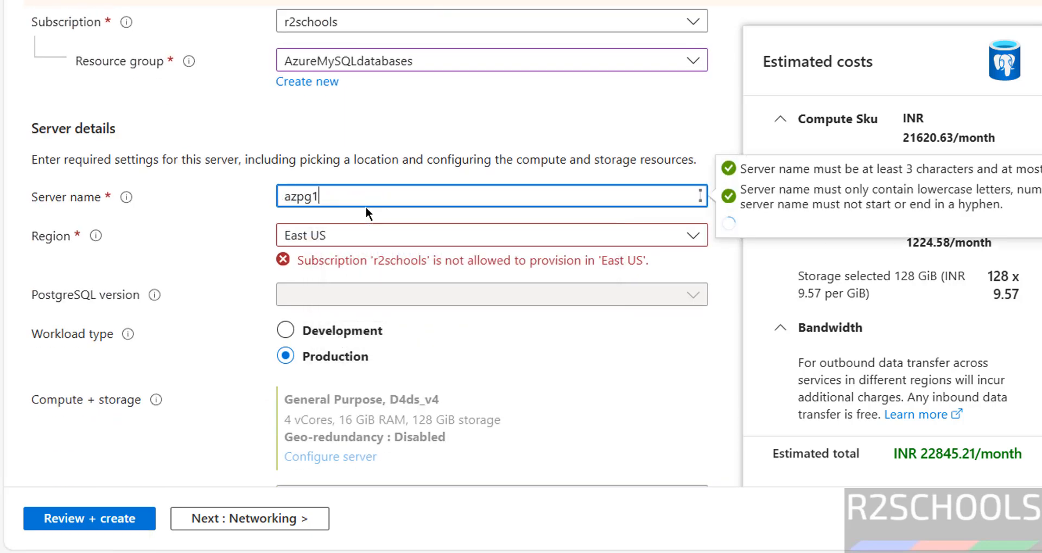
pyautogui.write('7')
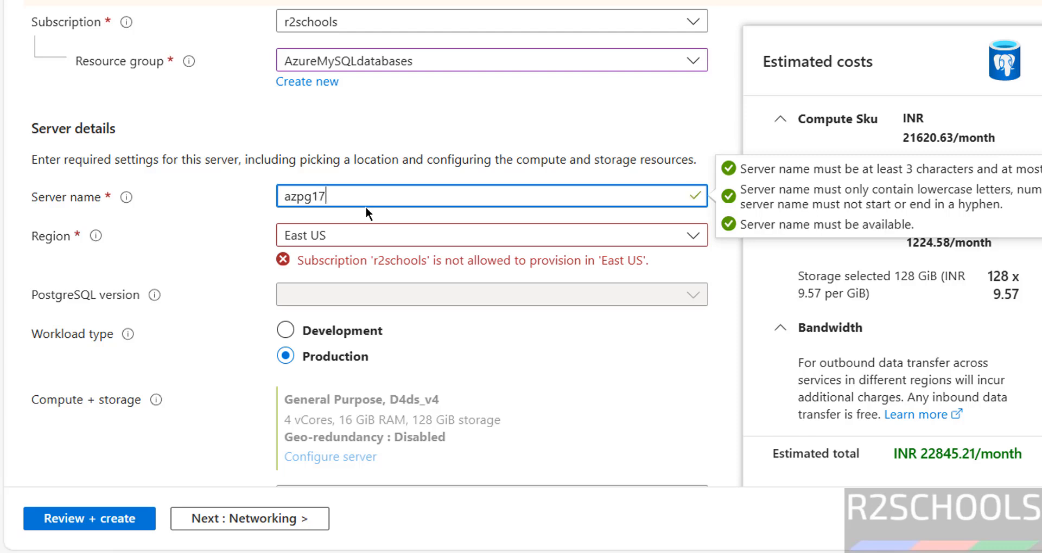
pyautogui.moveTo(340, 236)
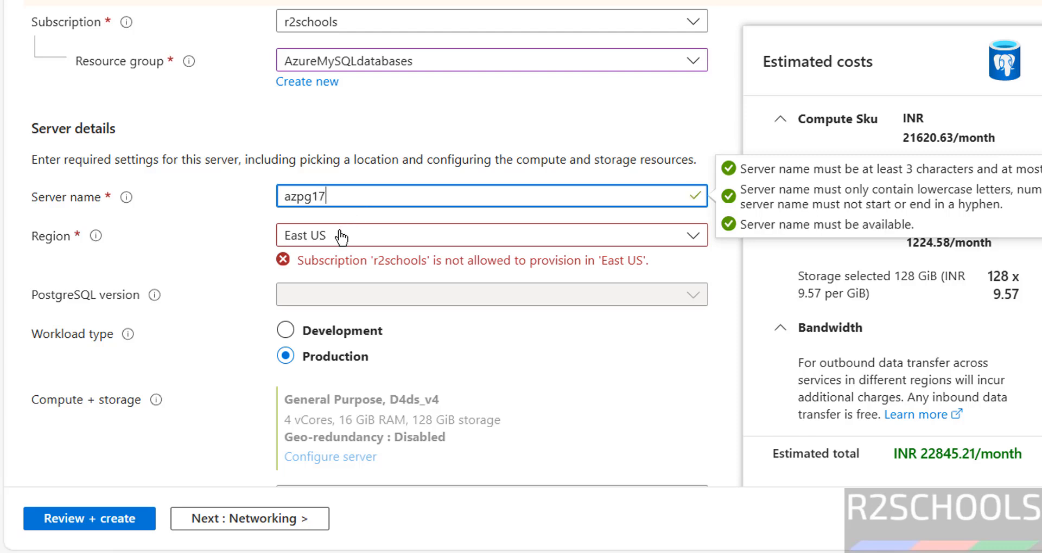
pyautogui.click(693, 235)
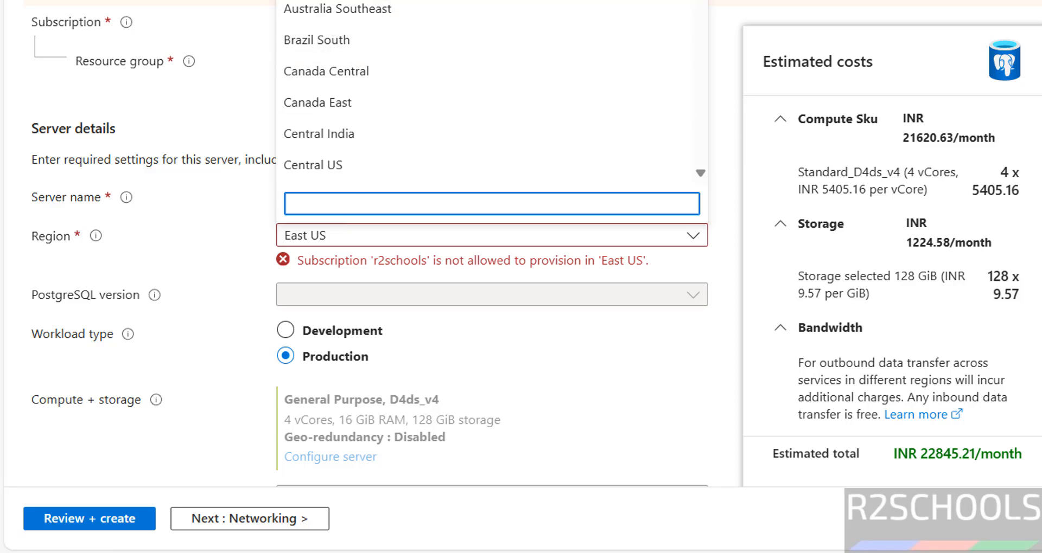
pyautogui.click(492, 204)
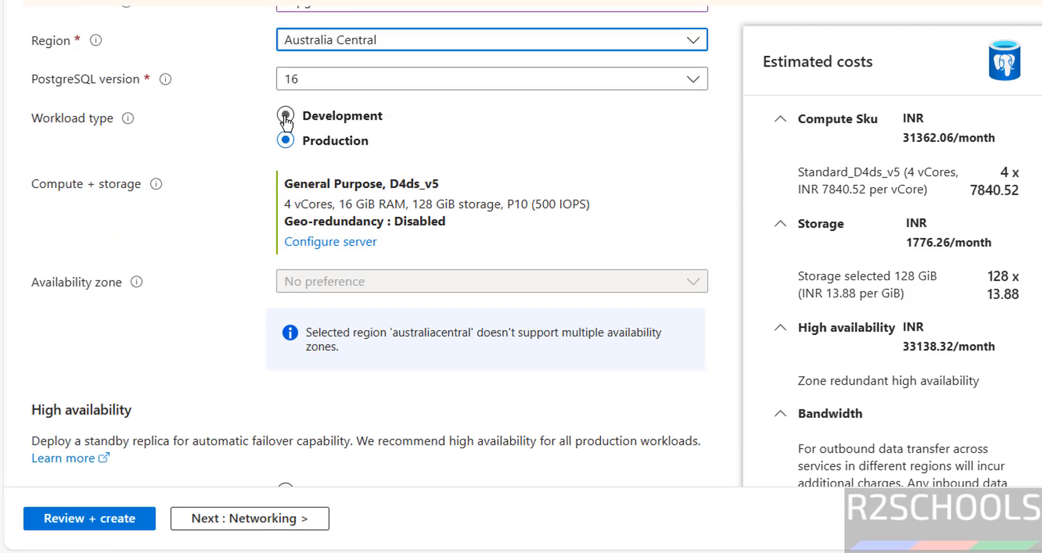
pyautogui.click(285, 115)
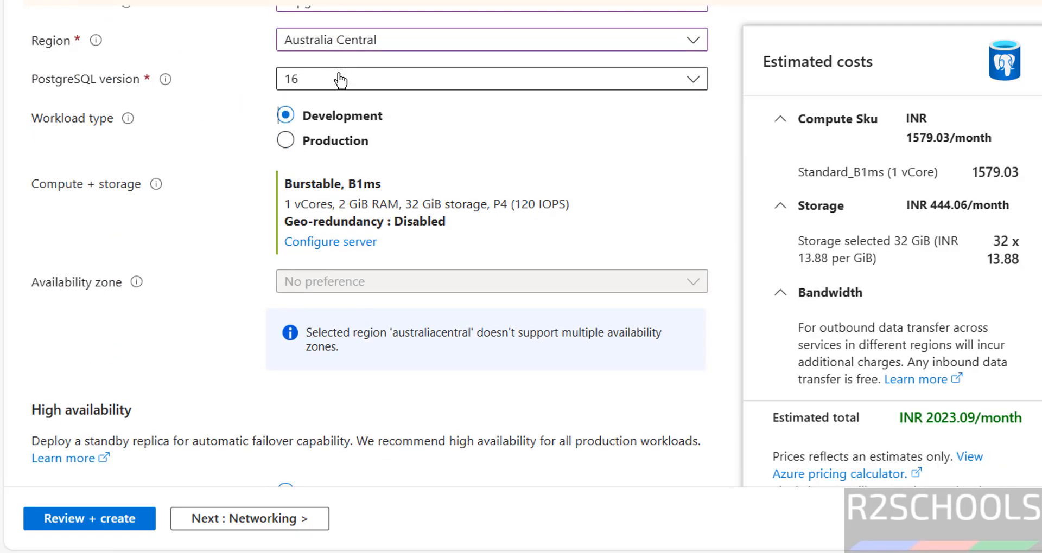
pyautogui.click(491, 79)
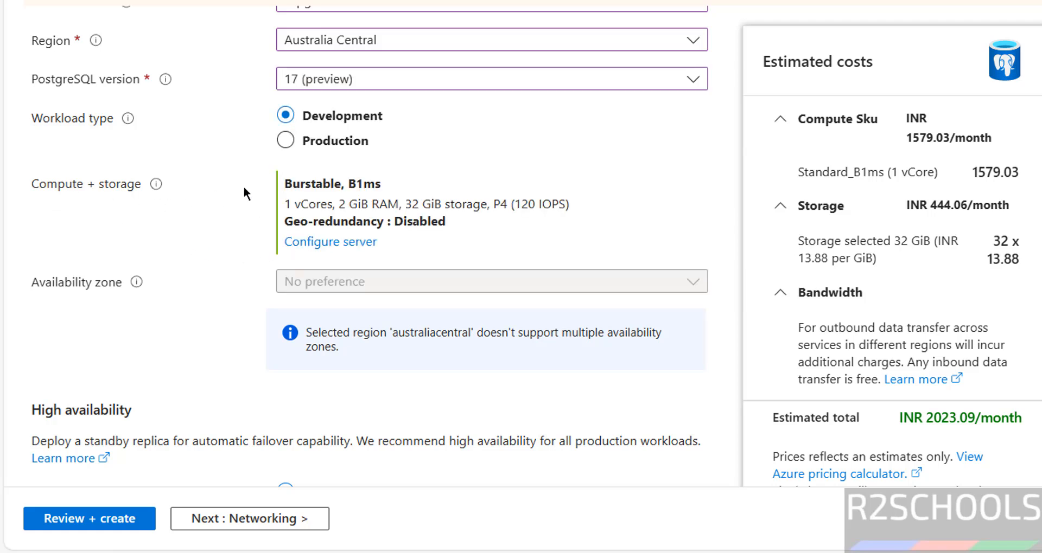
pyautogui.doubleClick(331, 184)
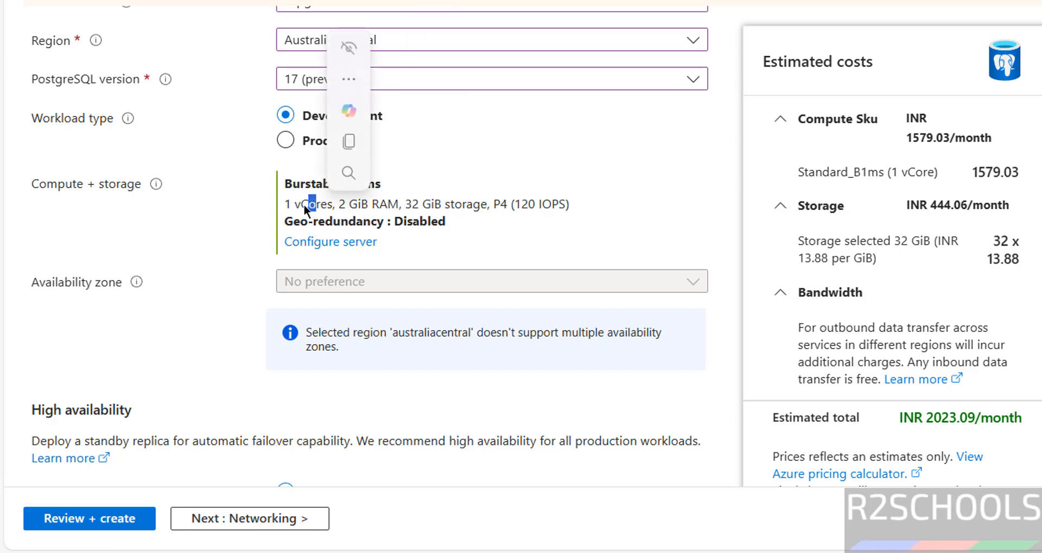
pyautogui.moveTo(356, 216)
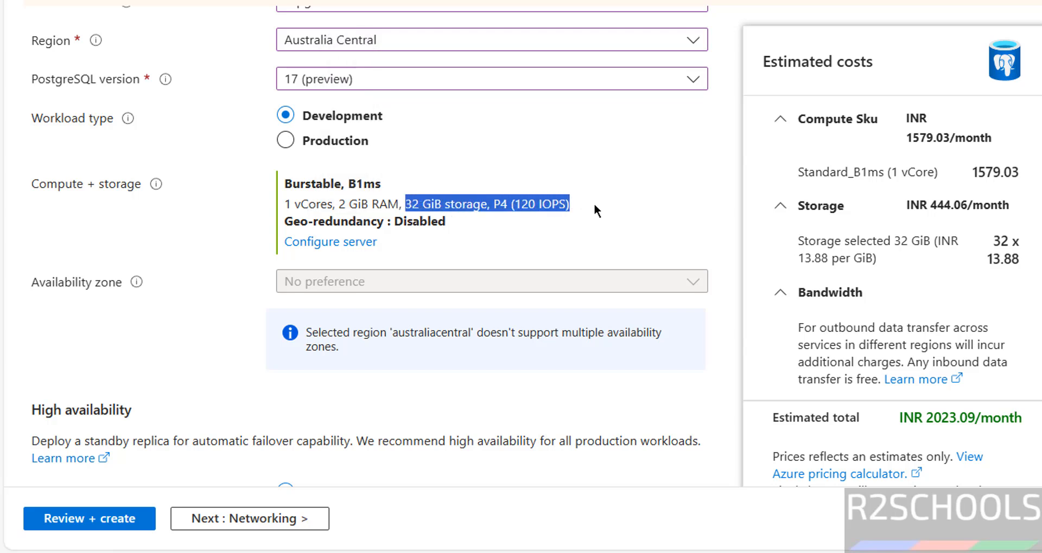
pyautogui.moveTo(352, 246)
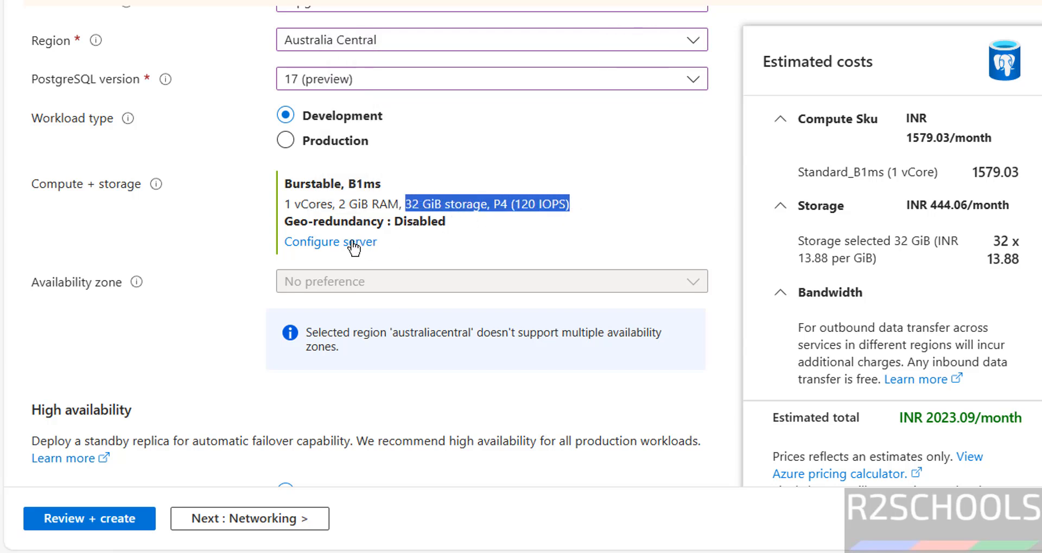
pyautogui.click(330, 241)
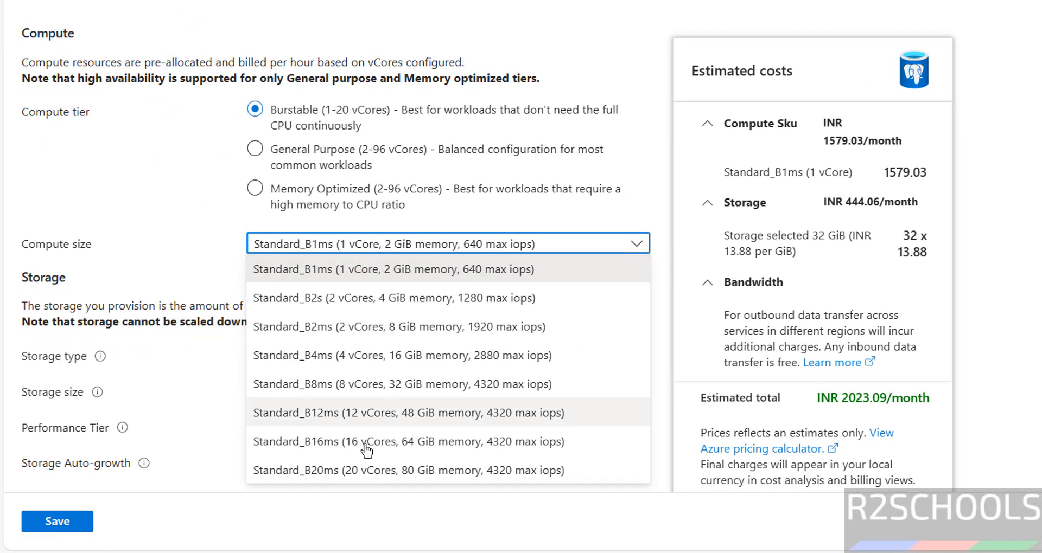
pyautogui.moveTo(412, 384)
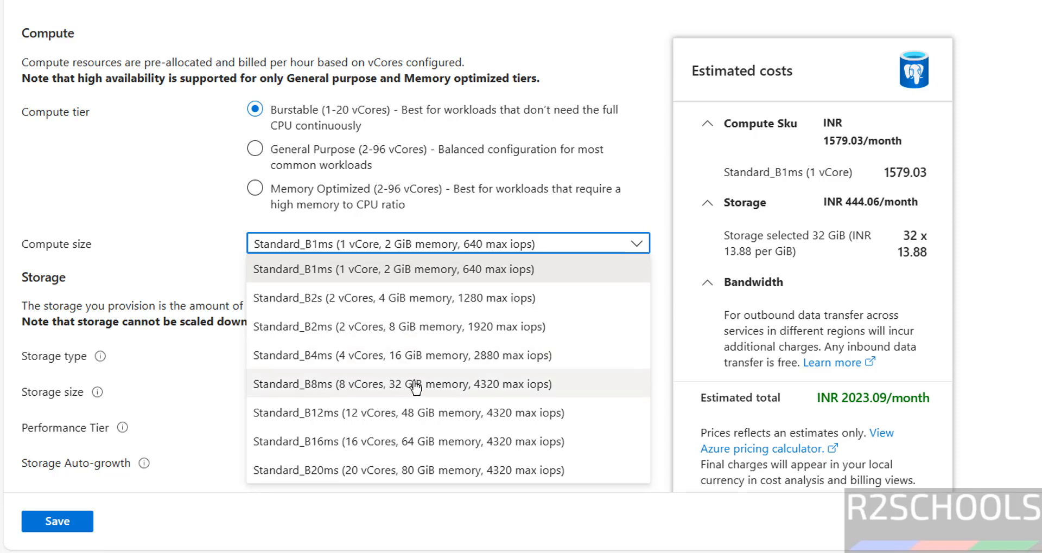
pyautogui.moveTo(414, 392)
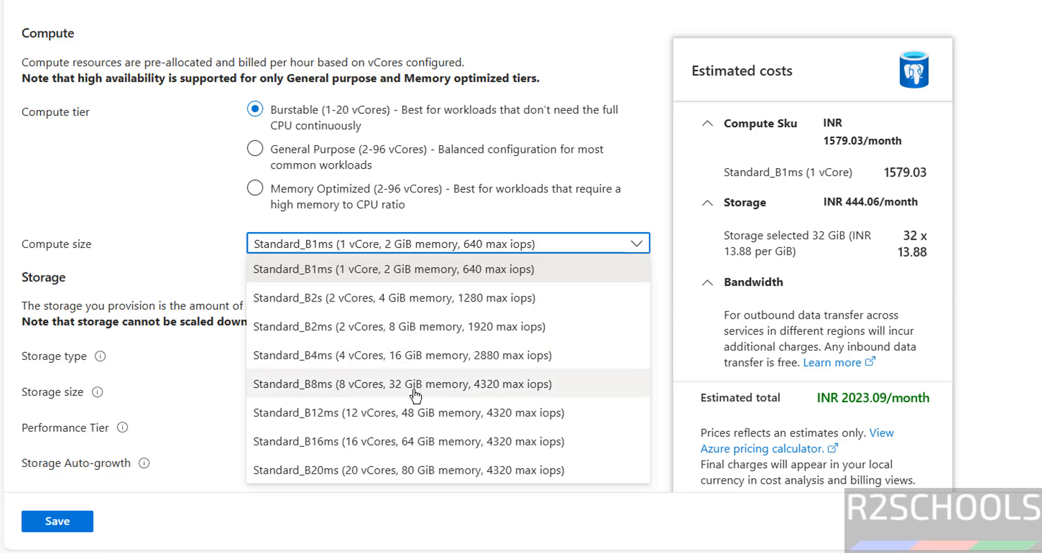
pyautogui.click(401, 384)
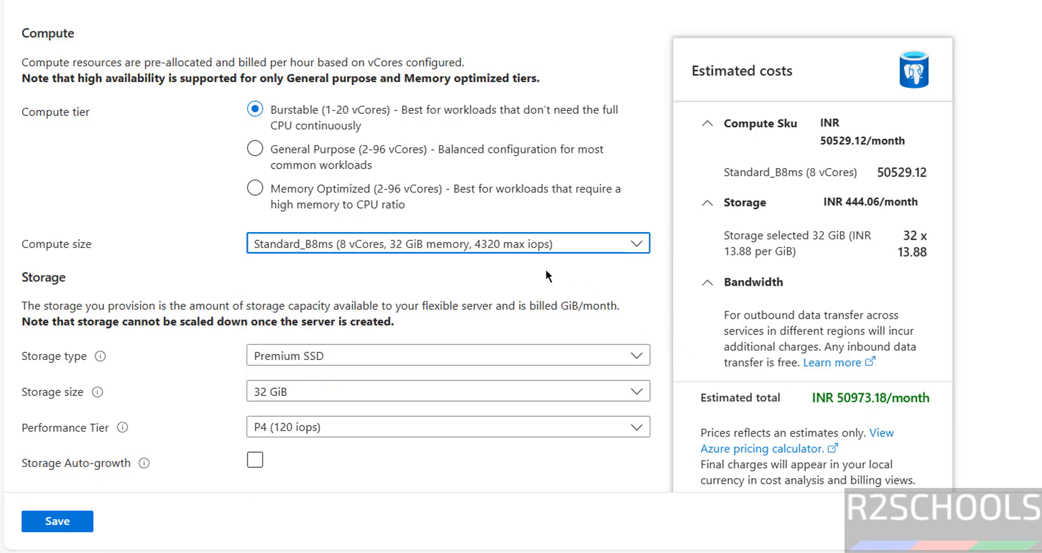
pyautogui.click(447, 243)
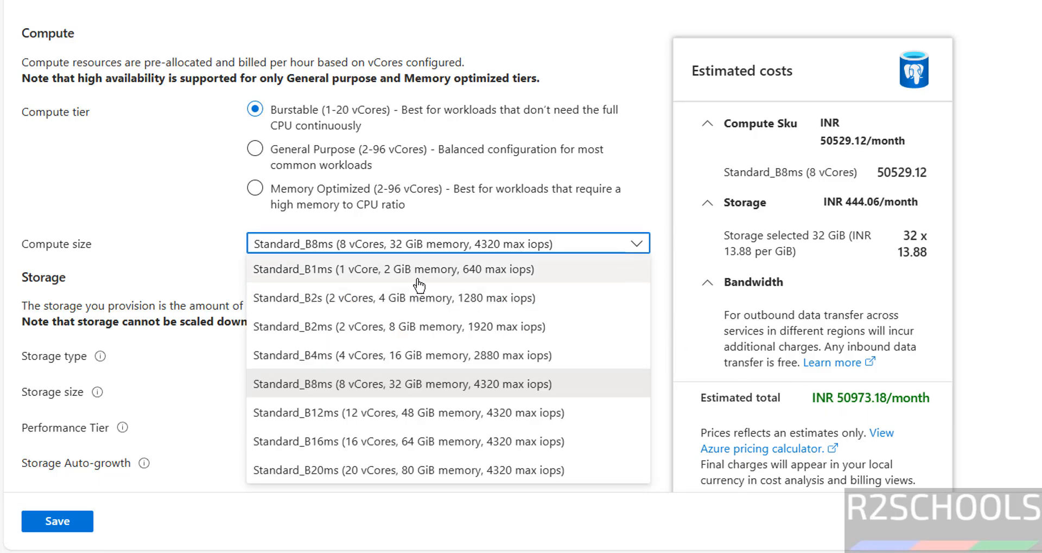
pyautogui.click(399, 269)
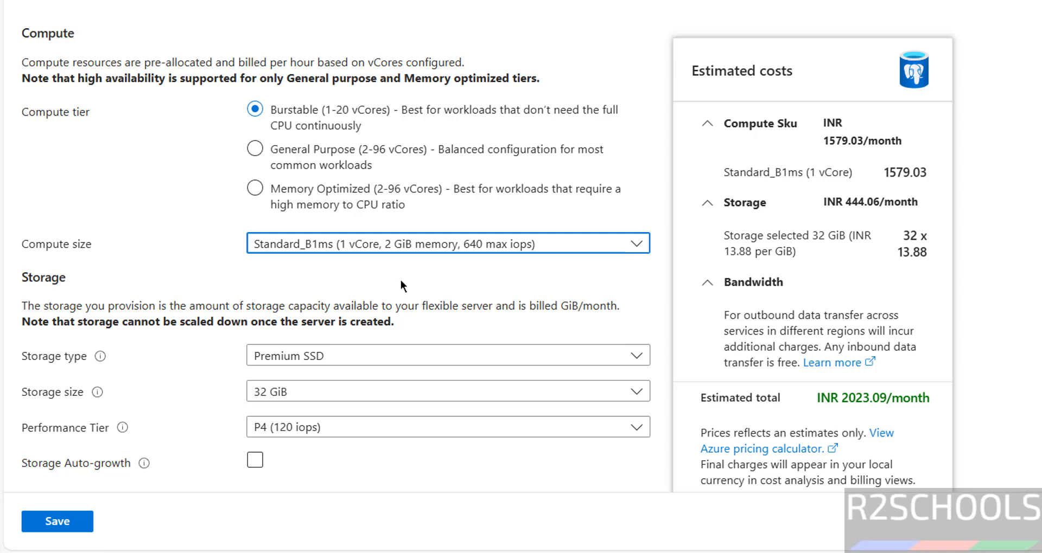
pyautogui.click(446, 355)
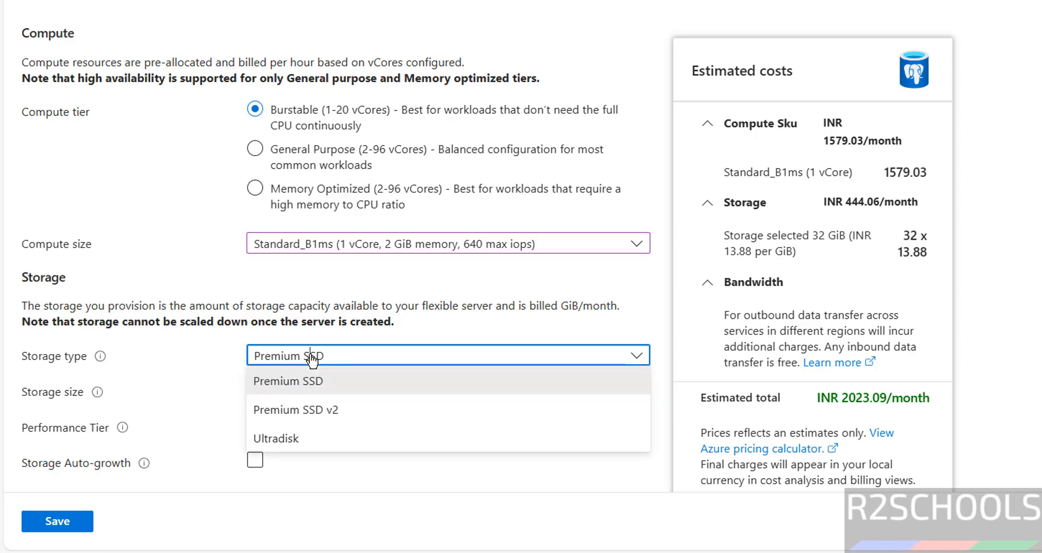
pyautogui.moveTo(225, 269)
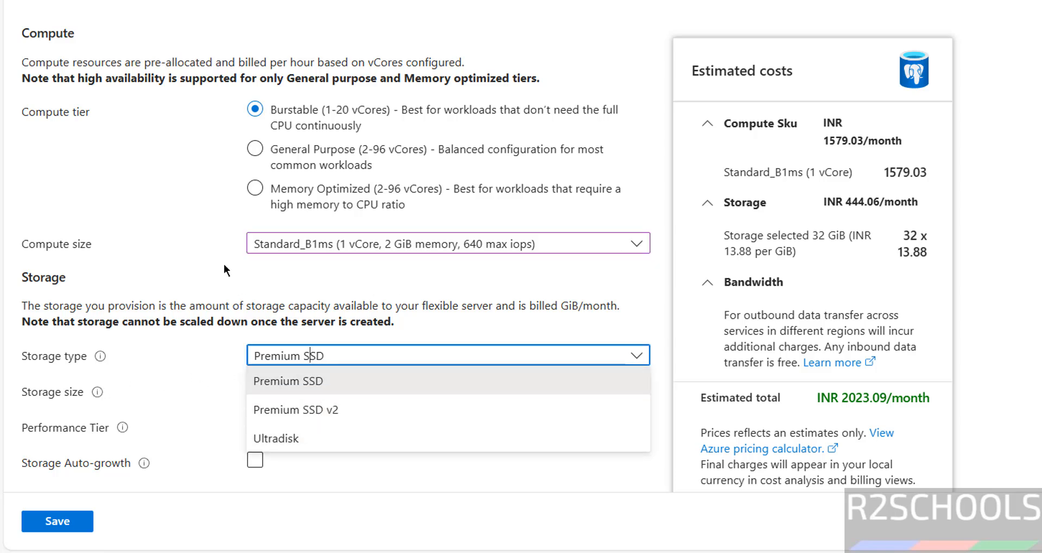
pyautogui.click(447, 391)
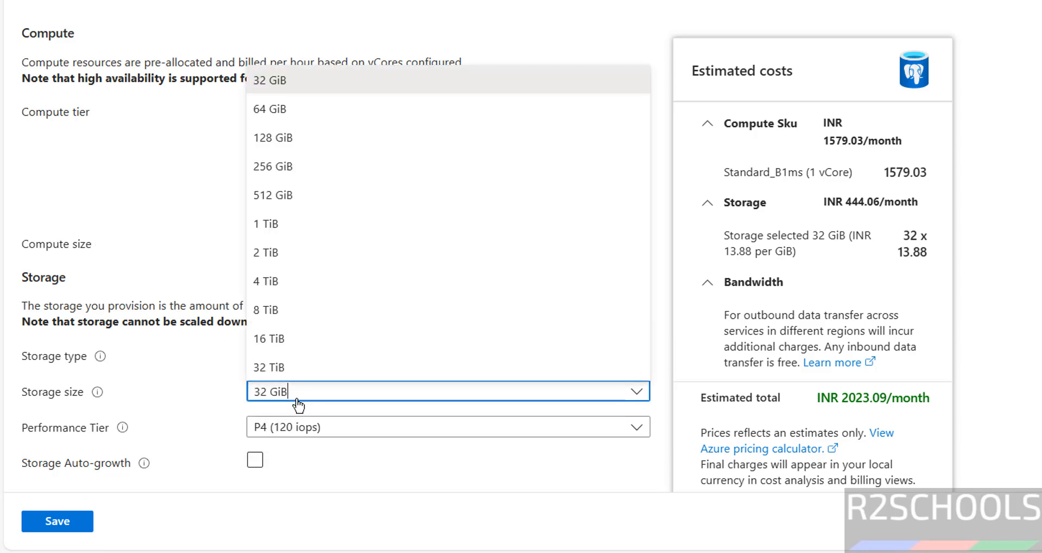
pyautogui.moveTo(367, 281)
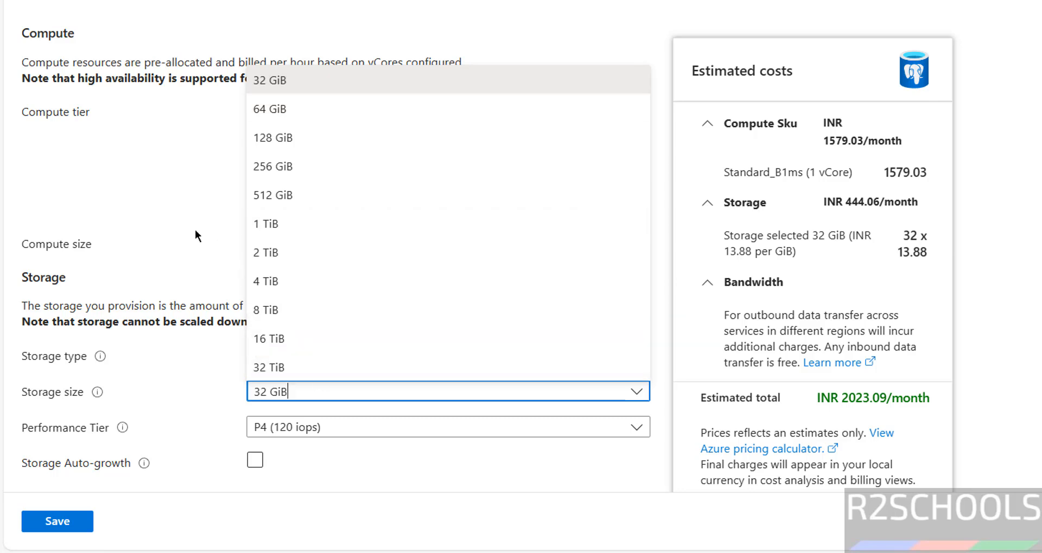
pyautogui.click(445, 427)
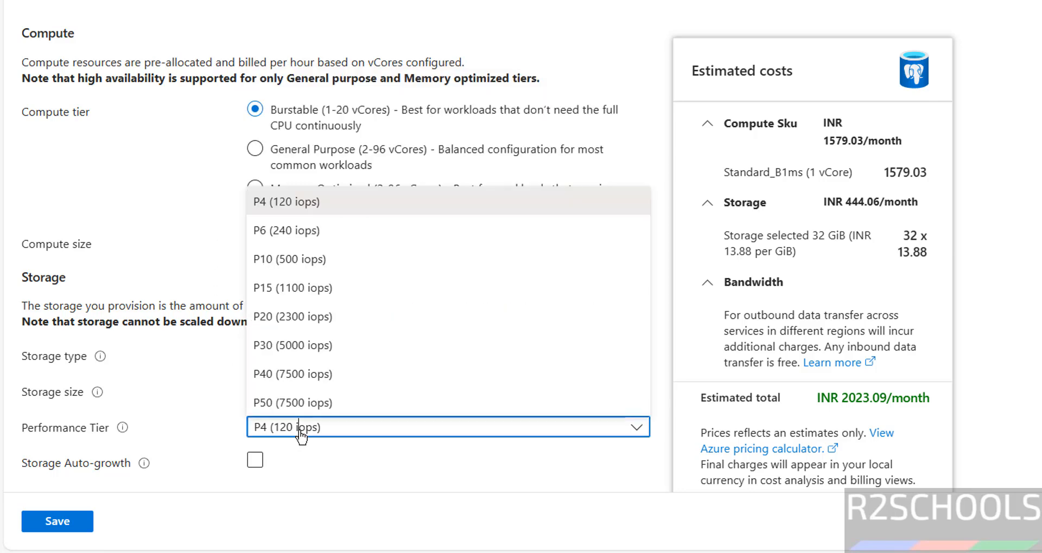
pyautogui.click(299, 427)
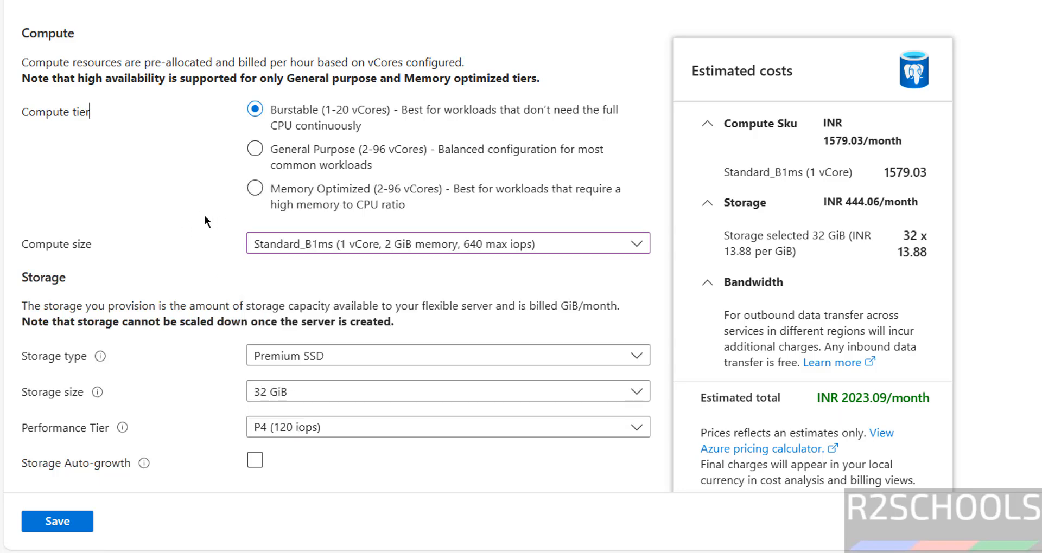
pyautogui.scroll(-3)
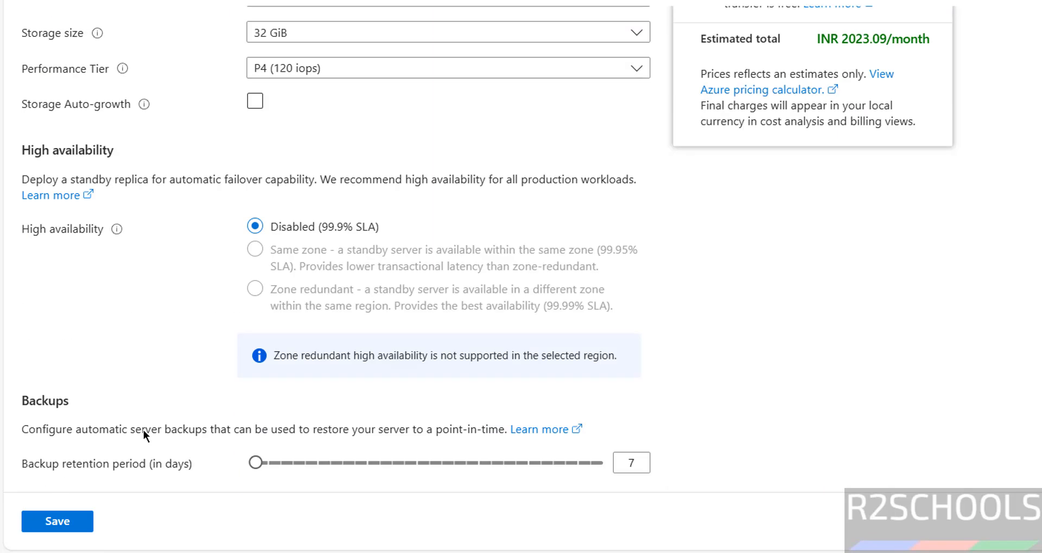
pyautogui.scroll(-3)
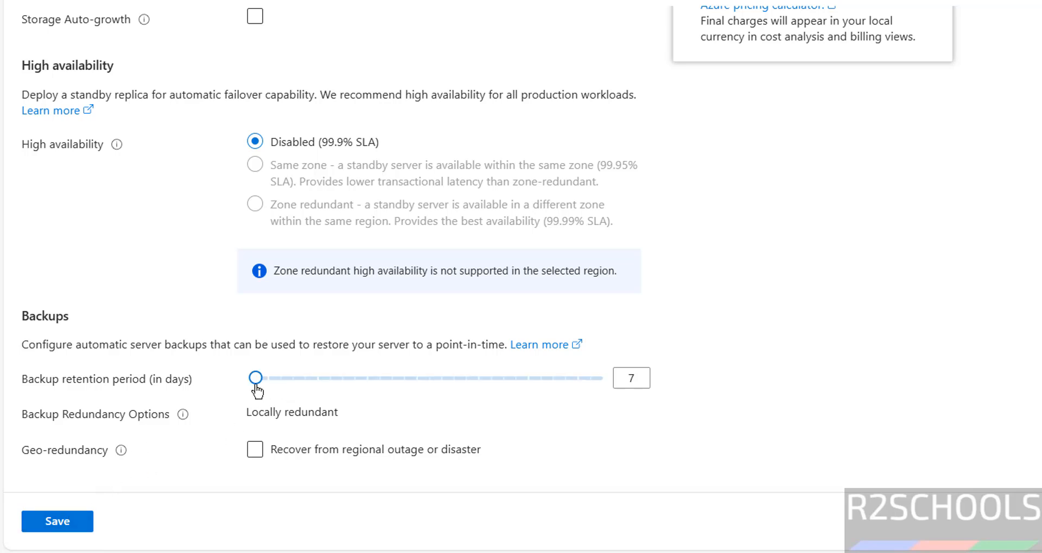
pyautogui.moveTo(258, 387)
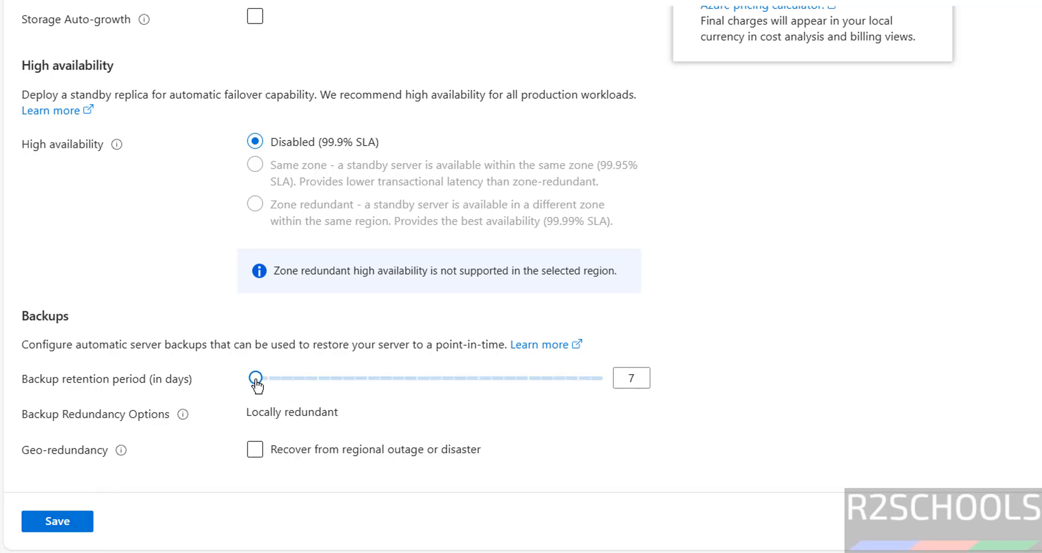
pyautogui.moveTo(606, 385)
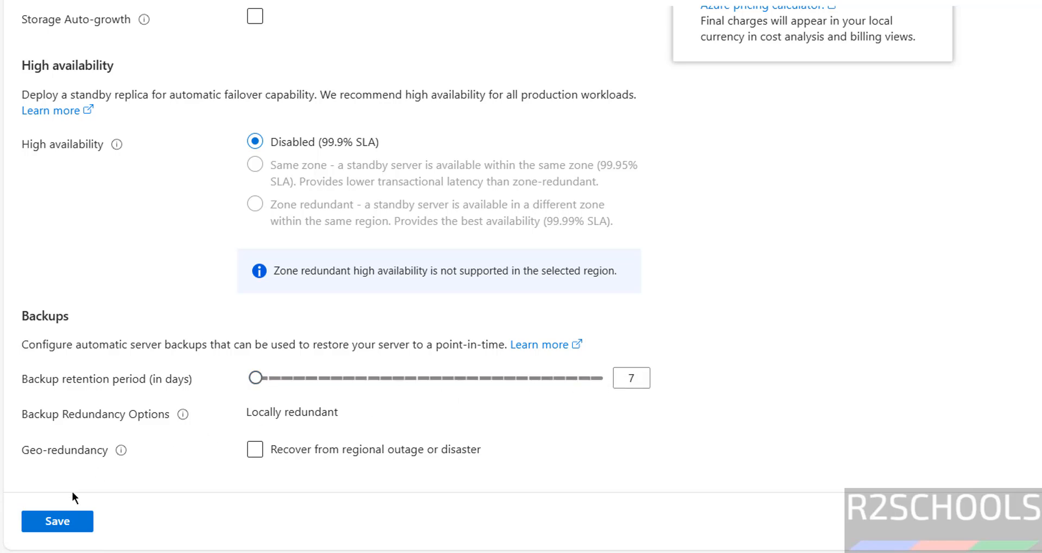
pyautogui.moveTo(59, 521)
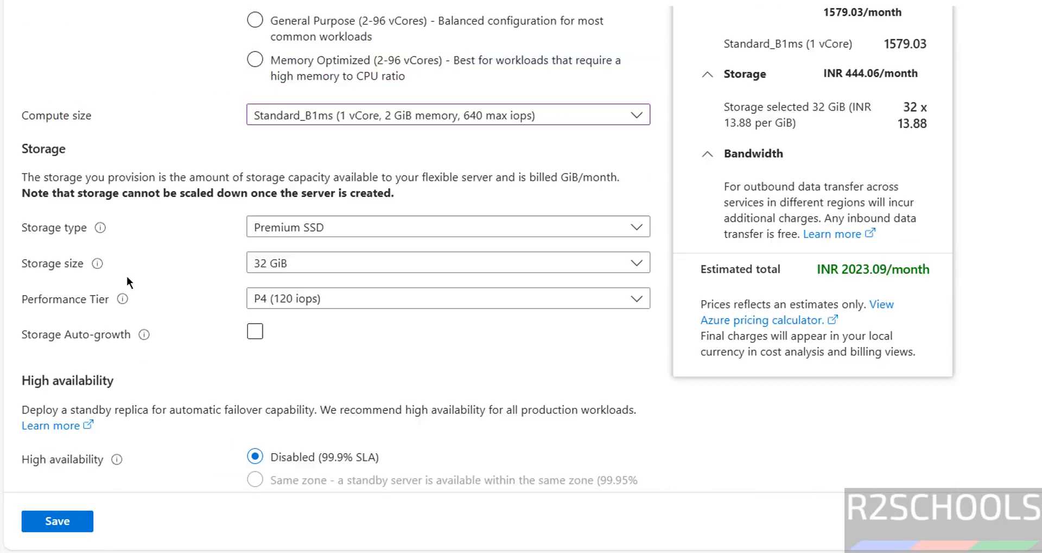
# Use PostgreSQL authentication only with admin user demouser and a confirmed password.
pyautogui.scroll(-3)
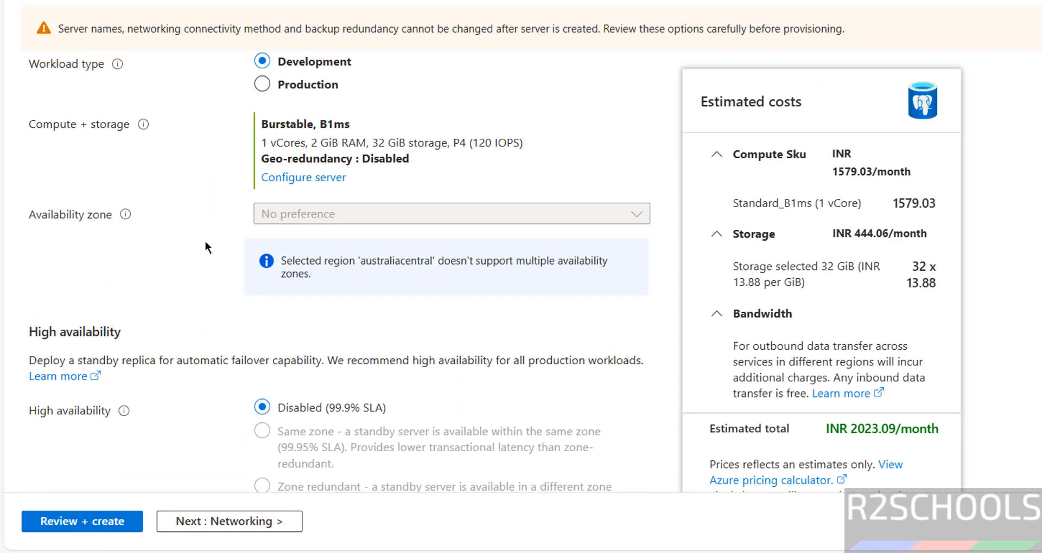
pyautogui.scroll(-3)
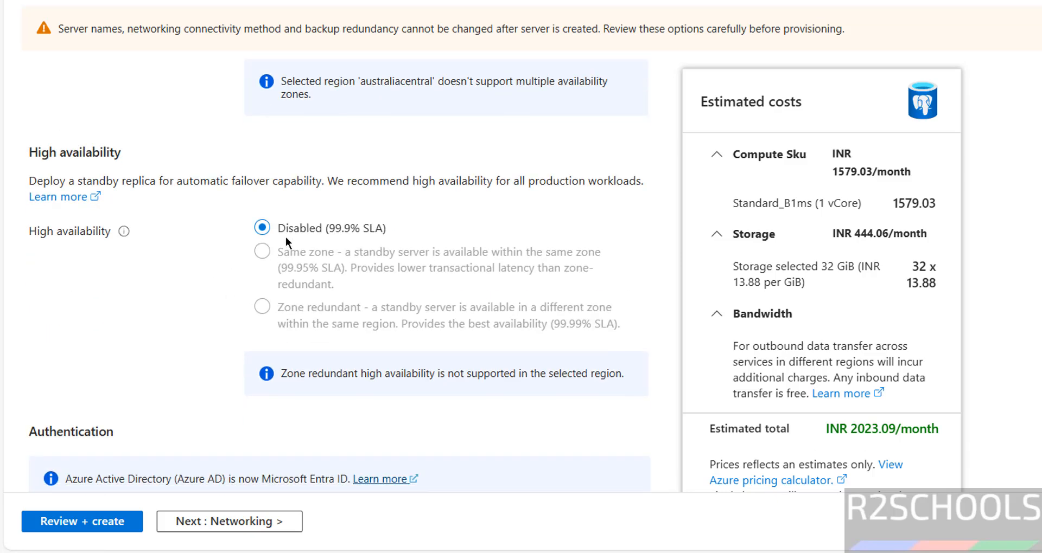
pyautogui.moveTo(263, 314)
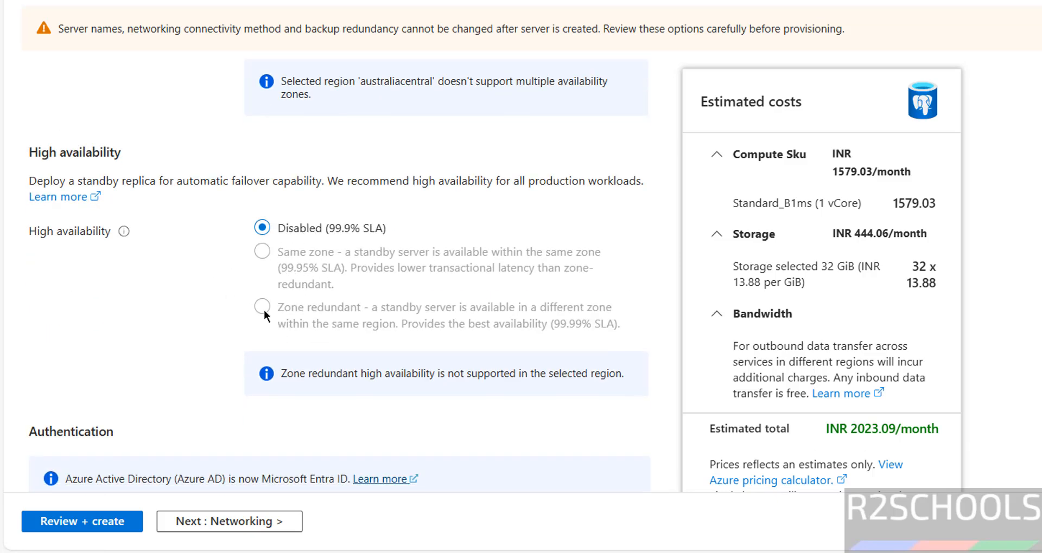
pyautogui.moveTo(267, 287)
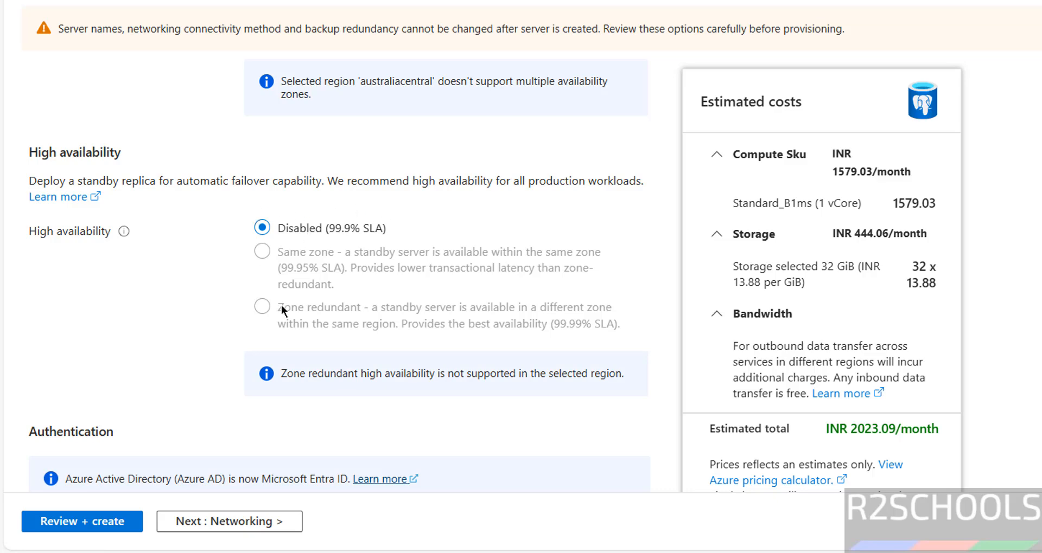
pyautogui.scroll(-3)
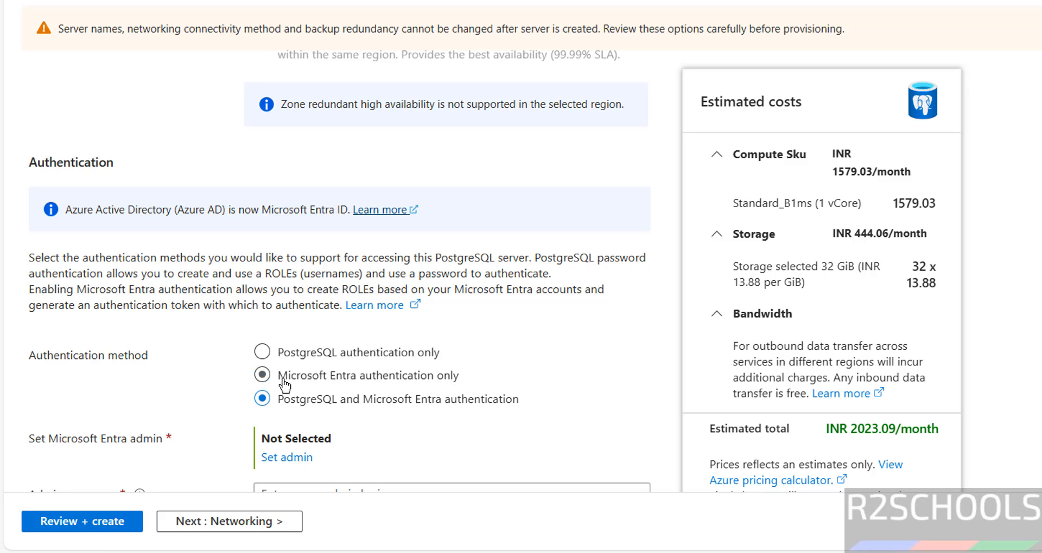
pyautogui.click(262, 352)
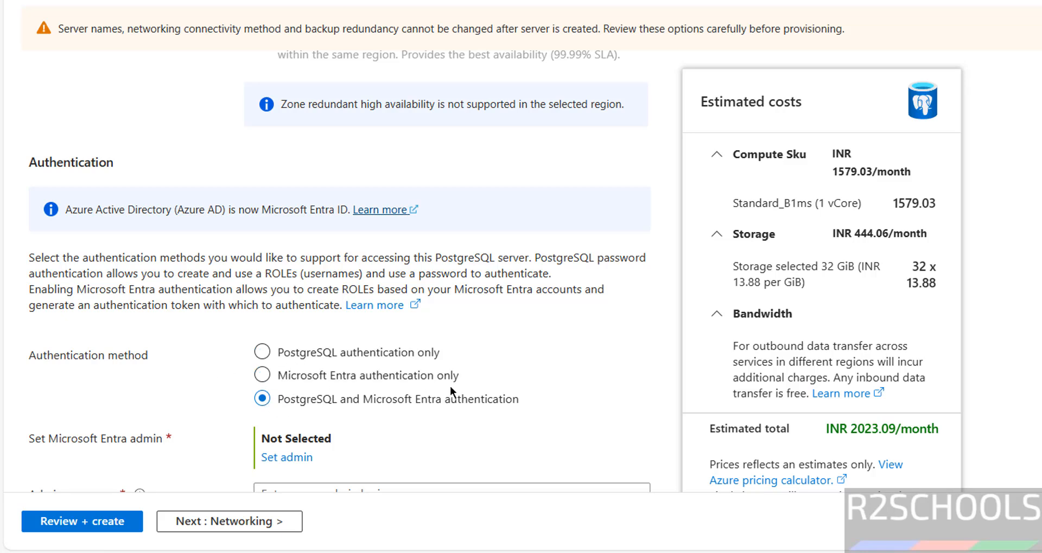
pyautogui.moveTo(482, 403)
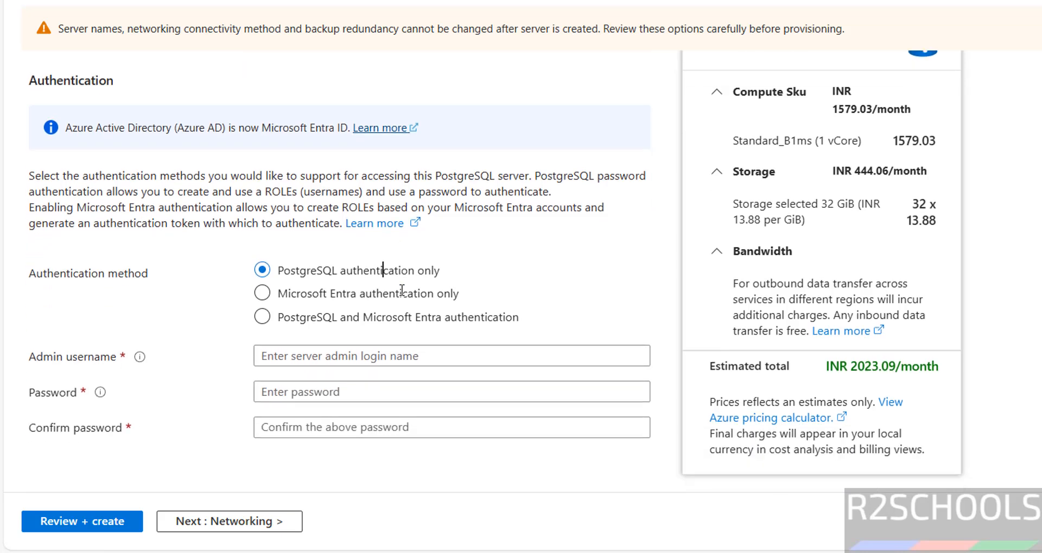
pyautogui.click(451, 356)
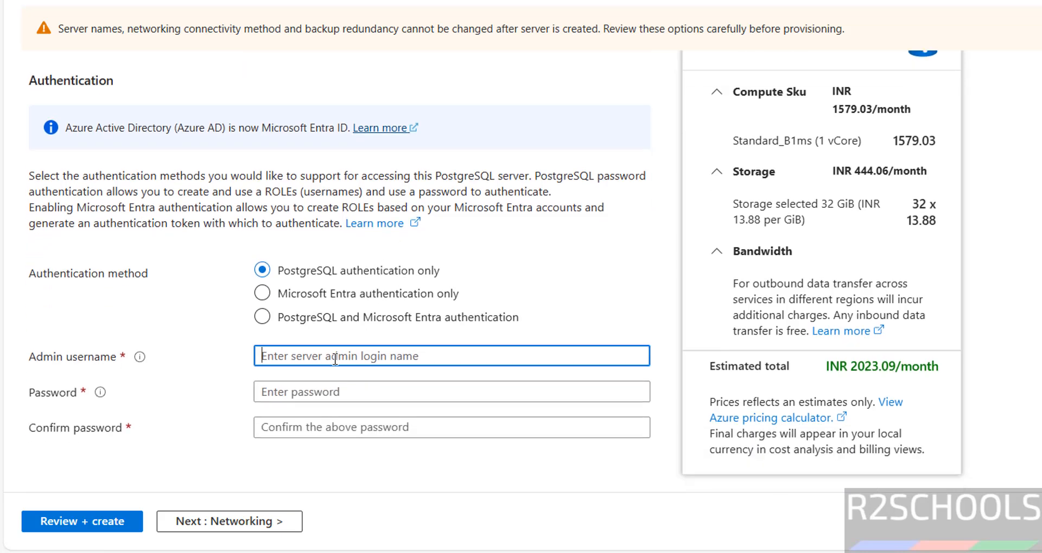
pyautogui.write('demouser')
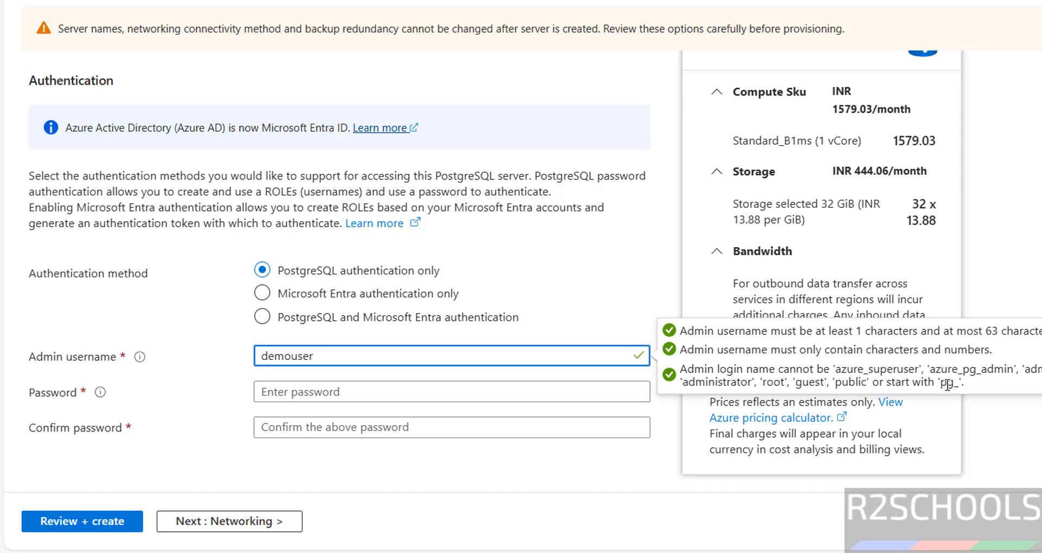
pyautogui.write('•••••')
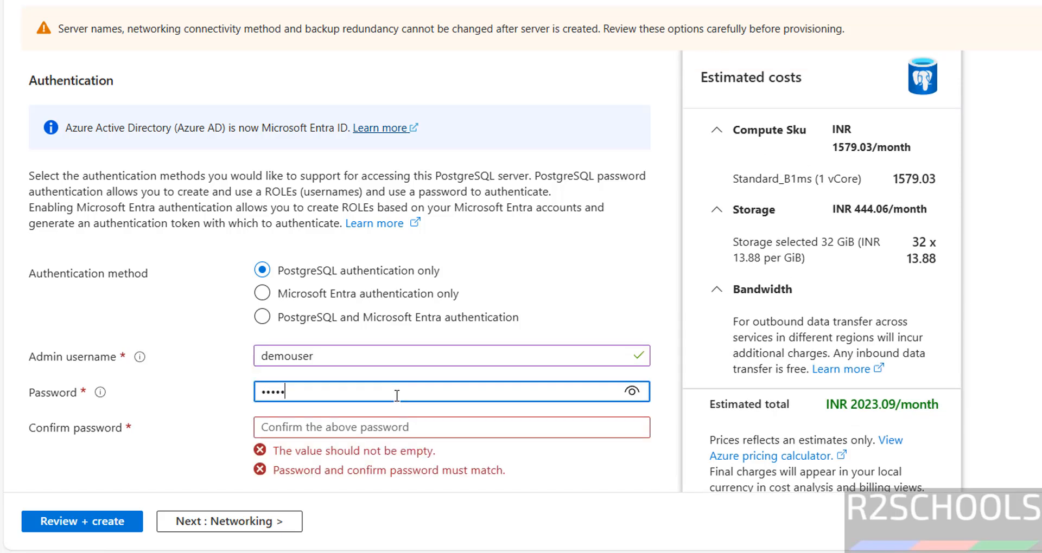
pyautogui.write('•••')
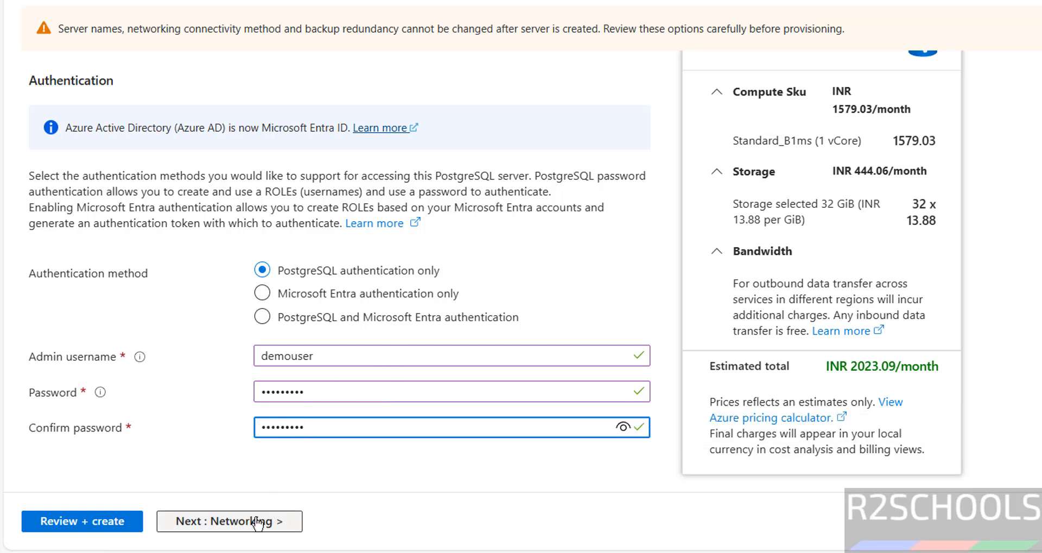
# Go through the Networking tab, keeping the default connectivity settings.
pyautogui.click(45, 85)
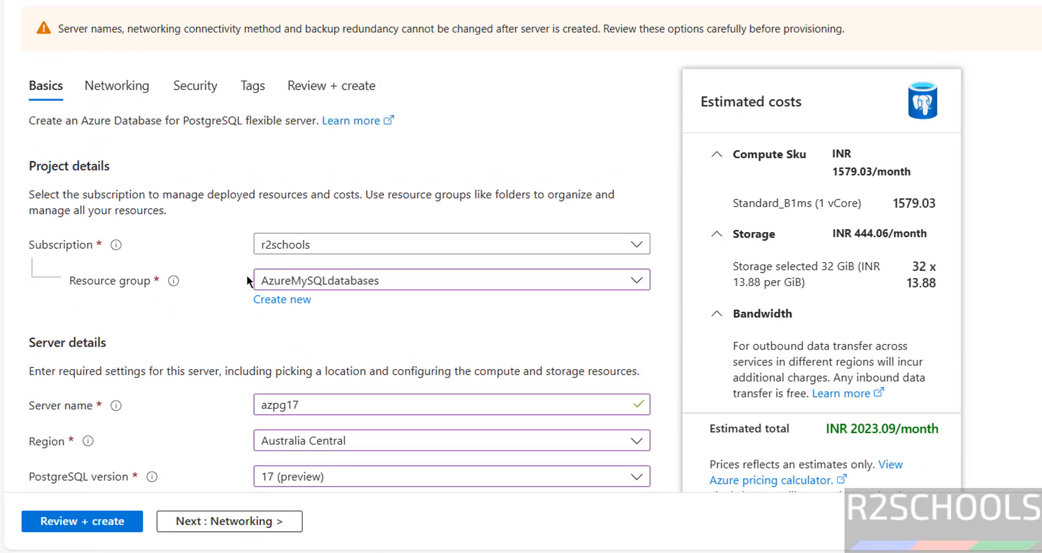
pyautogui.click(229, 521)
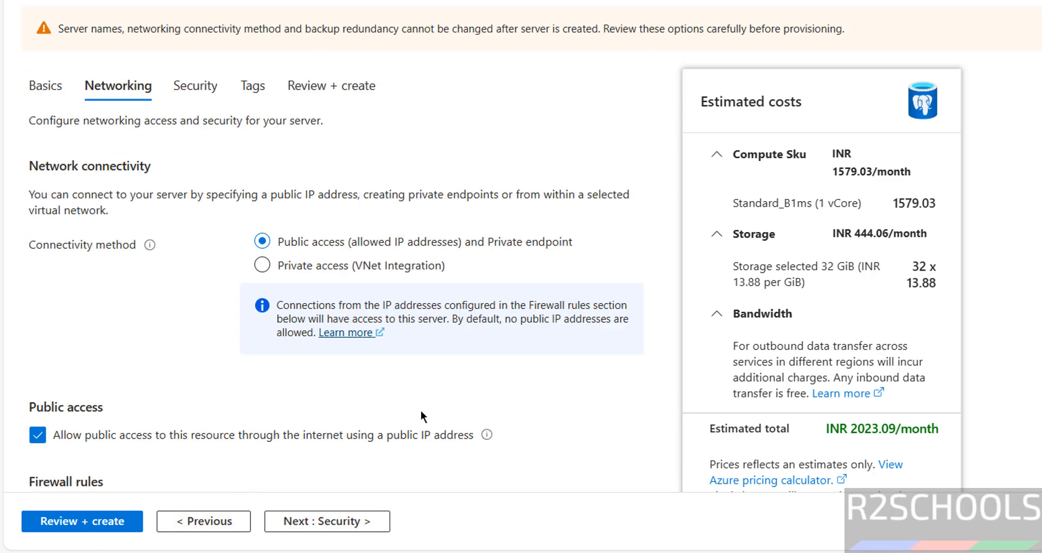
pyautogui.moveTo(53, 247)
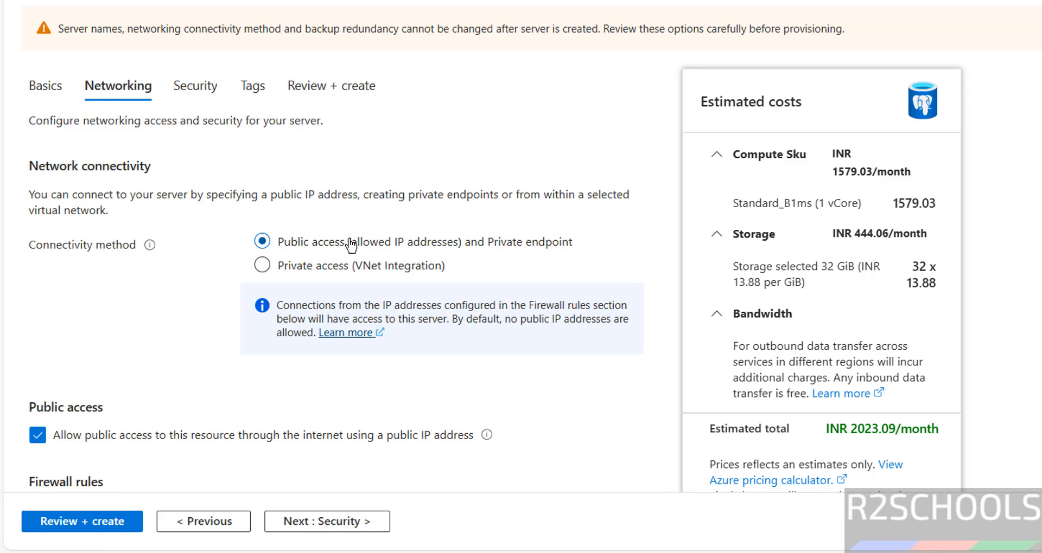
pyautogui.moveTo(445, 256)
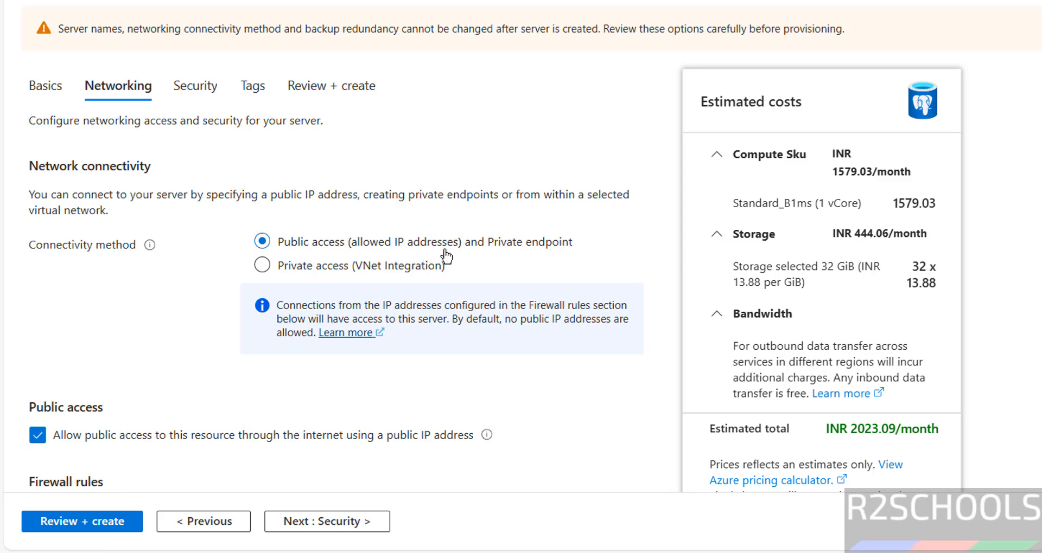
pyautogui.scroll(-3)
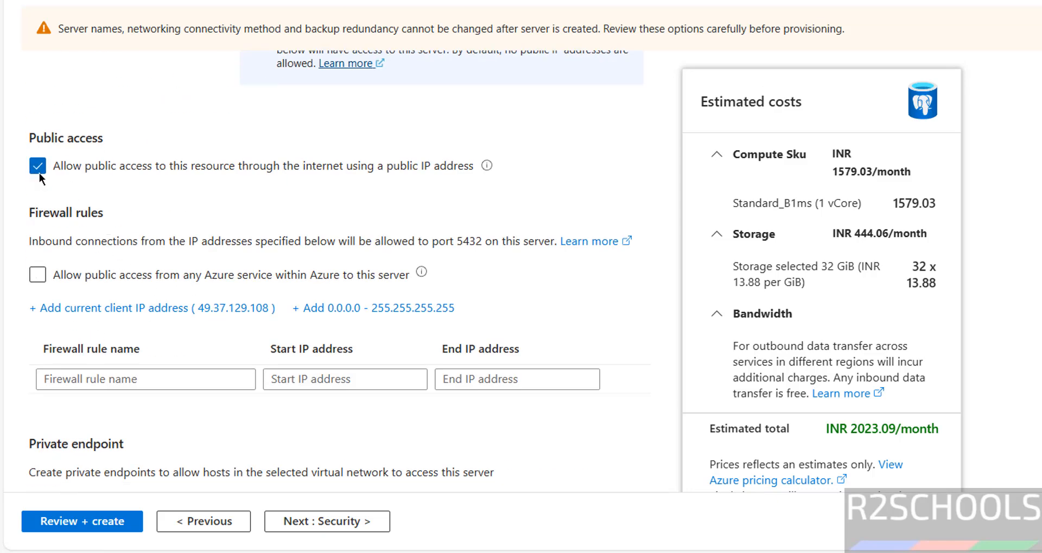
pyautogui.moveTo(184, 190)
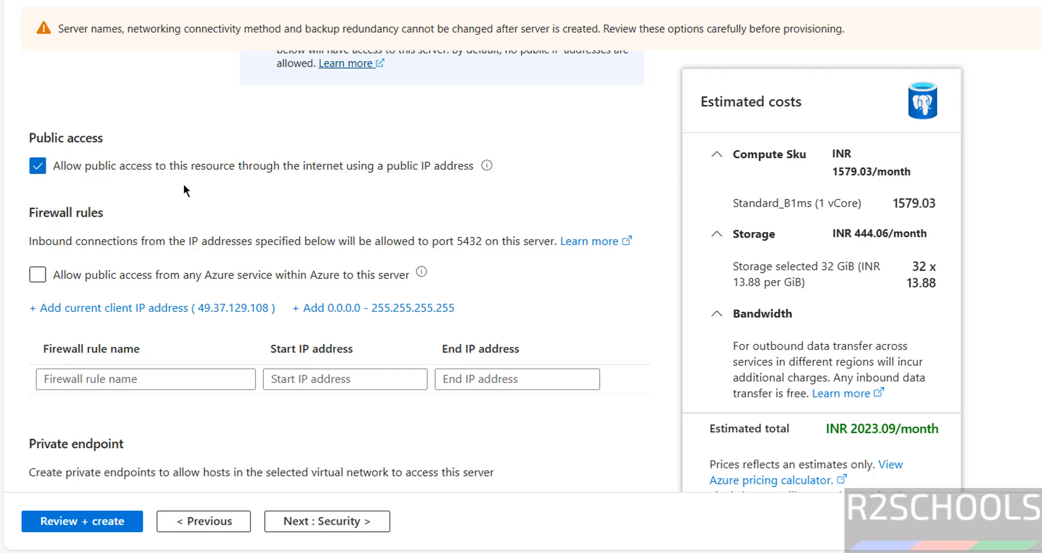
pyautogui.moveTo(340, 180)
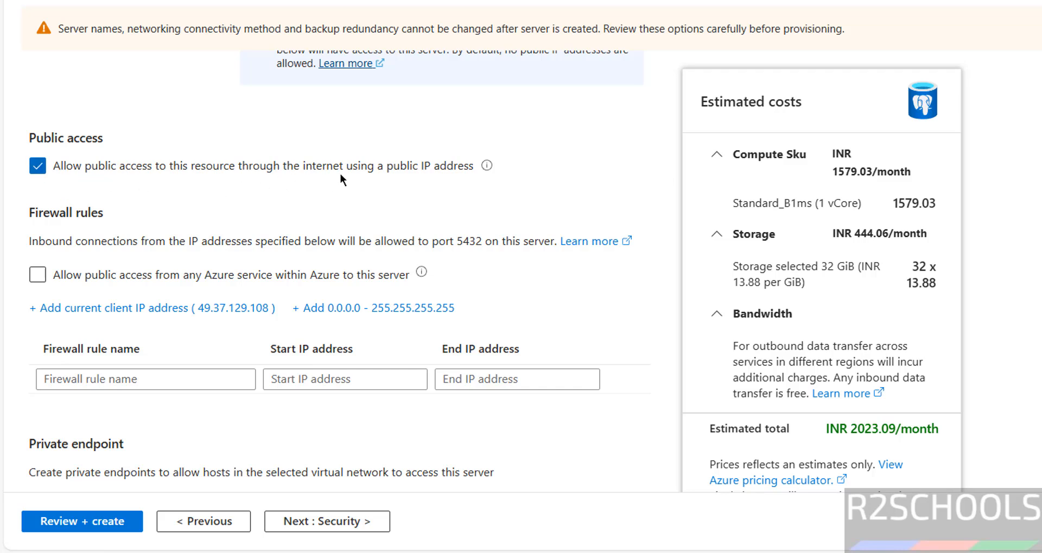
pyautogui.moveTo(397, 187)
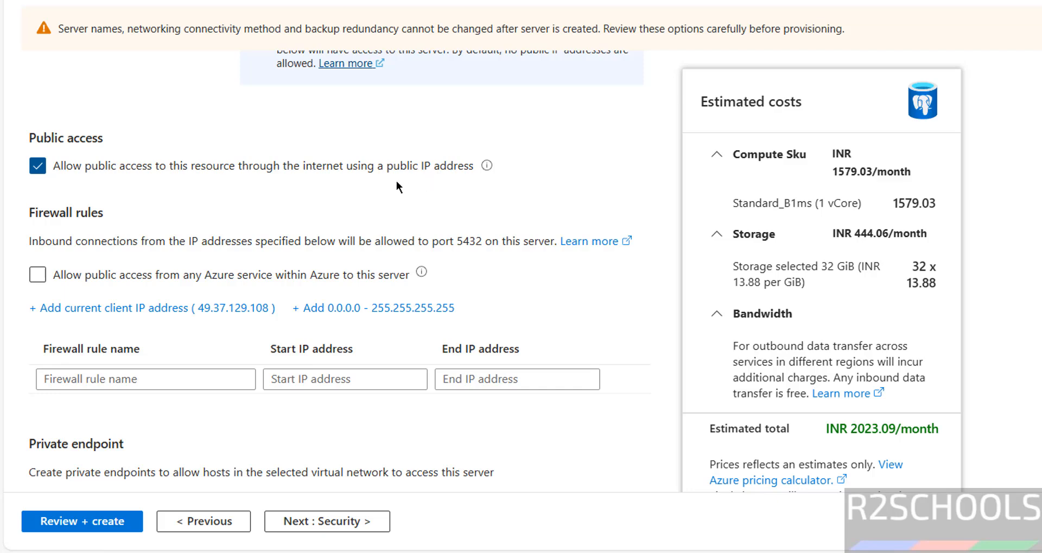
pyautogui.scroll(-3)
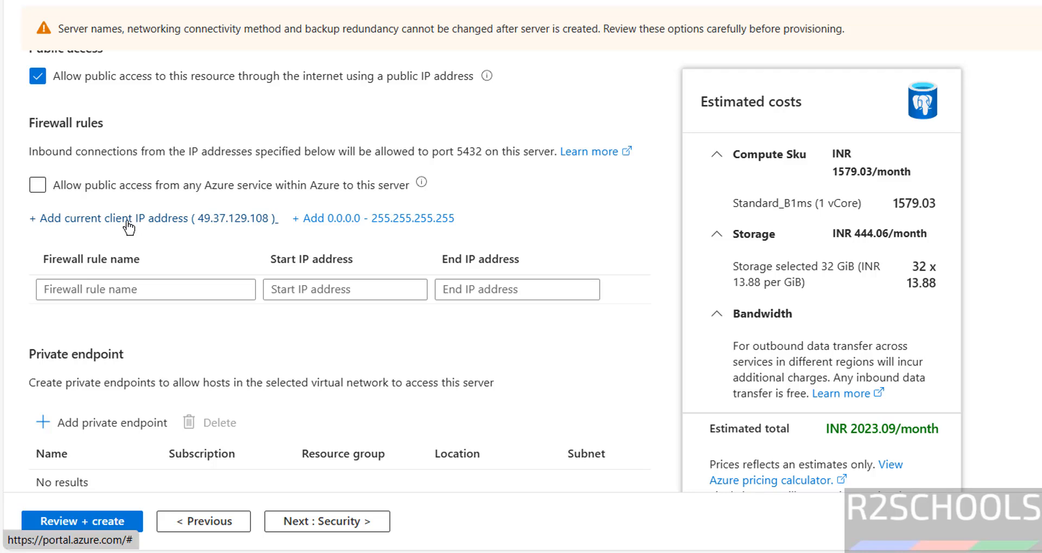
pyautogui.click(145, 289)
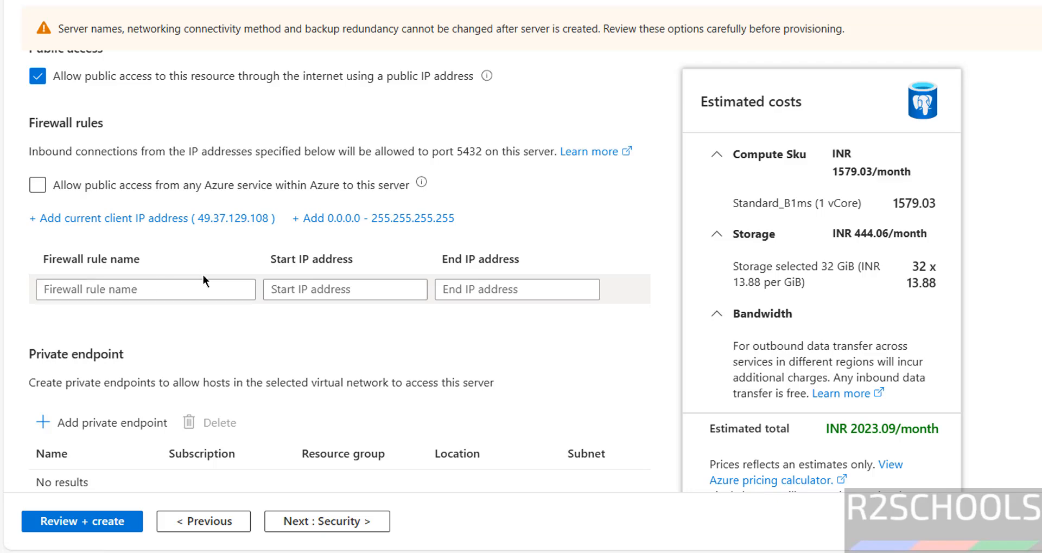
pyautogui.scroll(-3)
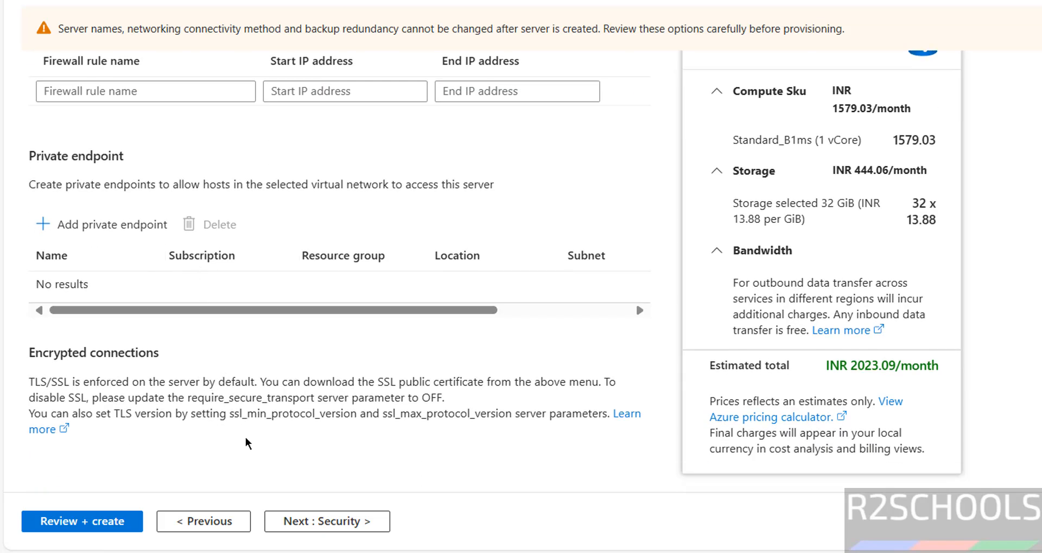
# Advance past Security and Tags to the Review + create summary.
pyautogui.click(325, 521)
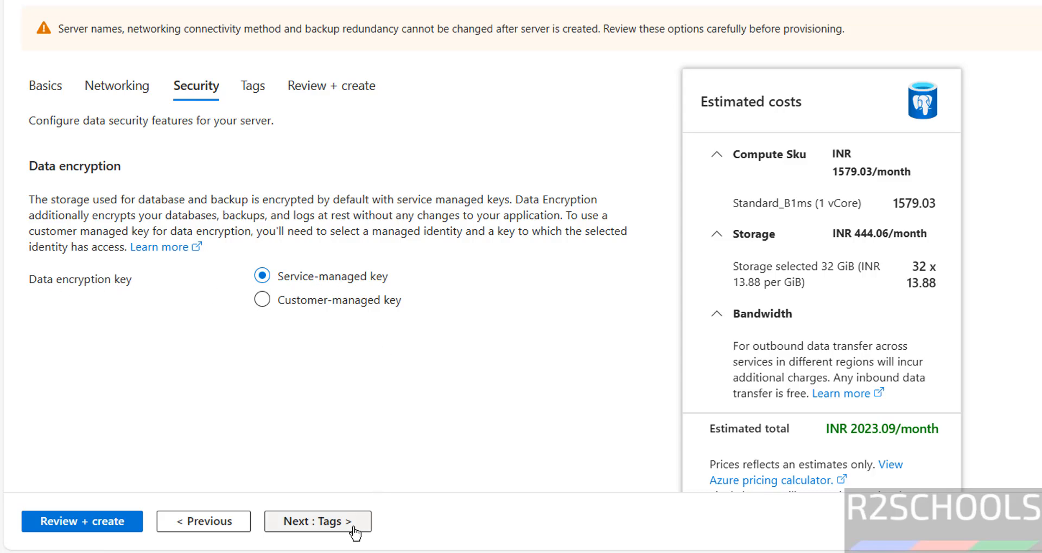
pyautogui.click(317, 520)
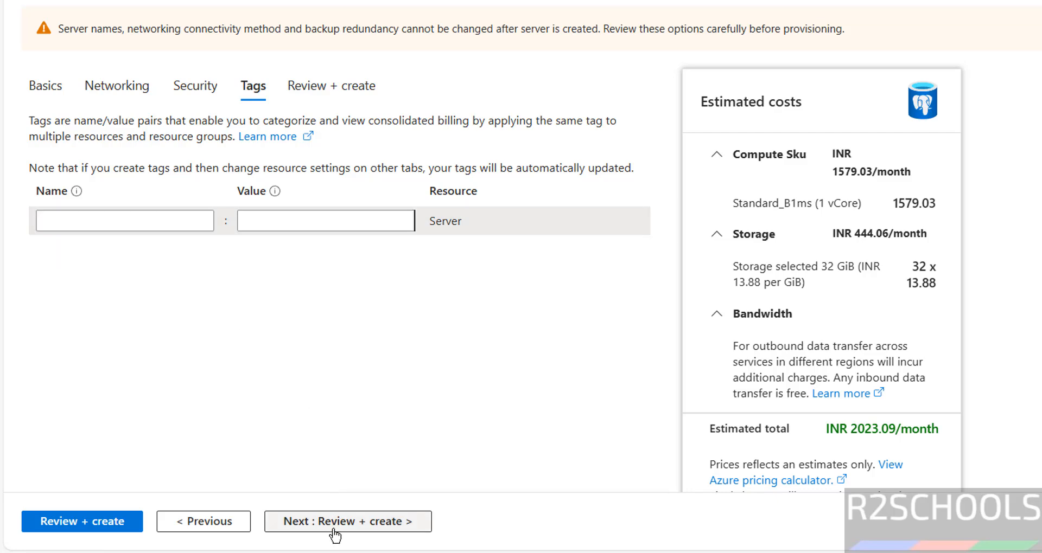
pyautogui.click(346, 521)
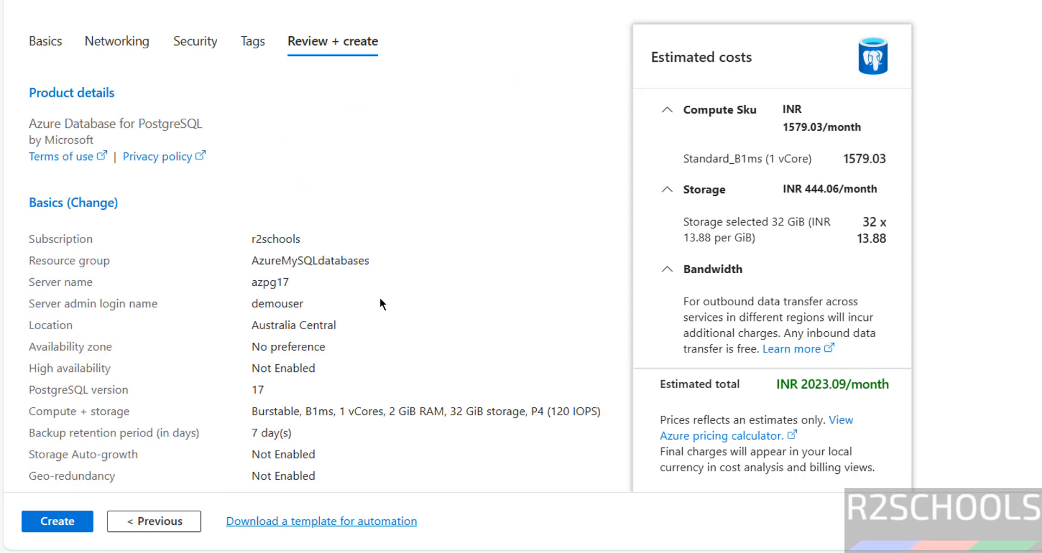
pyautogui.moveTo(381, 254)
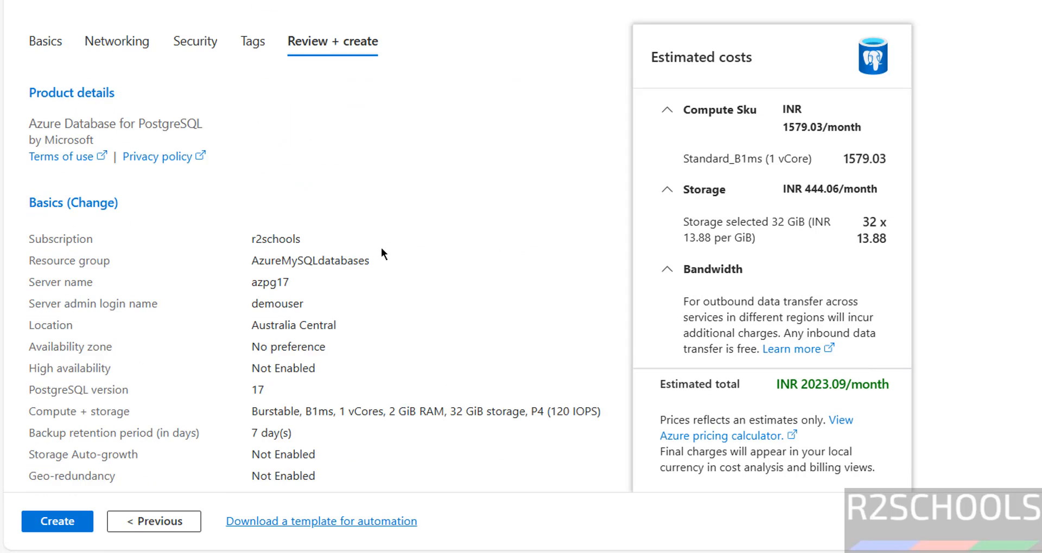
# Check the summary and create azpg17 without firewall rules.
pyautogui.scroll(-3)
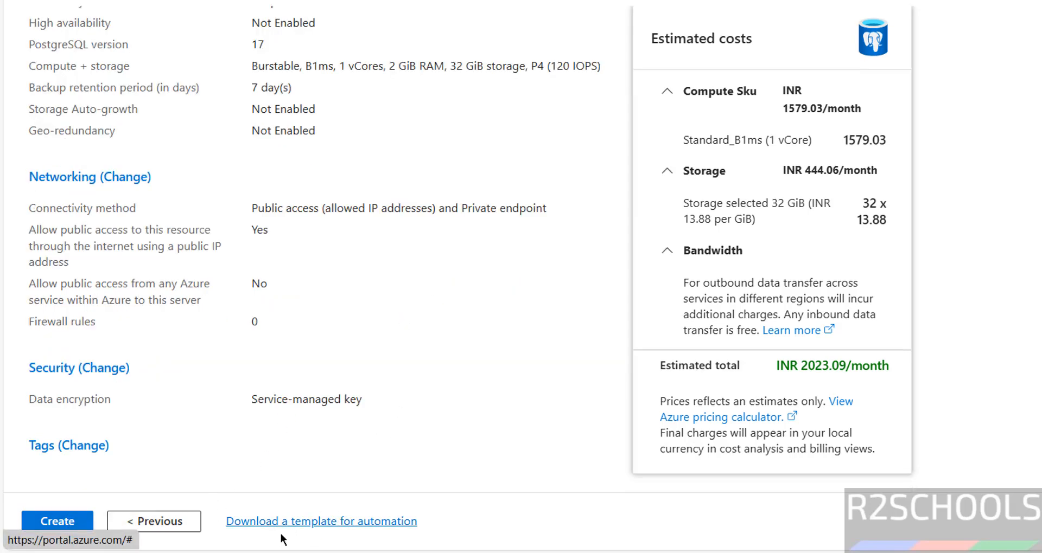
pyautogui.moveTo(346, 525)
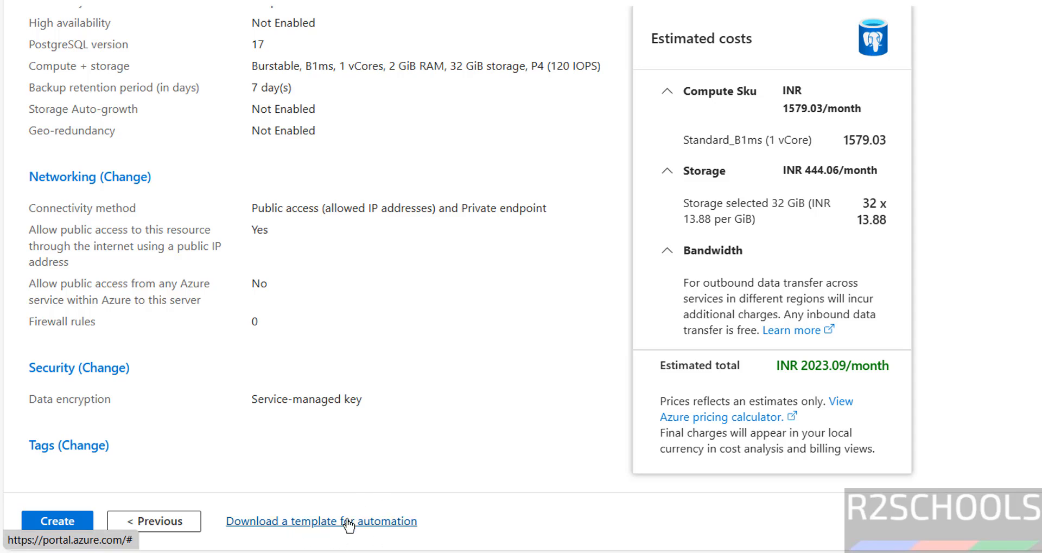
pyautogui.moveTo(345, 528)
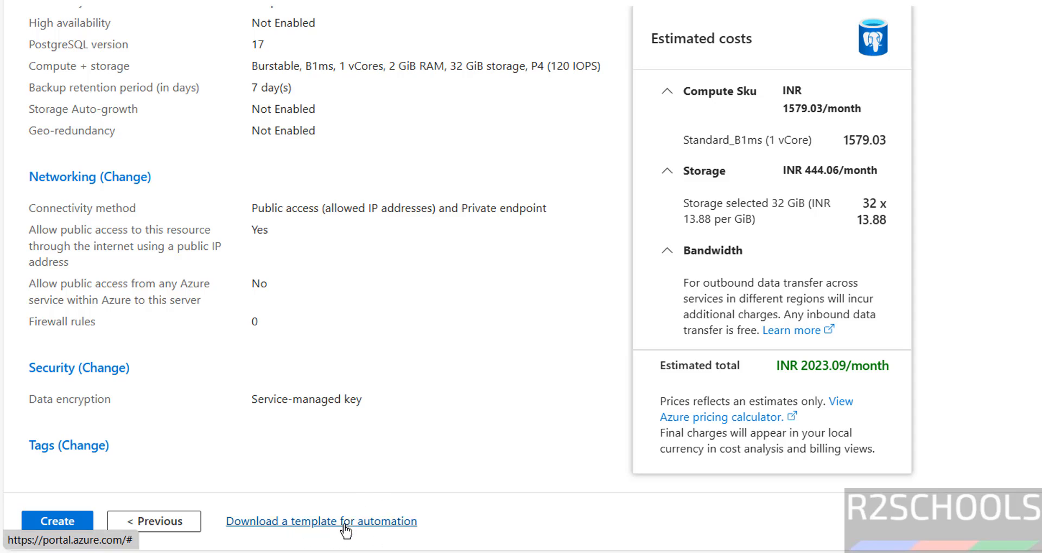
pyautogui.moveTo(235, 506)
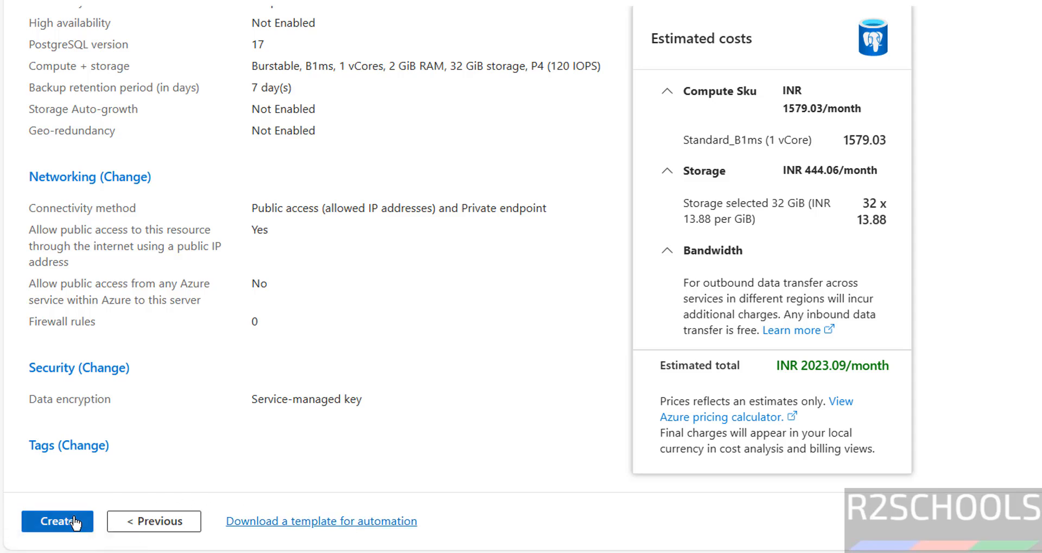
pyautogui.click(57, 521)
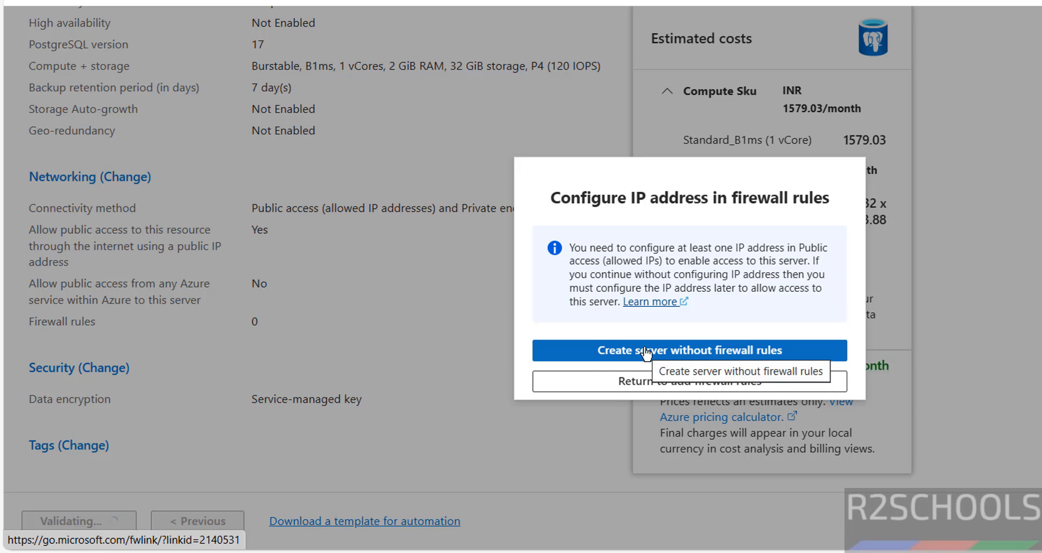
pyautogui.click(689, 350)
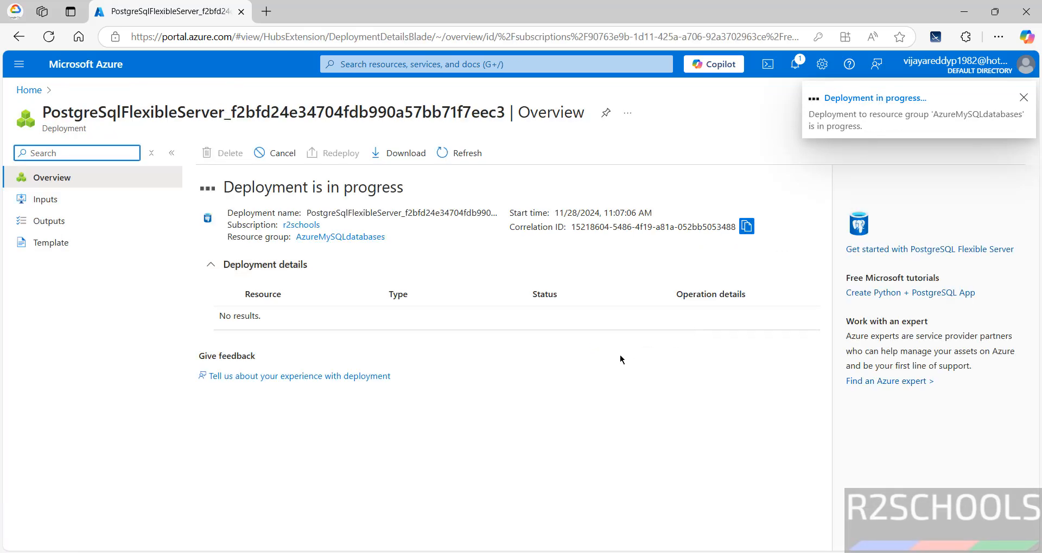
# Wait for the azpg17 deployment to complete, then go to the portal Home page.
pyautogui.click(1023, 97)
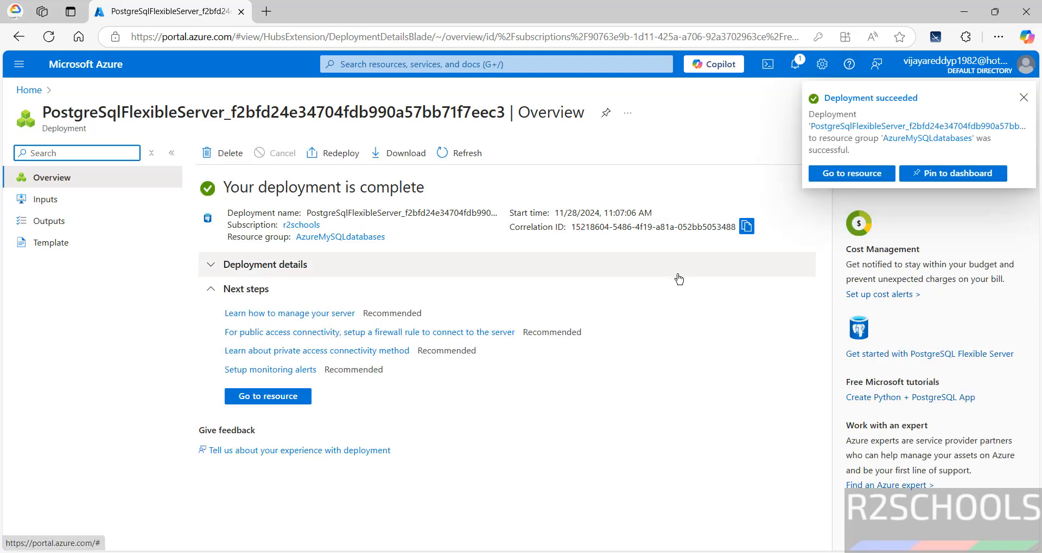
pyautogui.click(263, 264)
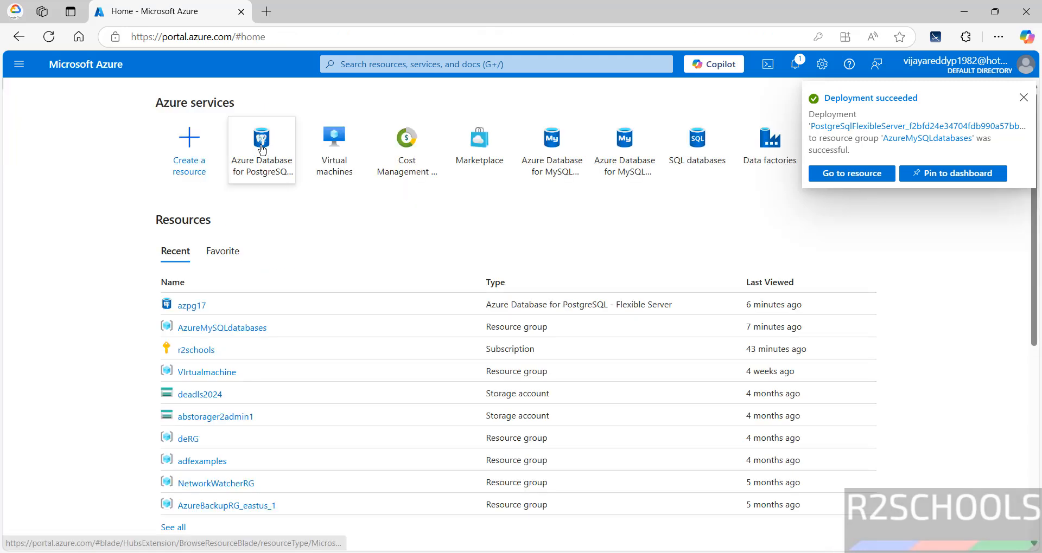
# Open the PostgreSQL service tile and select azpg17 from the Flexible Servers list.
pyautogui.click(261, 142)
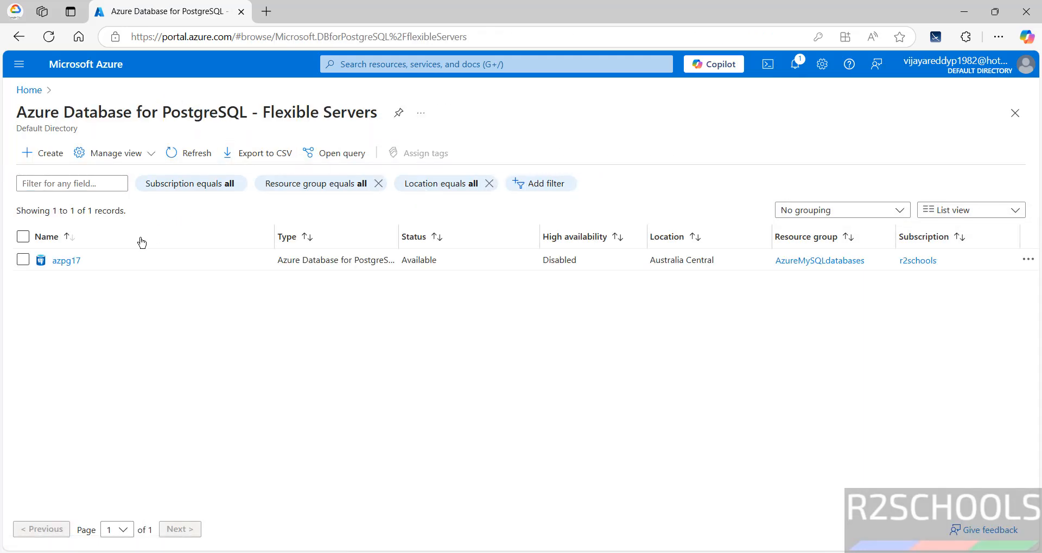
pyautogui.moveTo(134, 338)
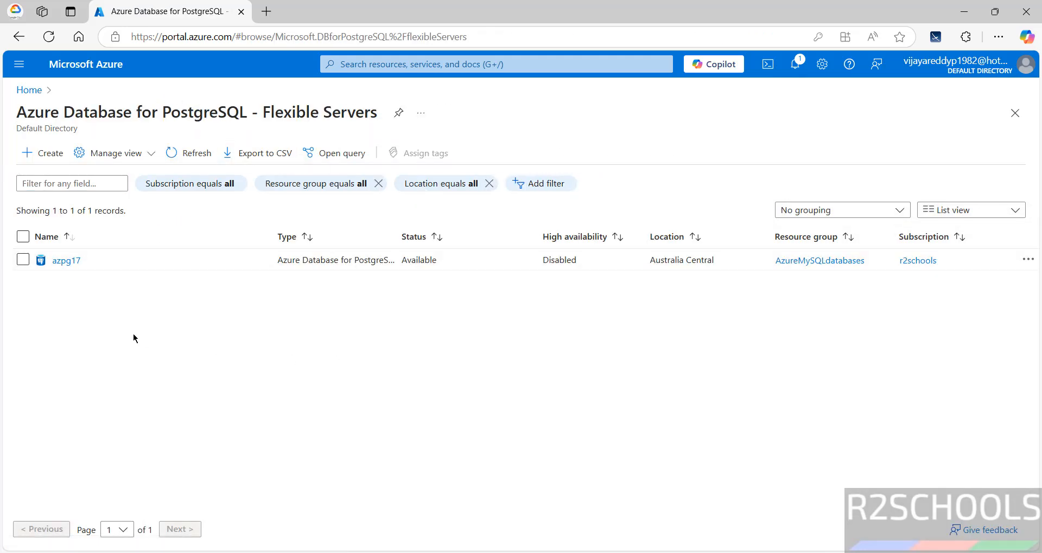
pyautogui.moveTo(70, 276)
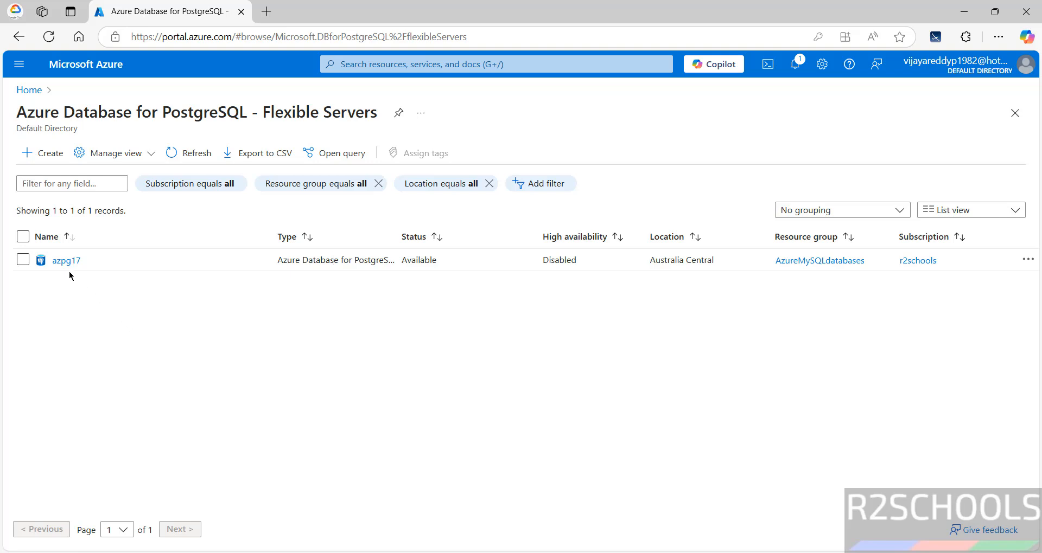
pyautogui.click(66, 259)
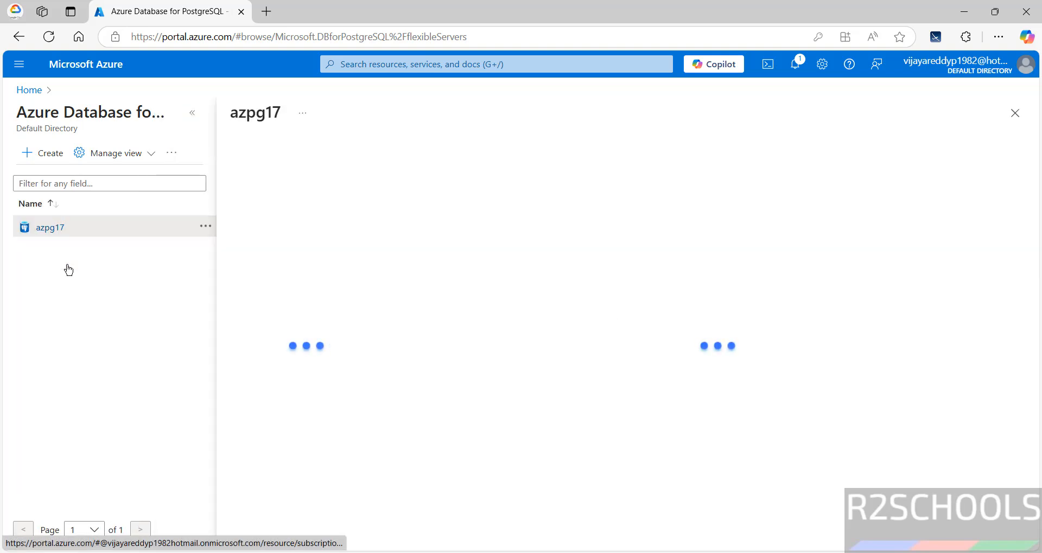
pyautogui.click(50, 227)
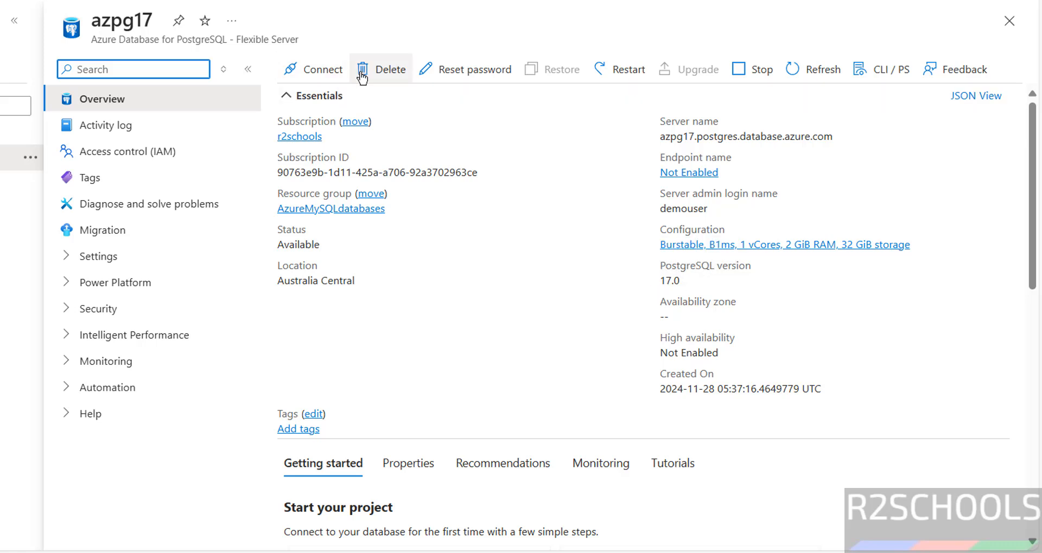
pyautogui.moveTo(474, 69)
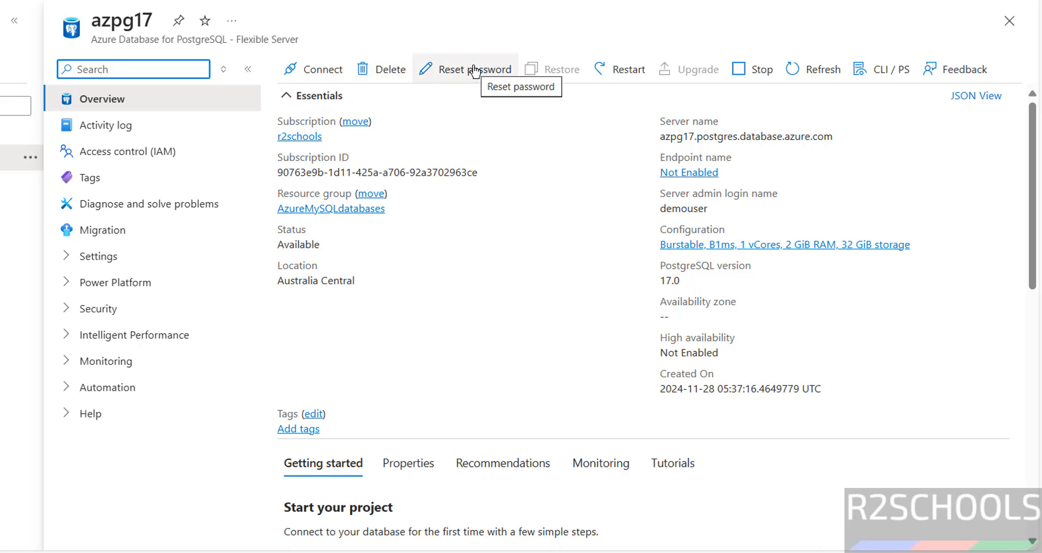
pyautogui.click(475, 69)
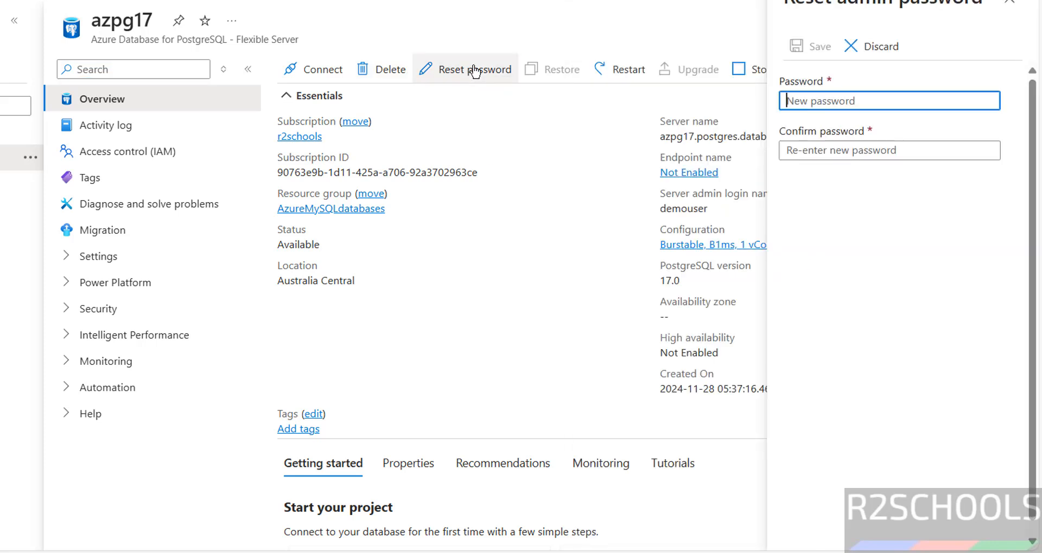
pyautogui.moveTo(873, 46)
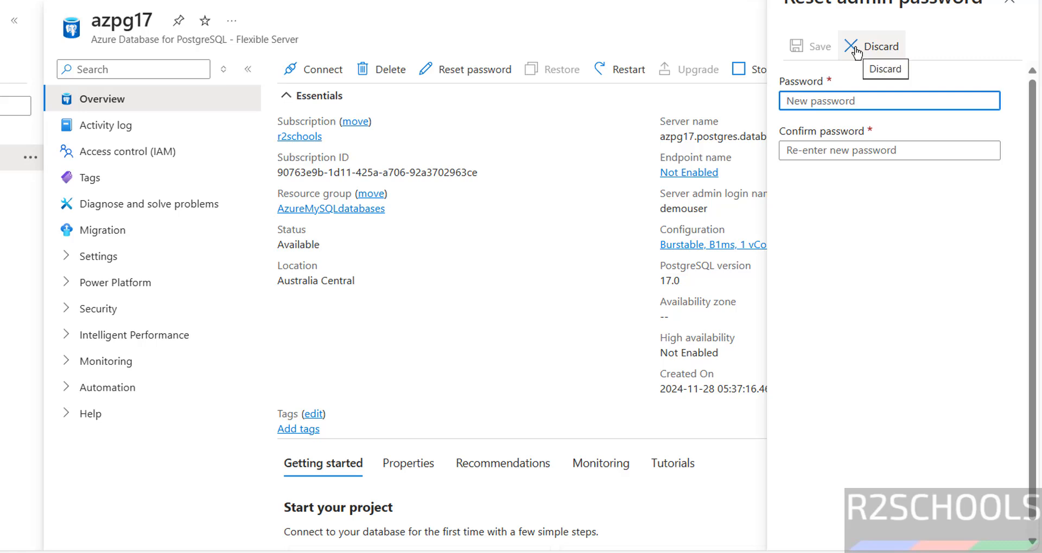
pyautogui.click(872, 45)
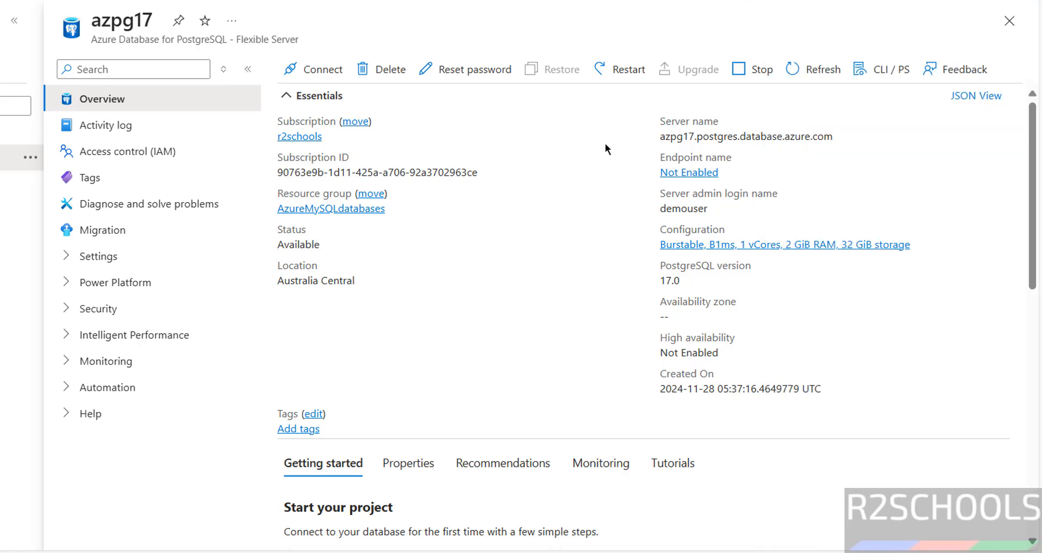
pyautogui.moveTo(320, 69)
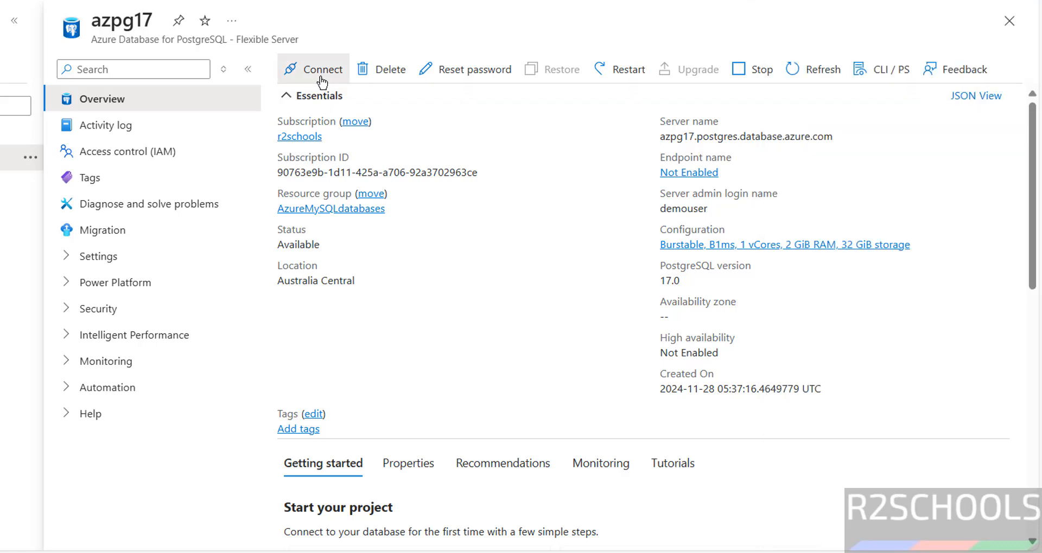
# From azpg17's Connect pane, choose the postgres database and start the Cloud Shell psql connection.
pyautogui.click(321, 68)
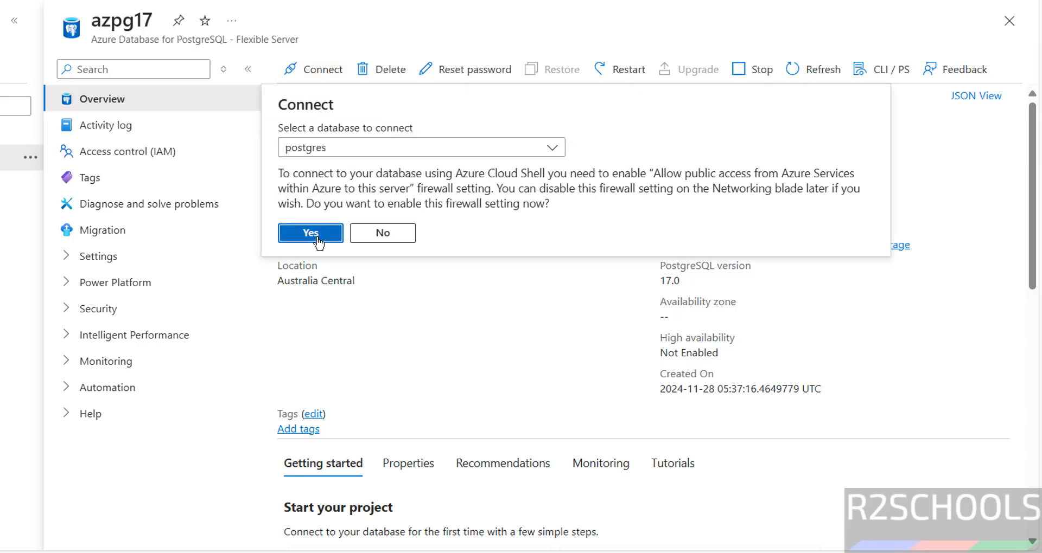
pyautogui.click(420, 147)
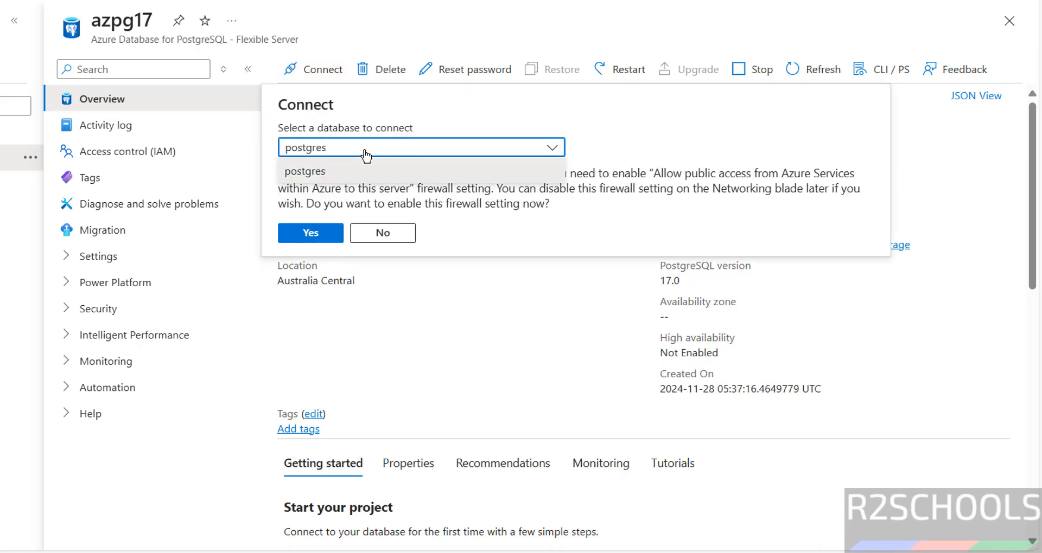
pyautogui.click(310, 233)
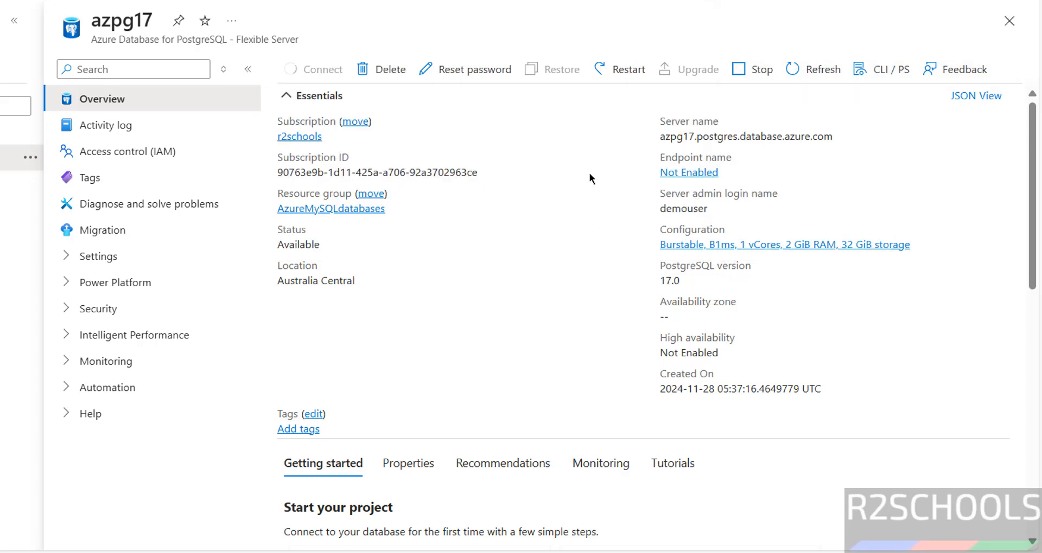
pyautogui.moveTo(675, 208)
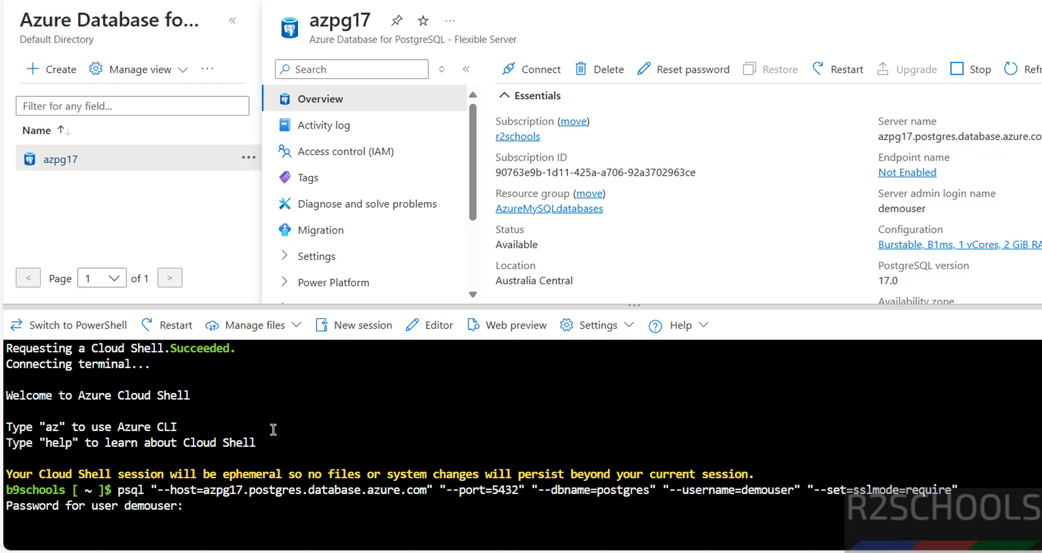
pyautogui.moveTo(437, 521)
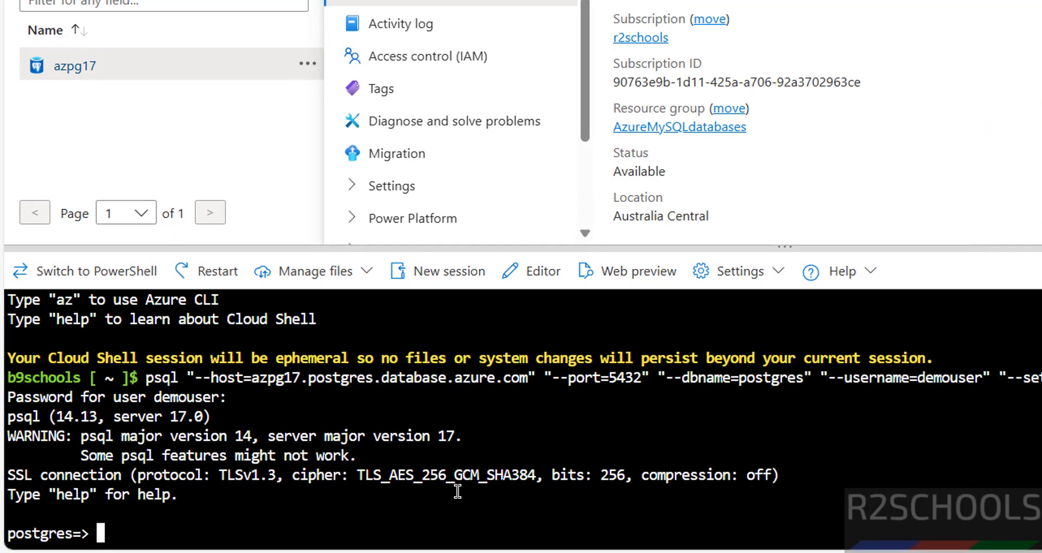
# Run 'select version();' in the psql session on azpg17.
pyautogui.write('select ve')
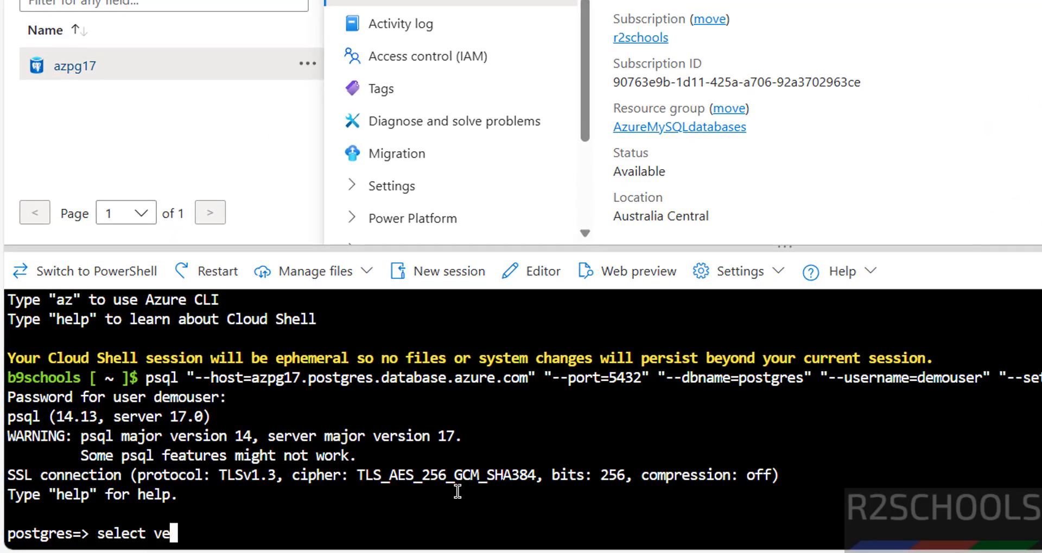
pyautogui.write('rsion();')
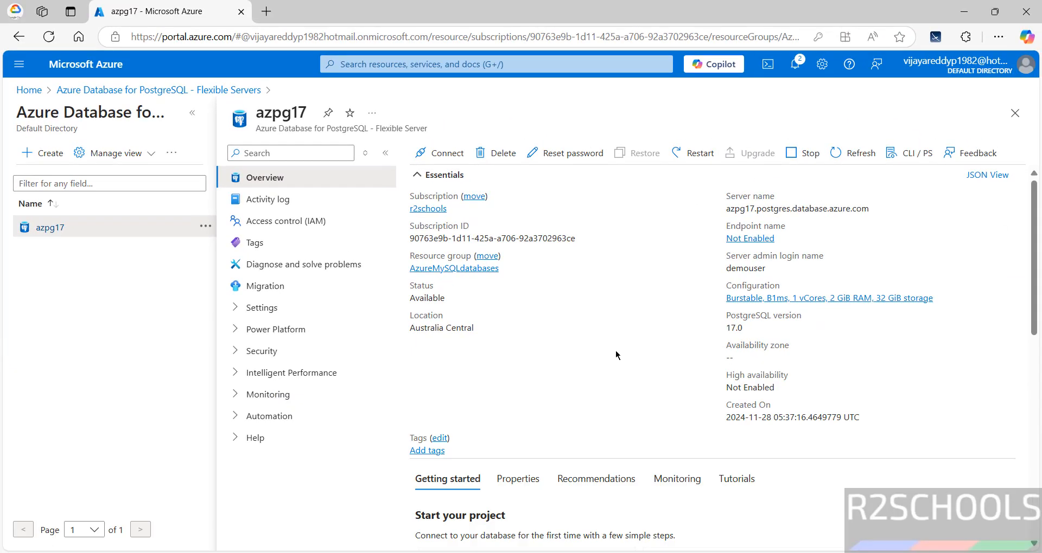
pyautogui.moveTo(764, 208)
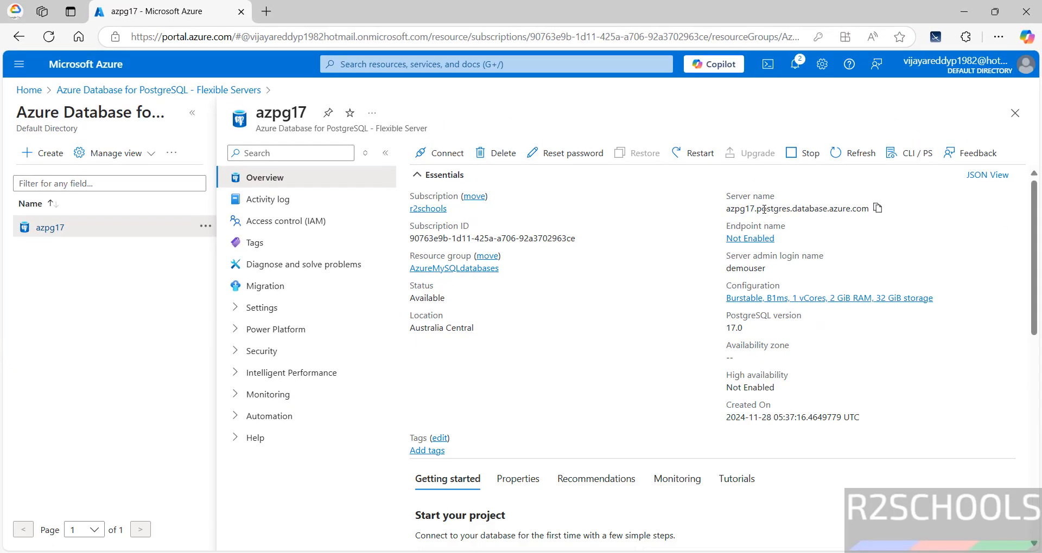
pyautogui.moveTo(879, 208)
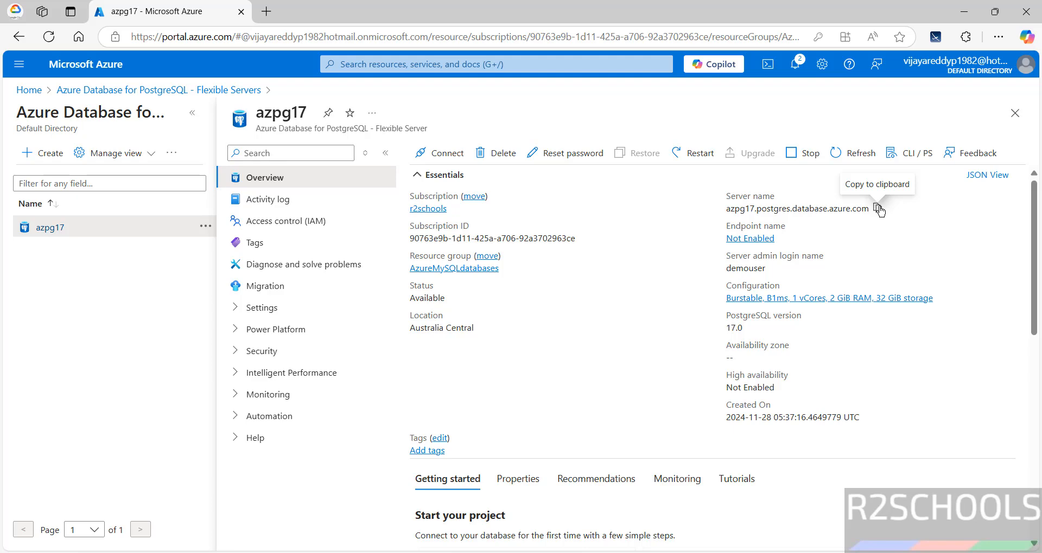
# Copy azpg17's server name from the Overview and search Windows for pgAdmin 4.
pyautogui.click(878, 209)
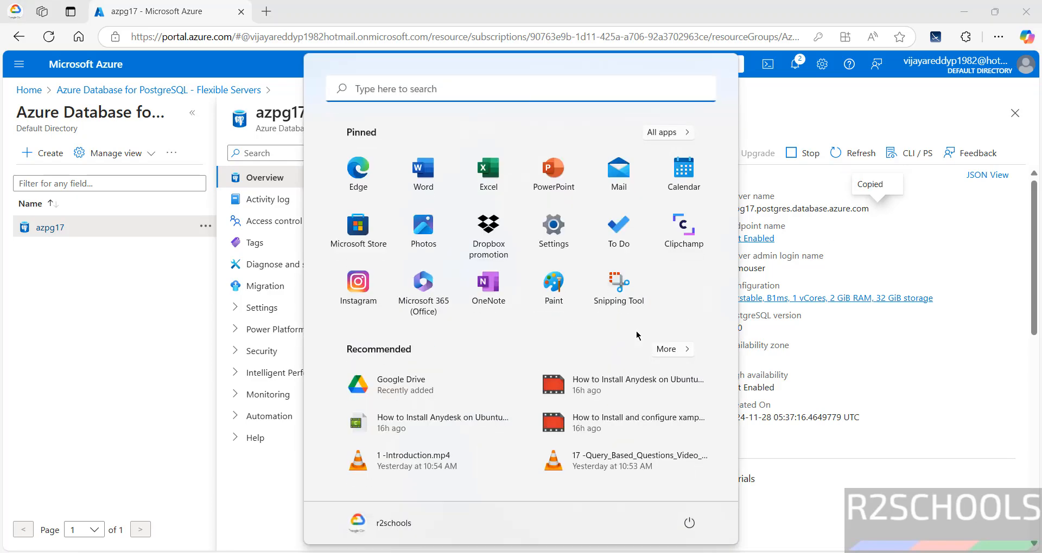
pyautogui.write('pgadmin 4')
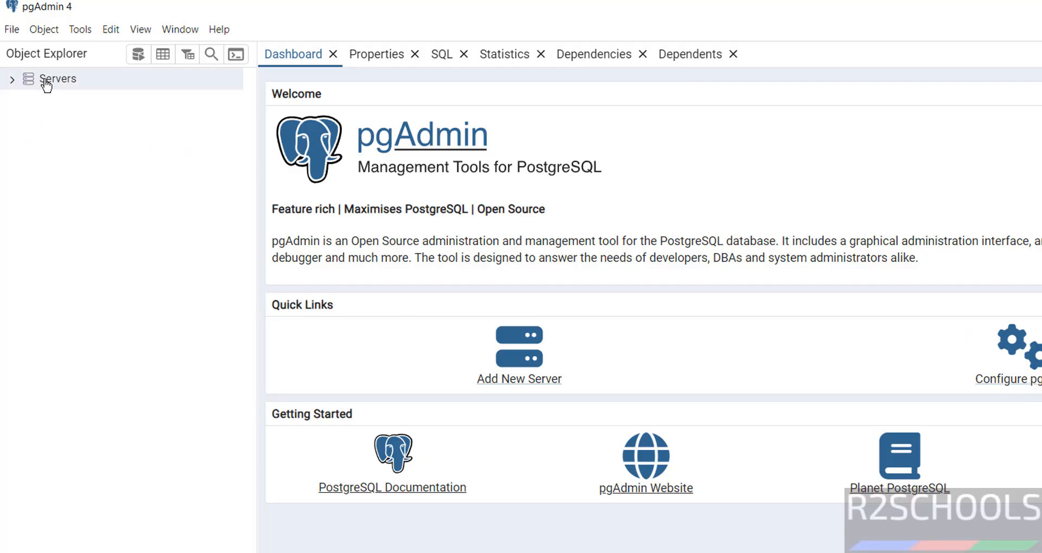
# Start registering a new server in pgAdmin named azpg1.
pyautogui.rightClick(59, 79)
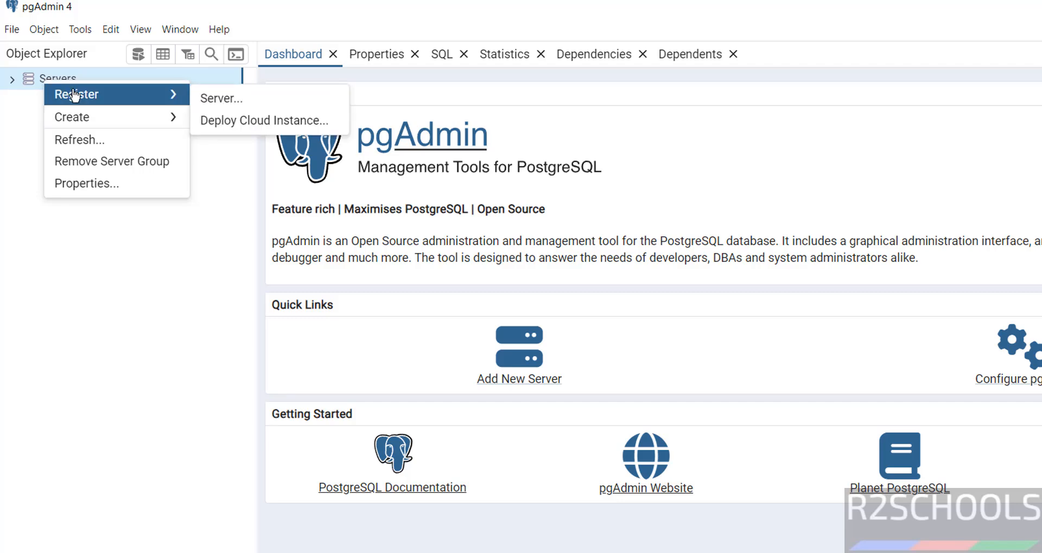
pyautogui.click(221, 97)
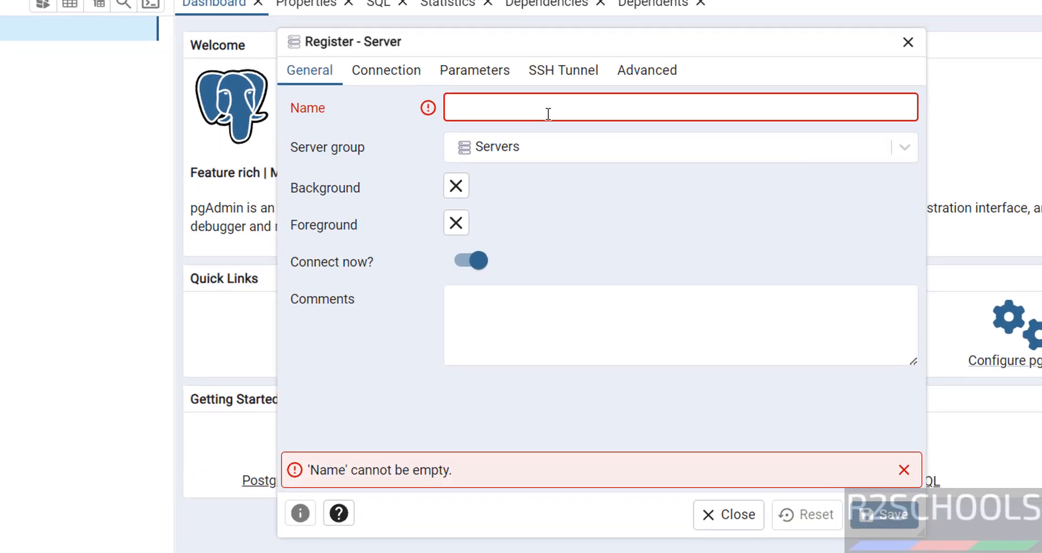
pyautogui.write('azpg1')
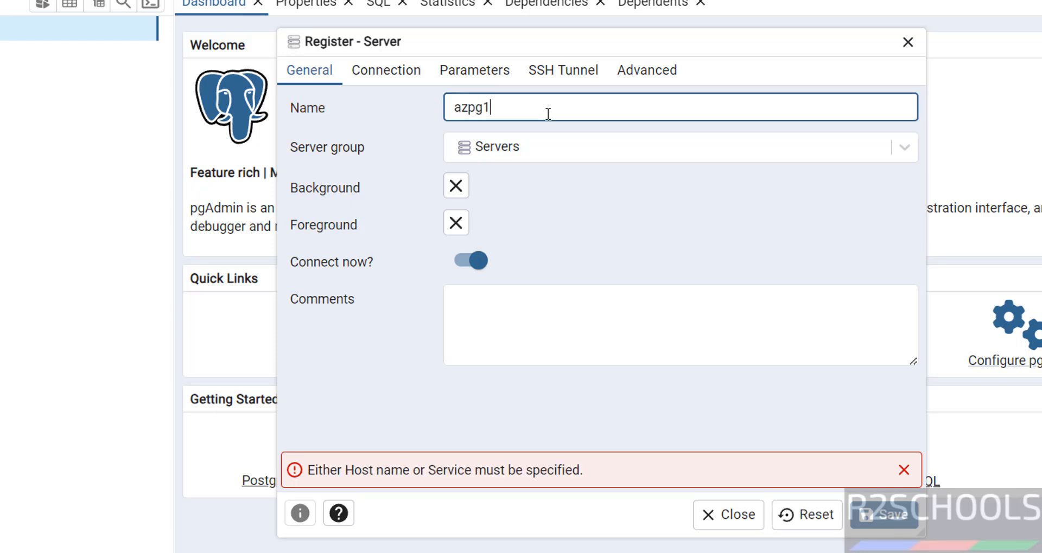
# Enter host azpg17.postgres.database.azure.com, username demouser and the password, then try saving.
pyautogui.click(385, 70)
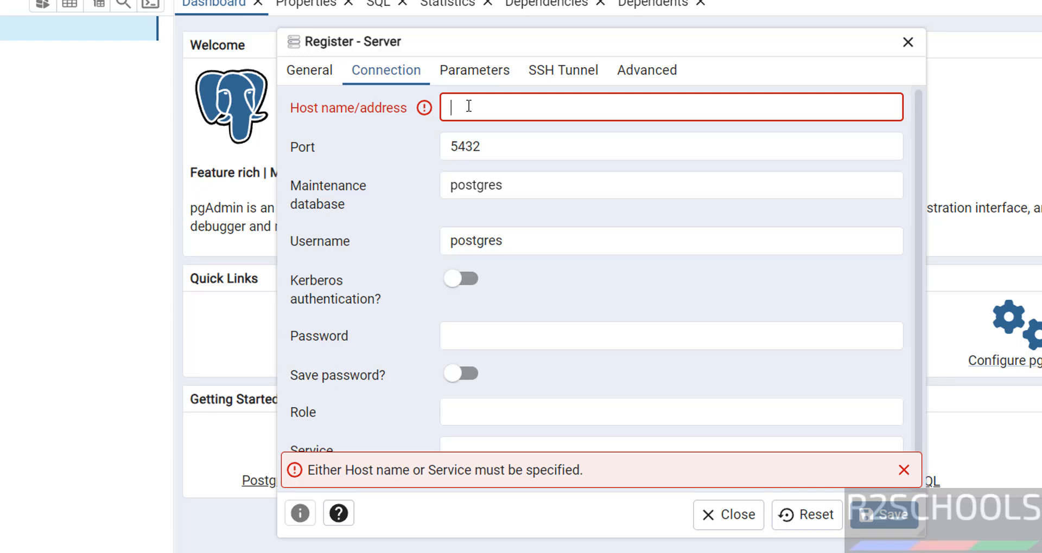
pyautogui.write('azpg17.postgres.database.azure.com')
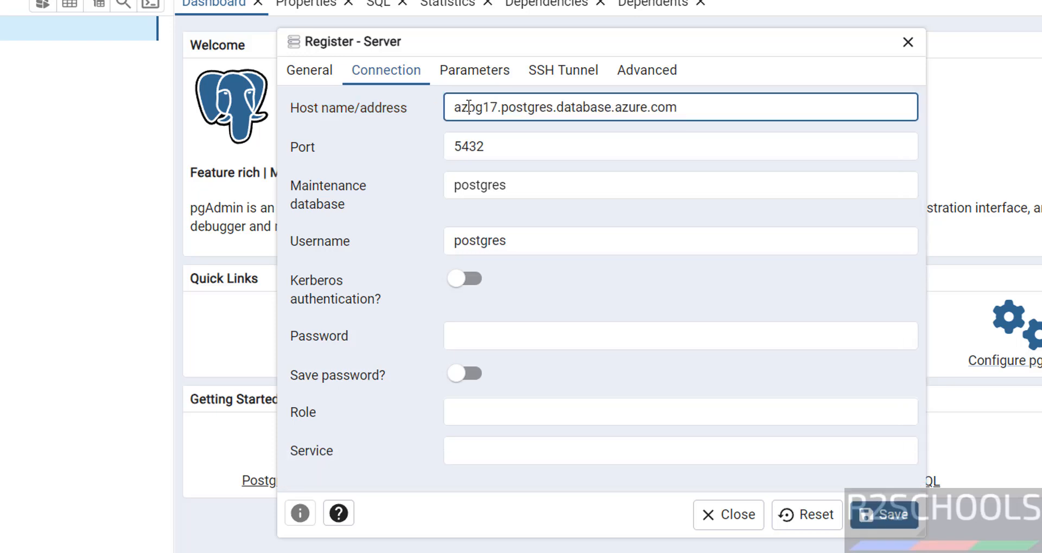
pyautogui.click(678, 184)
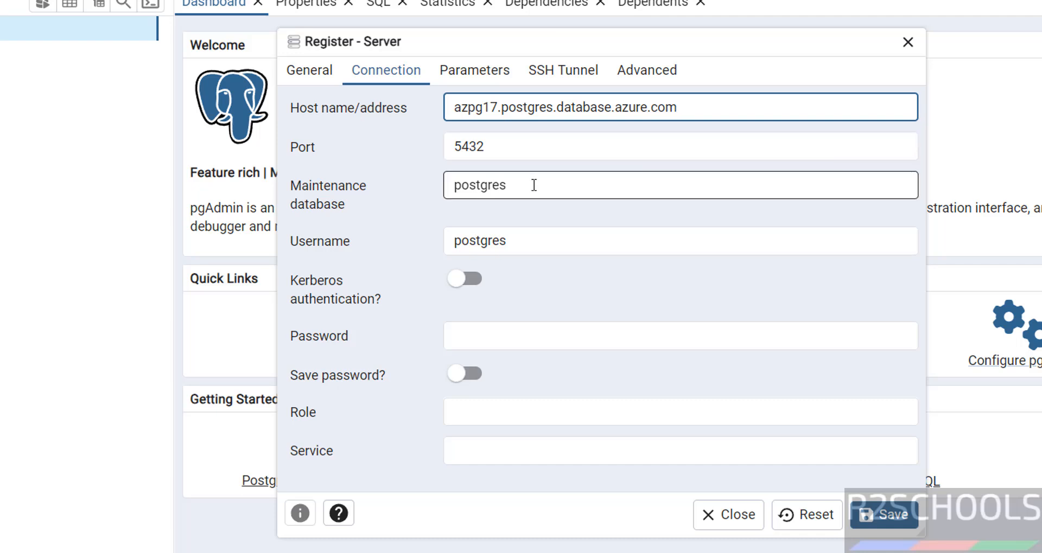
pyautogui.click(678, 336)
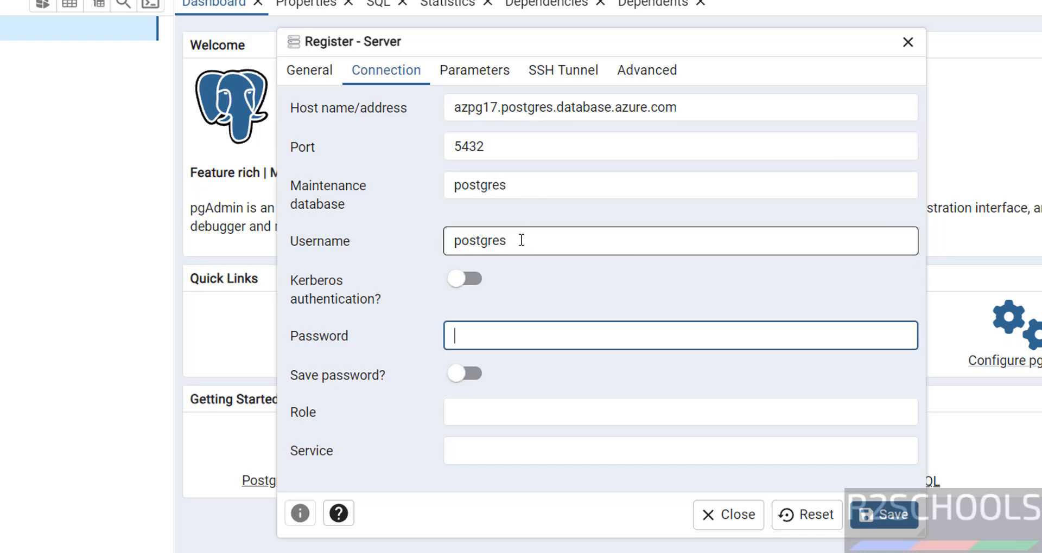
pyautogui.write('demouser')
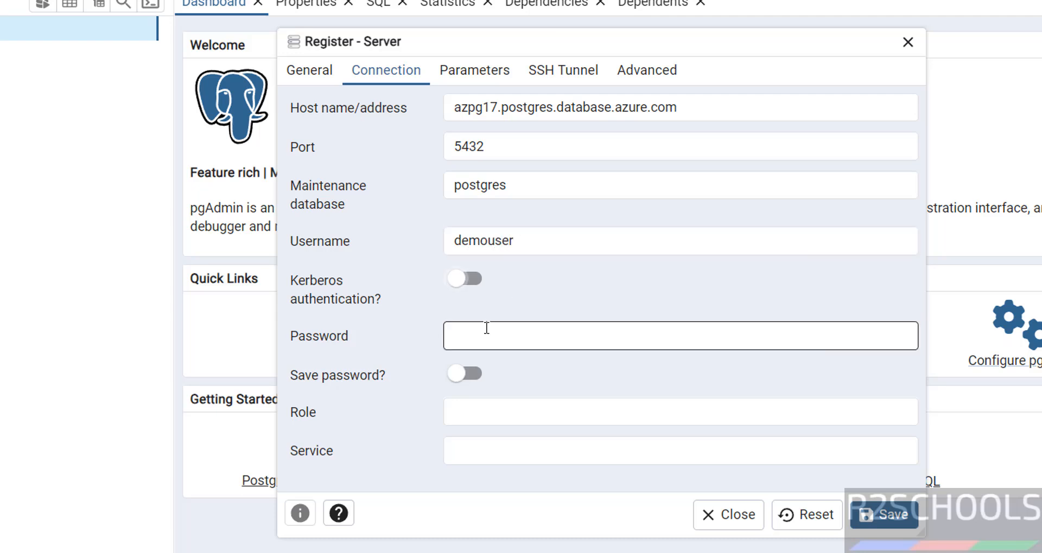
pyautogui.write('password')
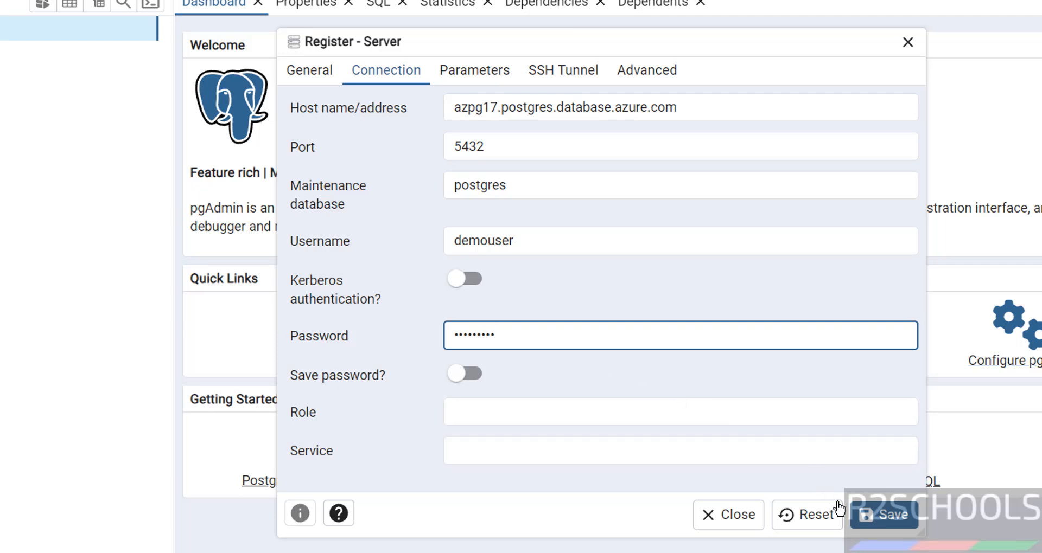
pyautogui.click(884, 515)
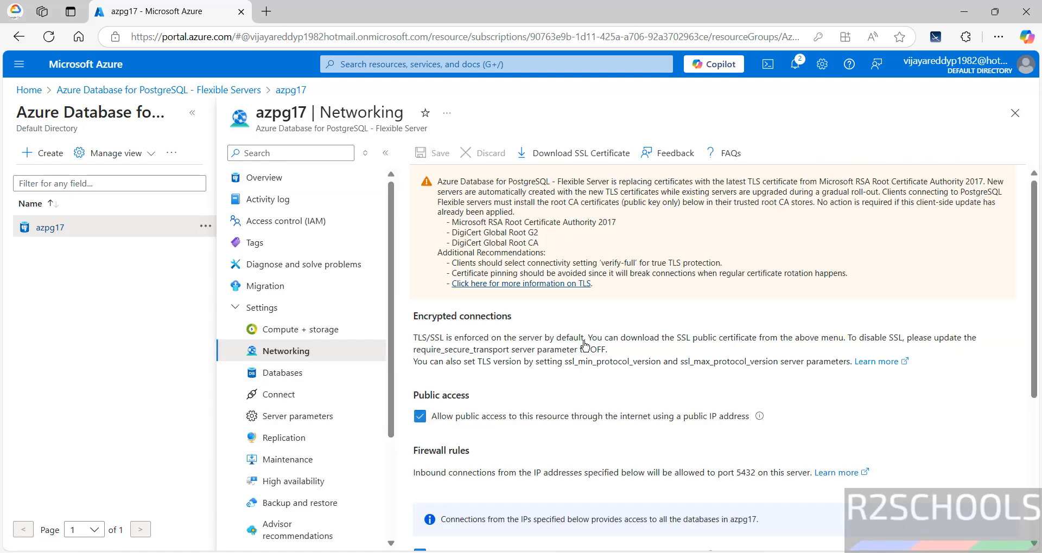
pyautogui.moveTo(1025, 331)
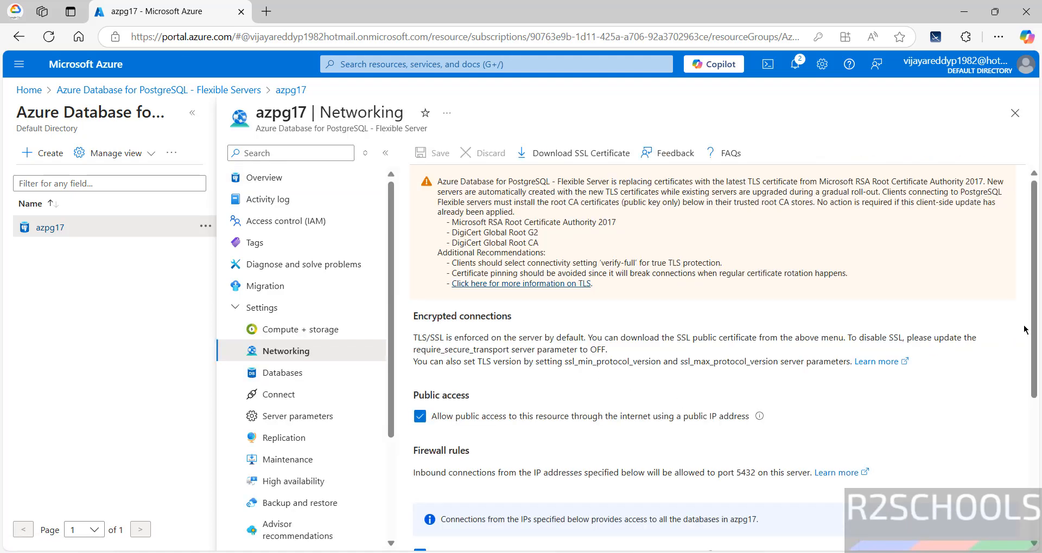
pyautogui.scroll(-3)
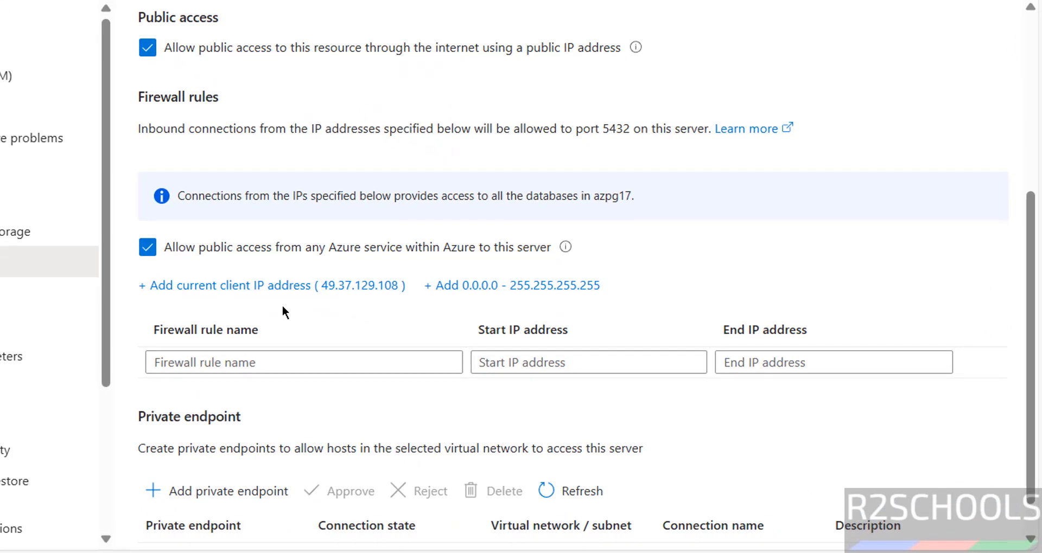
pyautogui.moveTo(238, 295)
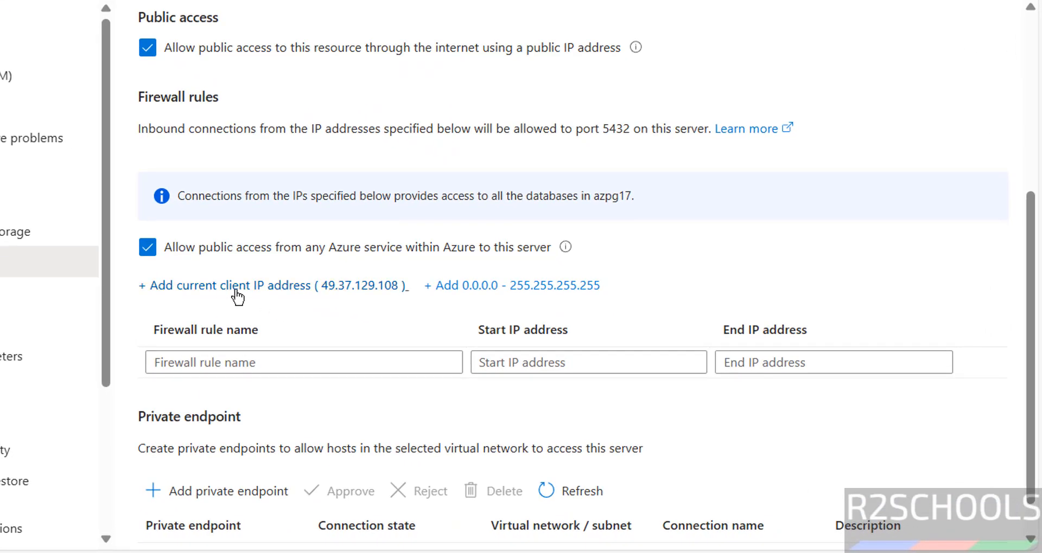
pyautogui.moveTo(551, 397)
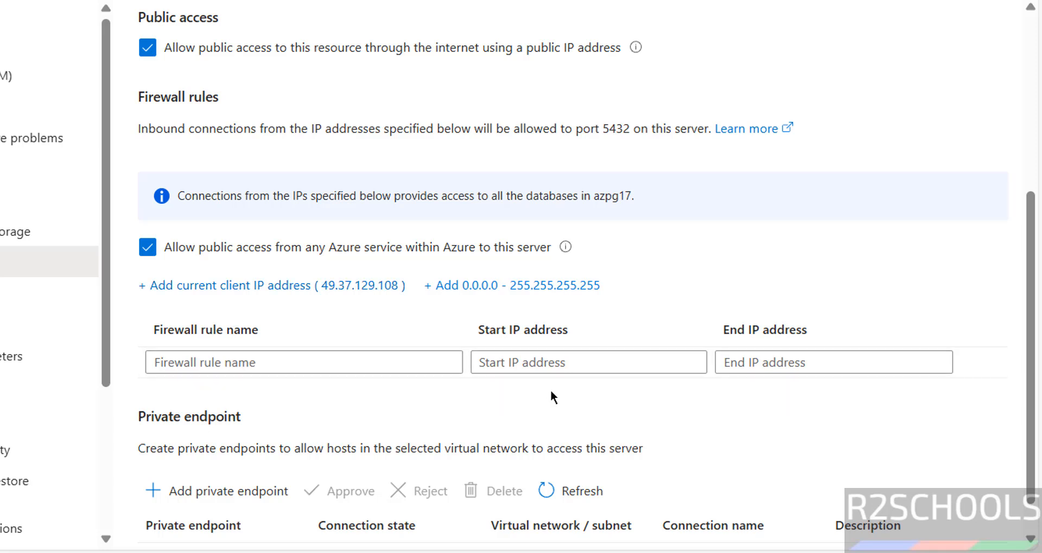
pyautogui.click(587, 362)
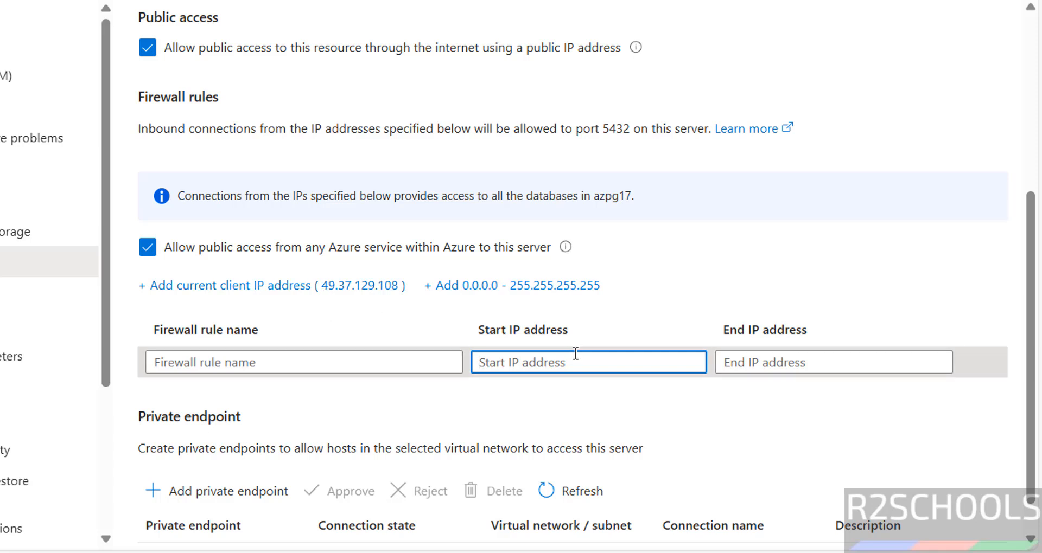
pyautogui.moveTo(585, 345)
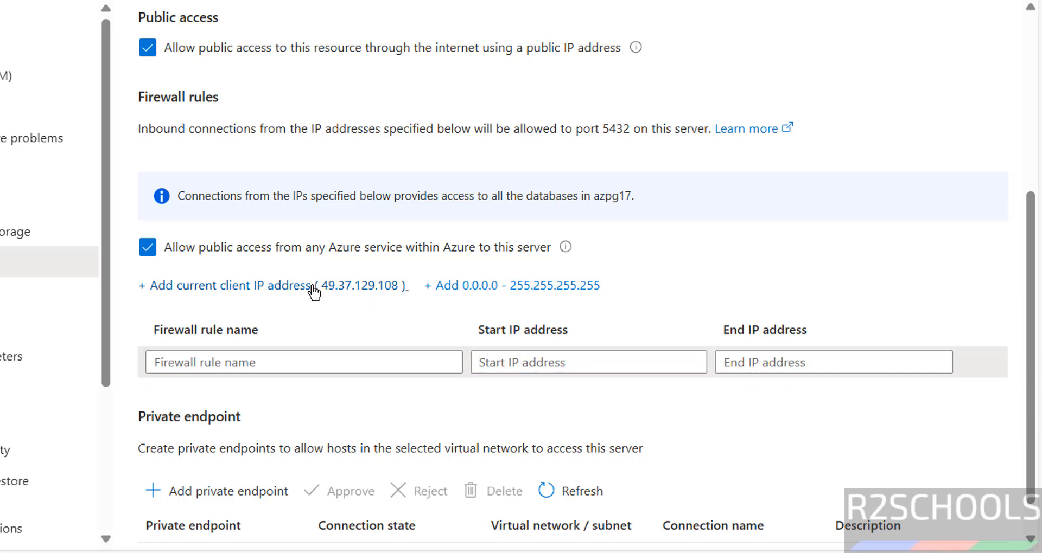
pyautogui.click(233, 284)
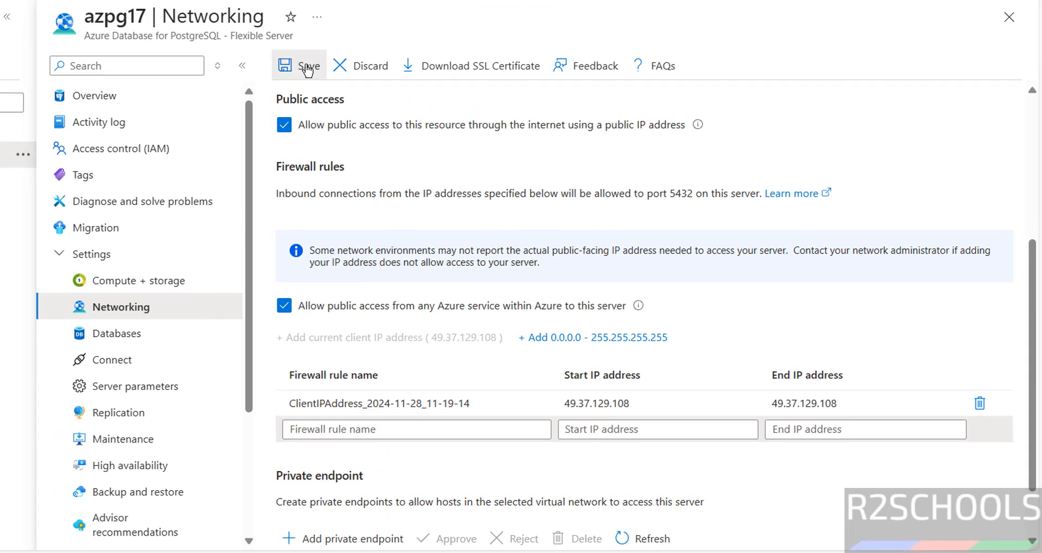
pyautogui.click(307, 65)
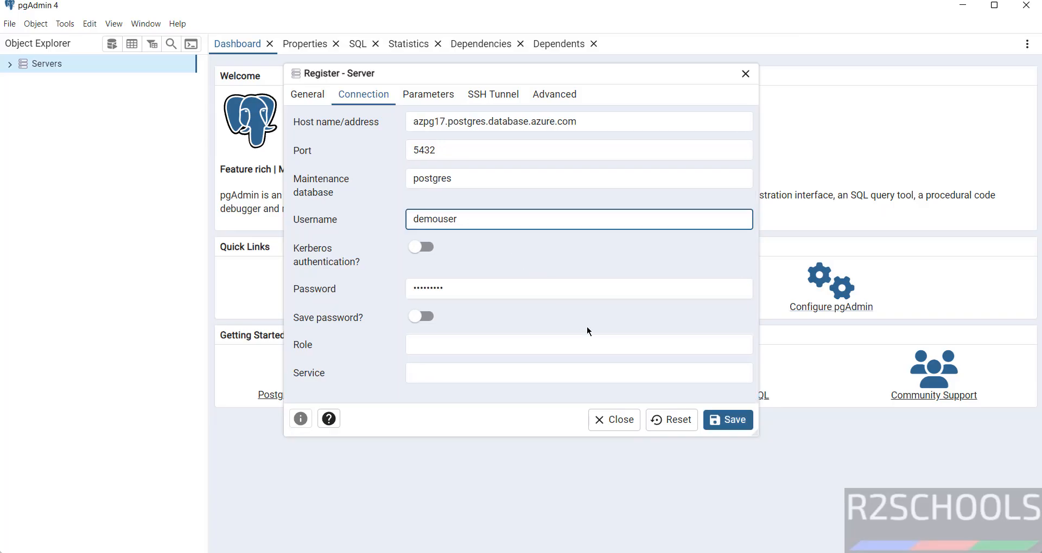
# Save the registration, connect to azpg17, and expand databases azure_maintenance, azure_sys, postgres.
pyautogui.click(727, 419)
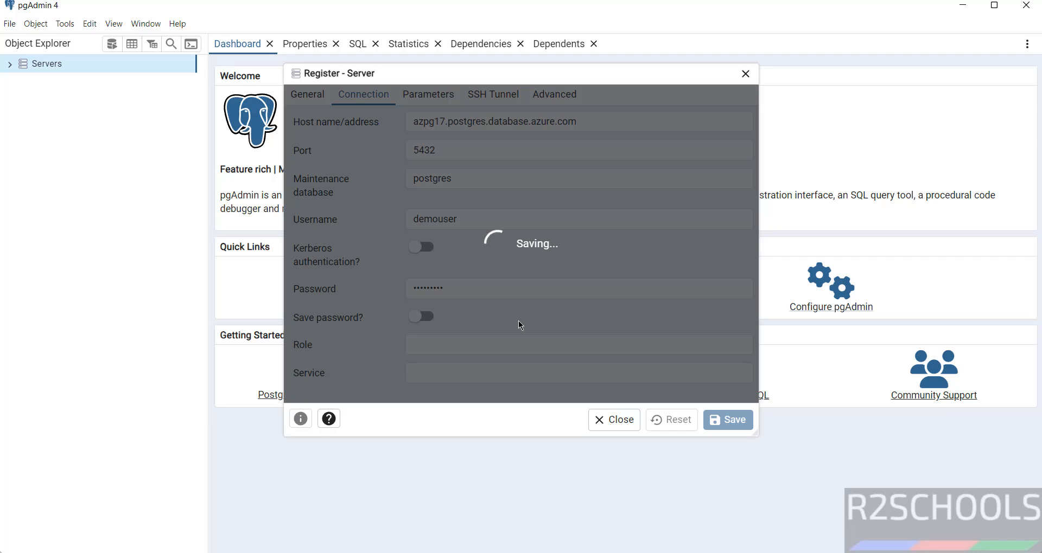
pyautogui.click(727, 419)
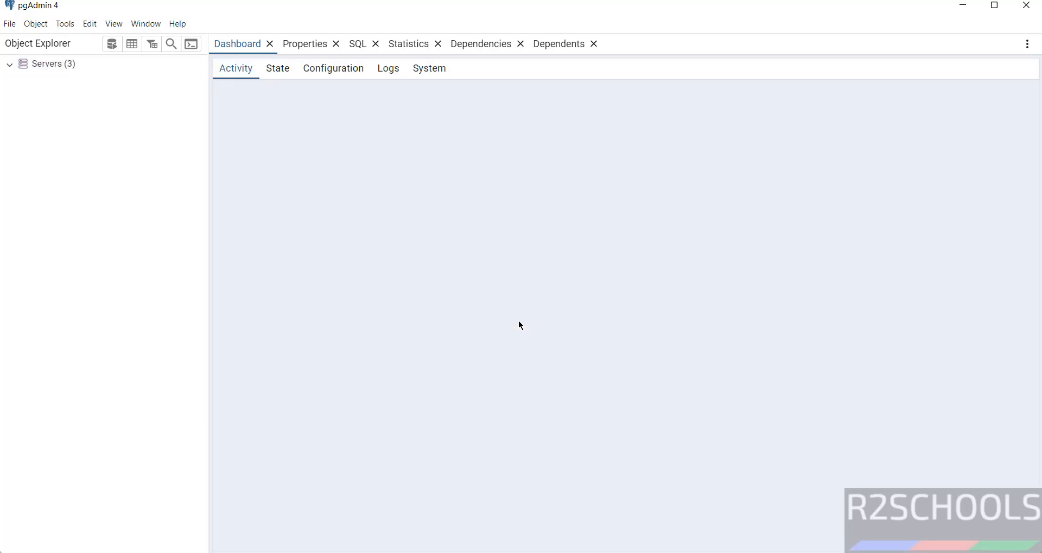
pyautogui.click(79, 136)
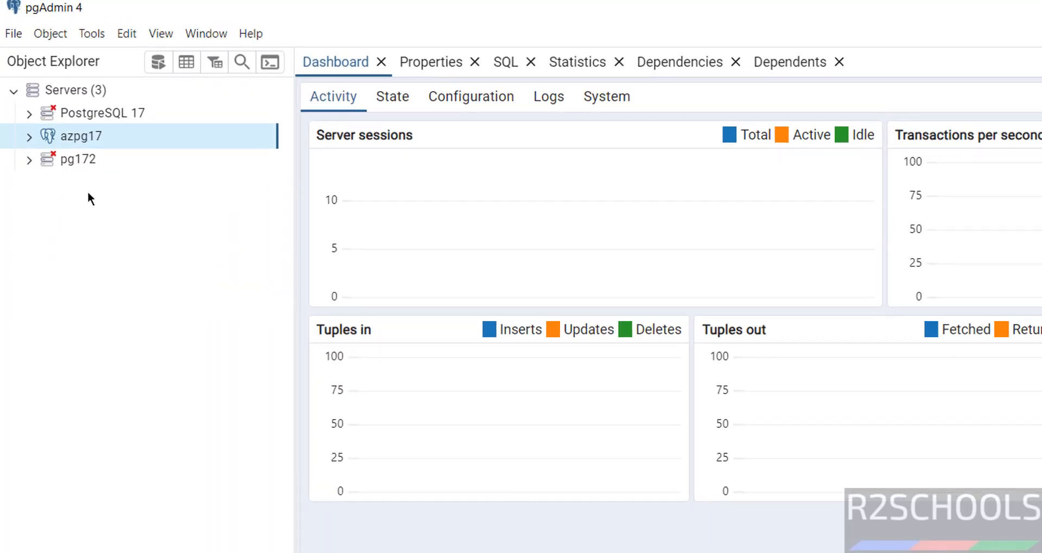
pyautogui.click(30, 136)
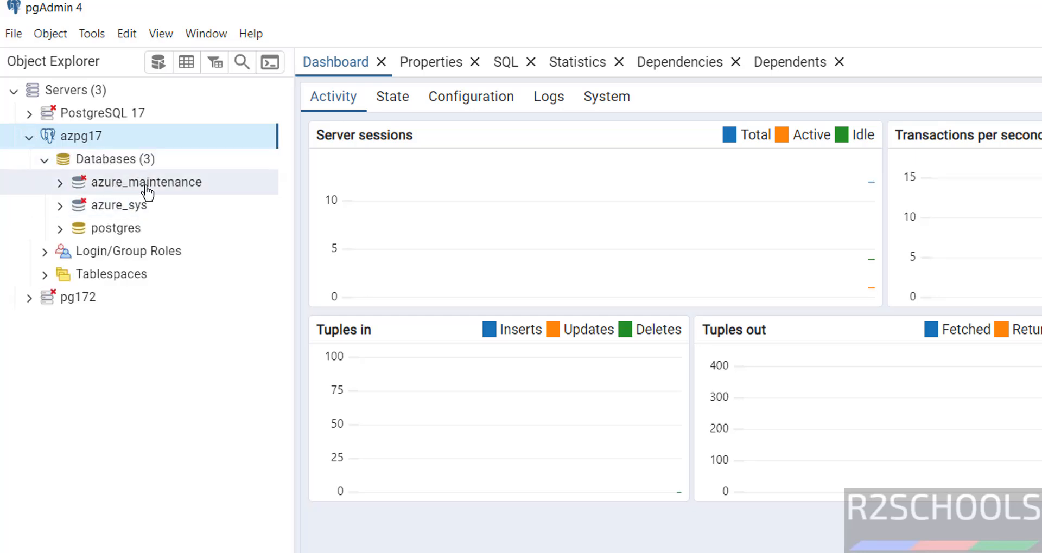
pyautogui.click(119, 204)
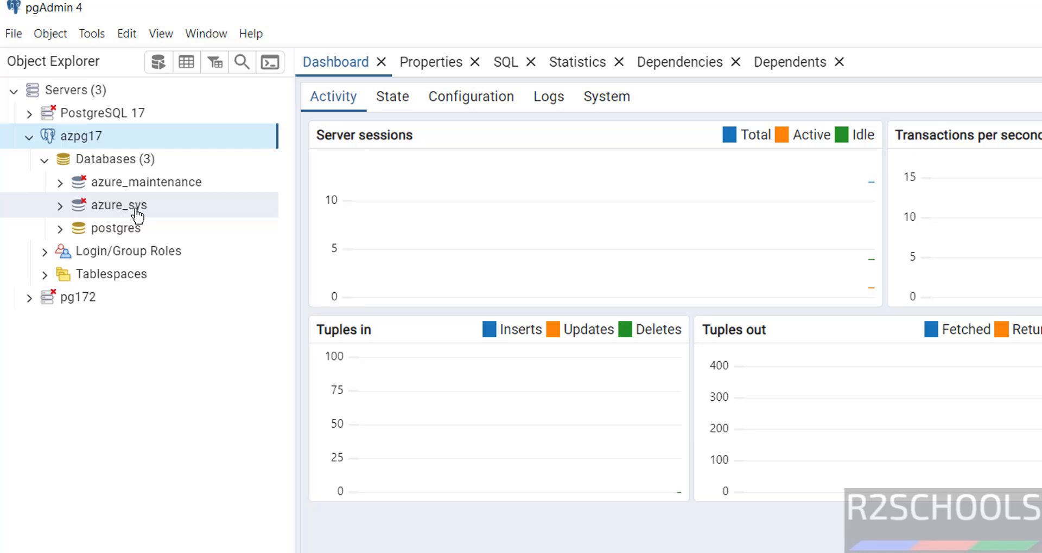
pyautogui.click(115, 228)
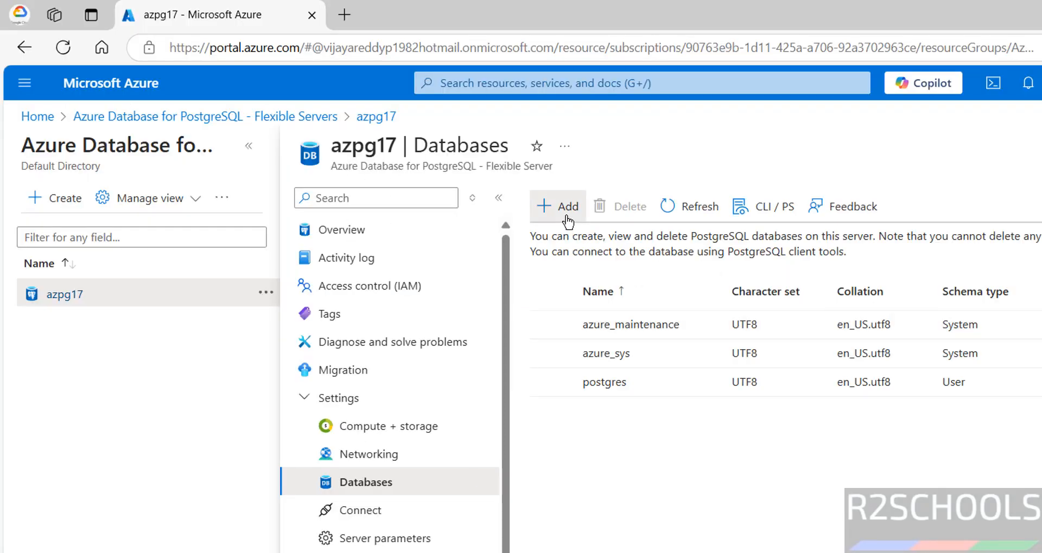
# Add a database named r2schools on azpg17's Databases page and save it.
pyautogui.click(557, 206)
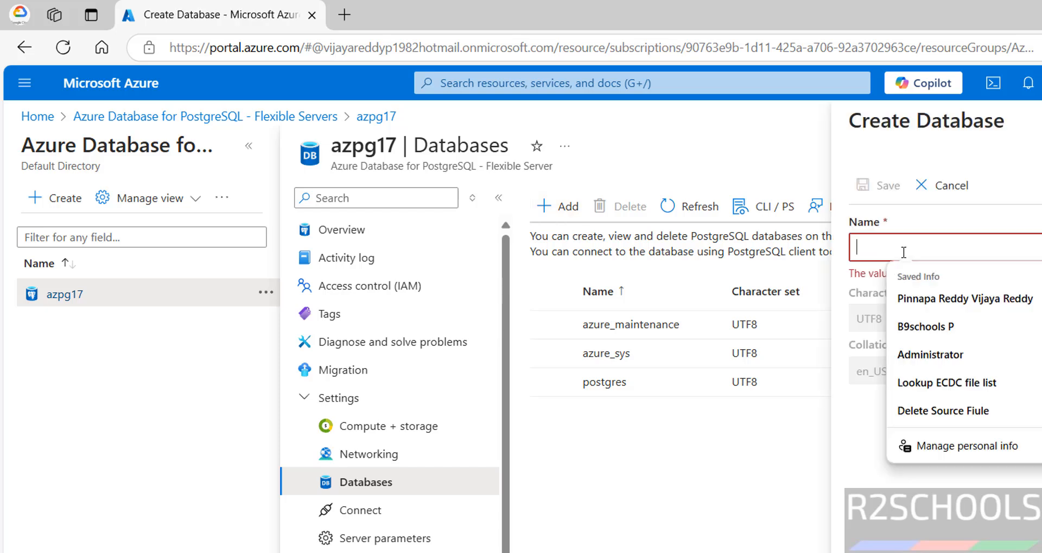
pyautogui.write('r2schools')
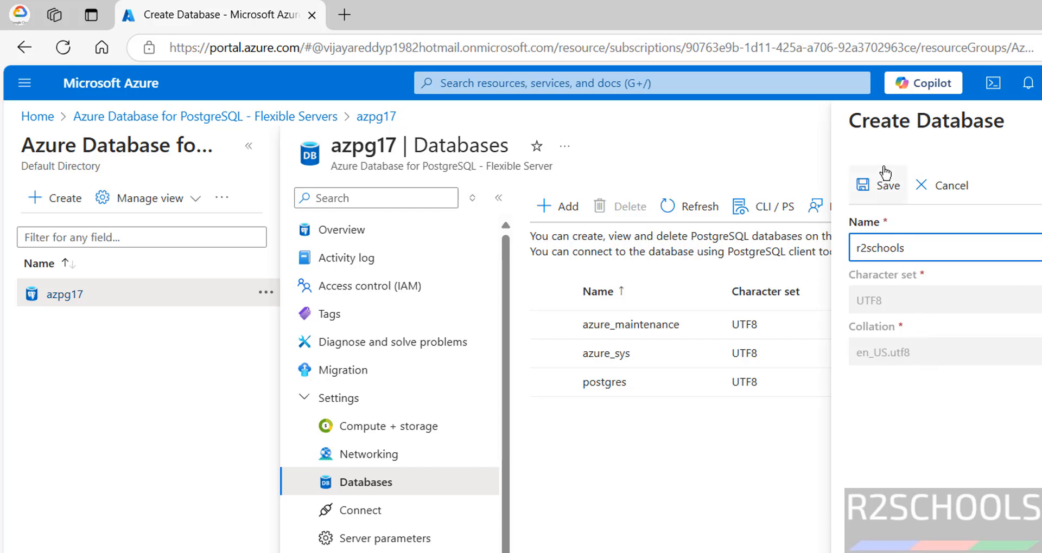
pyautogui.click(877, 184)
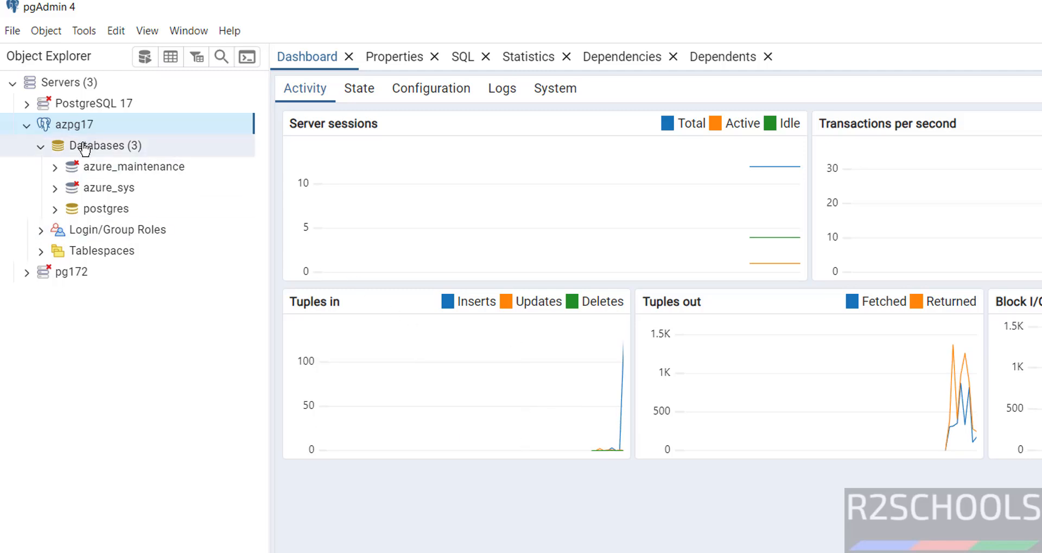
# Refresh azpg17's database list in pgAdmin to show r2schools, and search for DBeaver.
pyautogui.click(40, 145)
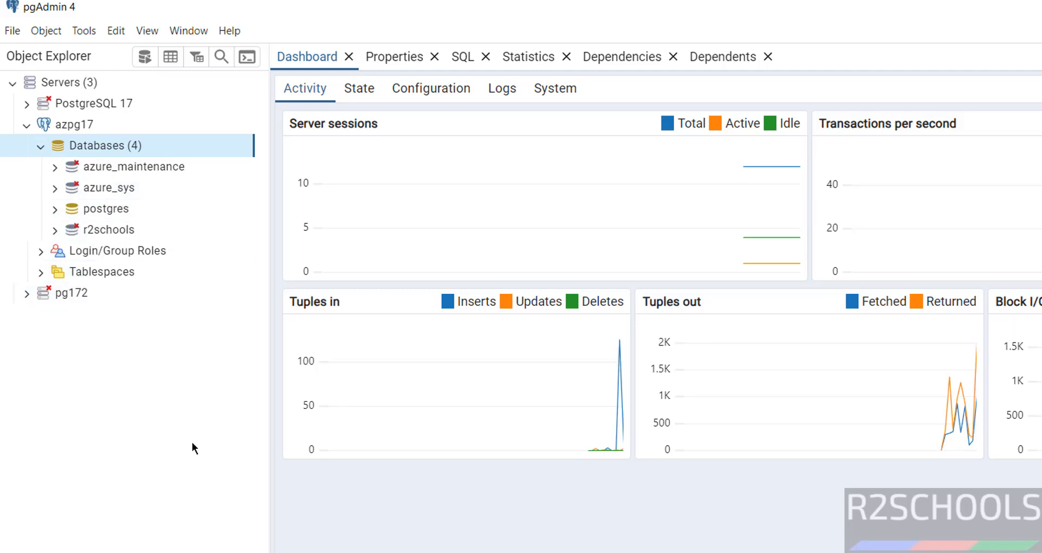
pyautogui.moveTo(390, 504)
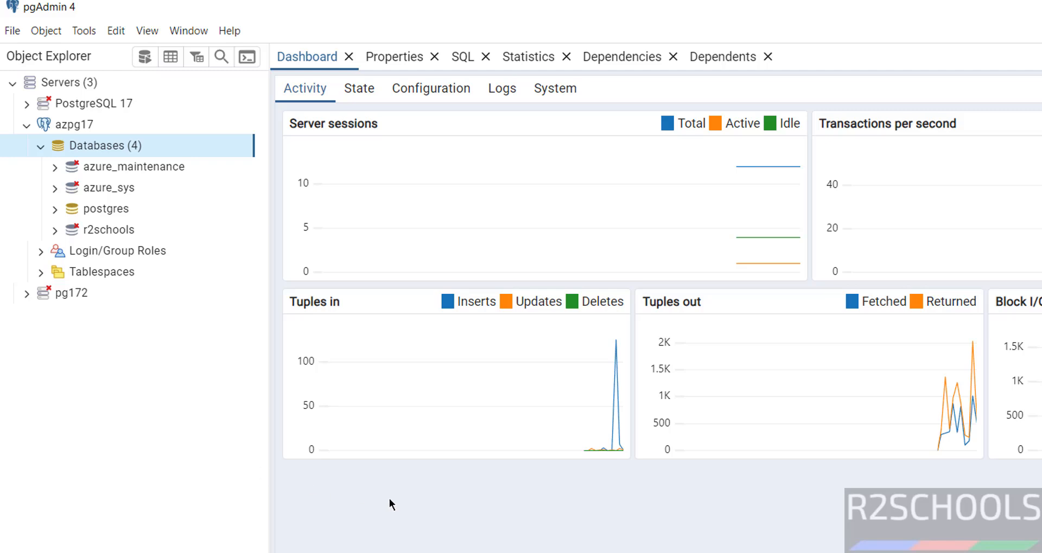
pyautogui.moveTo(461, 535)
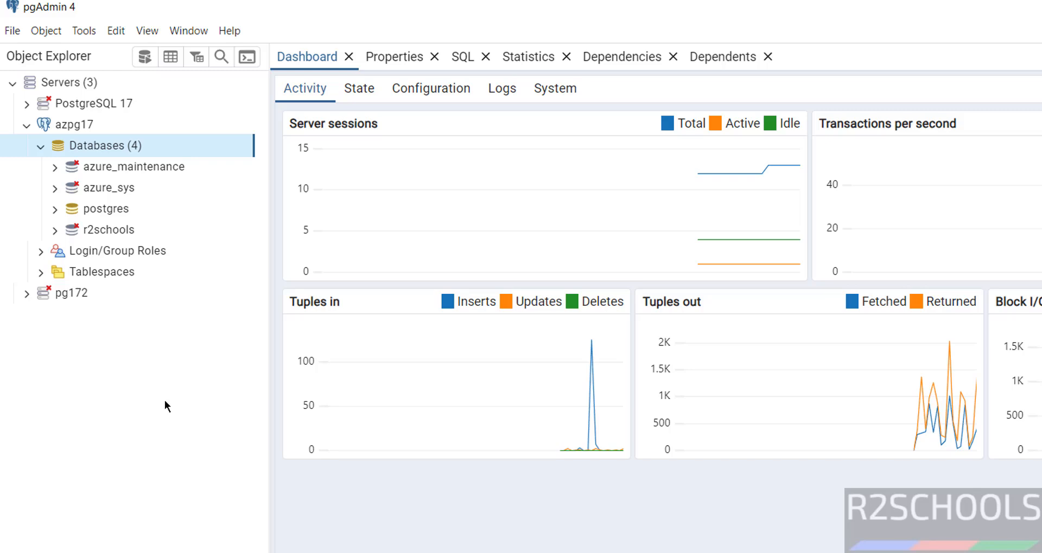
pyautogui.write('dbe')
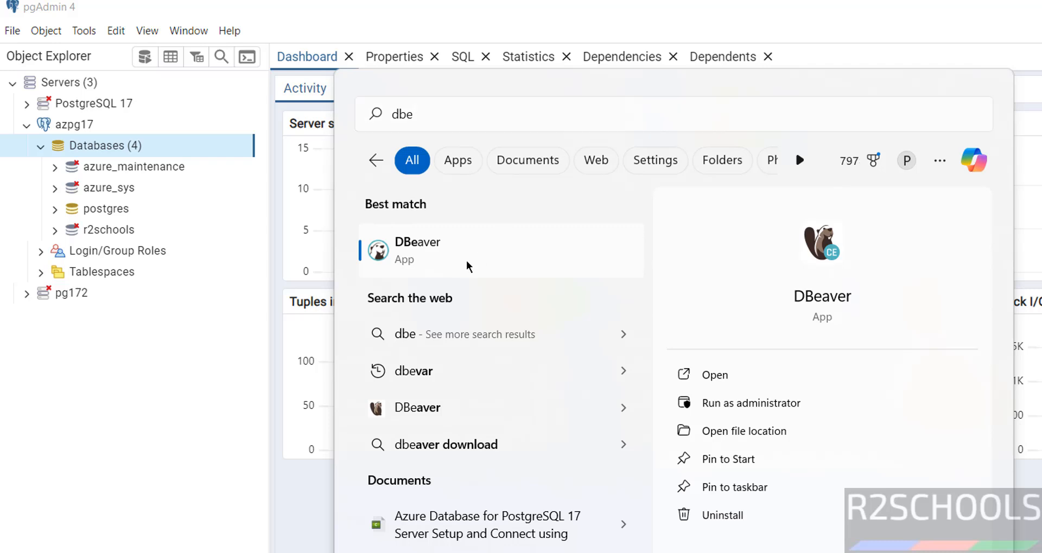
# Launch DBeaver from search results and start a new database connection.
pyautogui.click(417, 249)
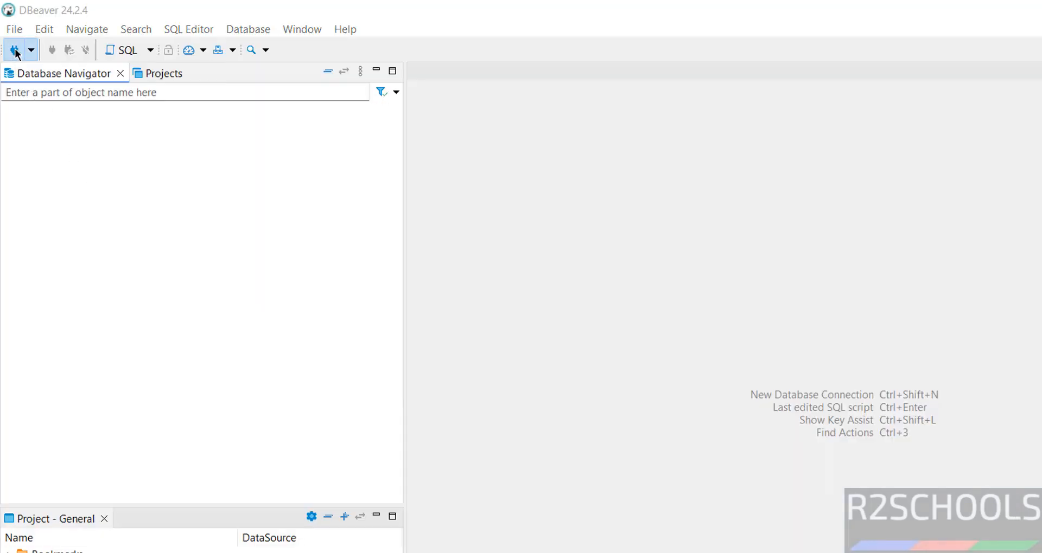
pyautogui.click(15, 49)
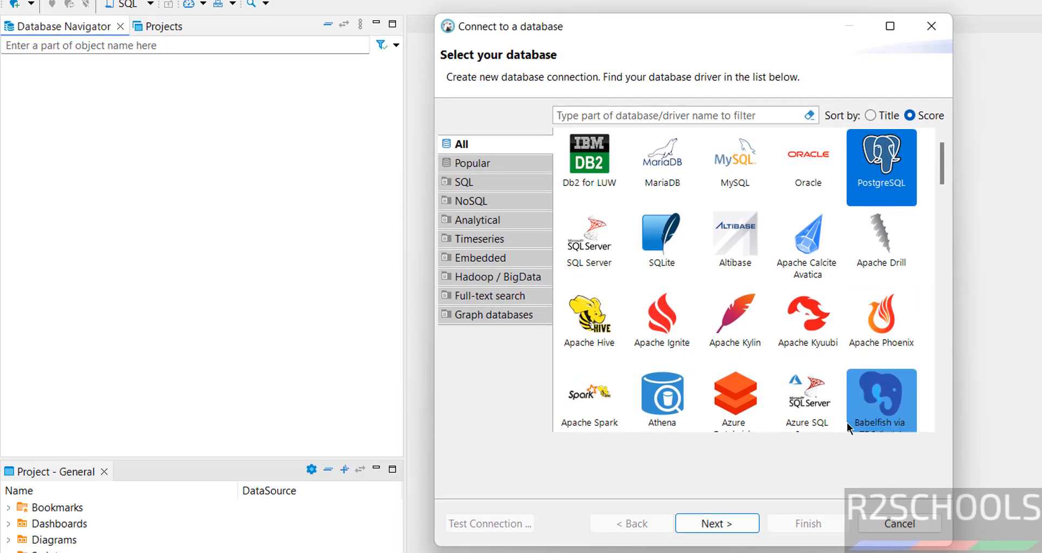
# Create a tested PostgreSQL connection to azpg17.postgres.database.azure.com as demouser, showing all databases.
pyautogui.click(716, 524)
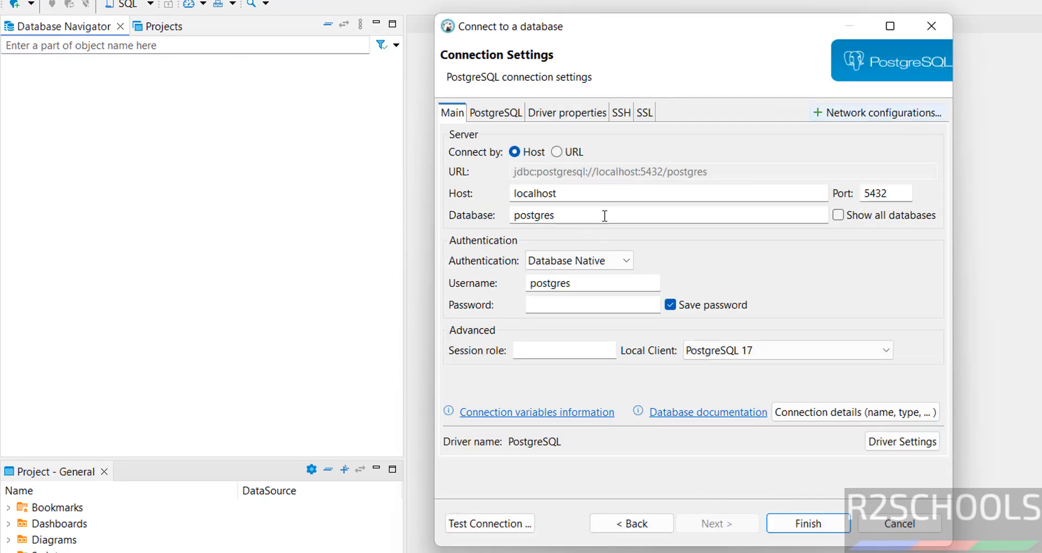
pyautogui.write('azpg17.postgres.database.azure.com')
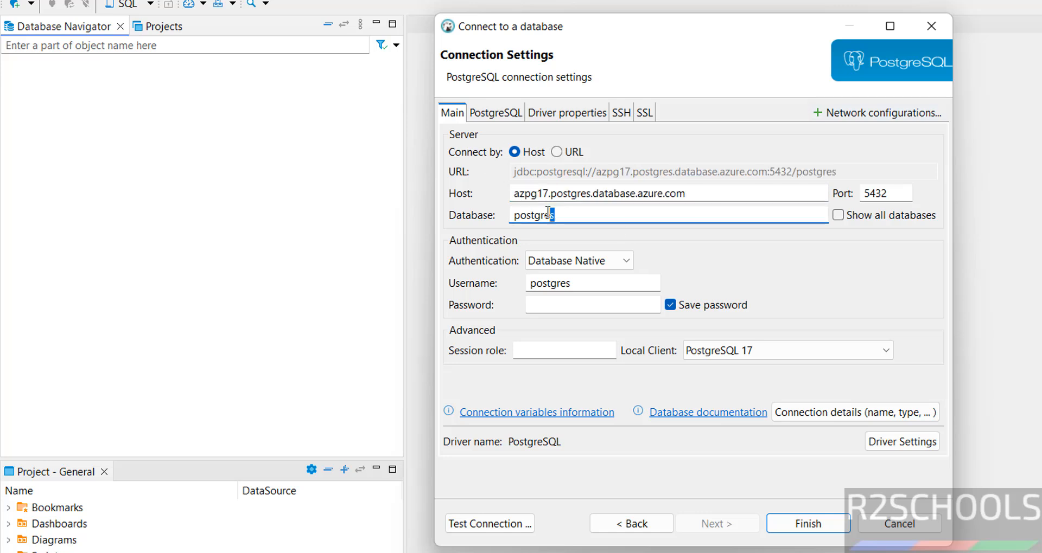
pyautogui.moveTo(838, 214)
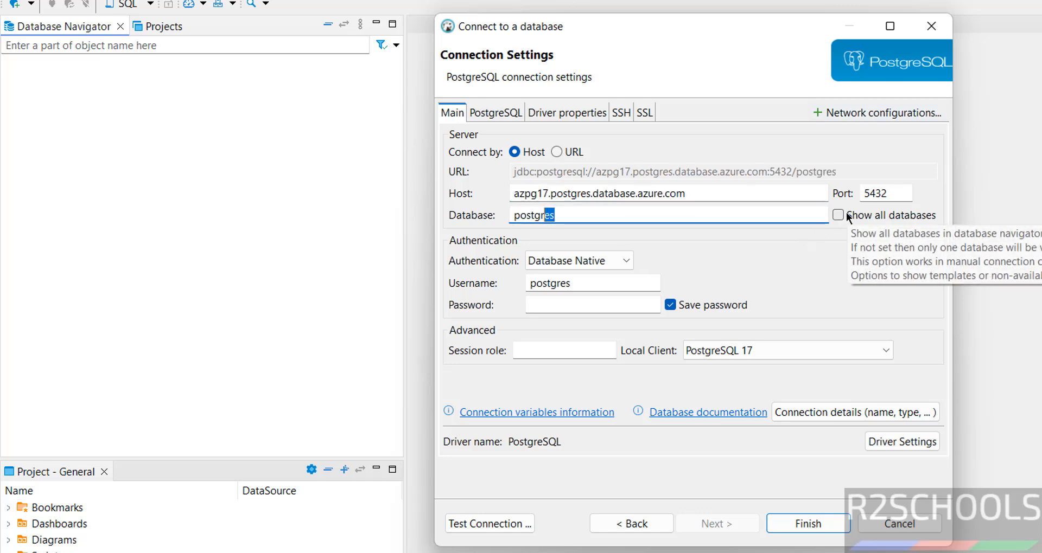
pyautogui.click(838, 215)
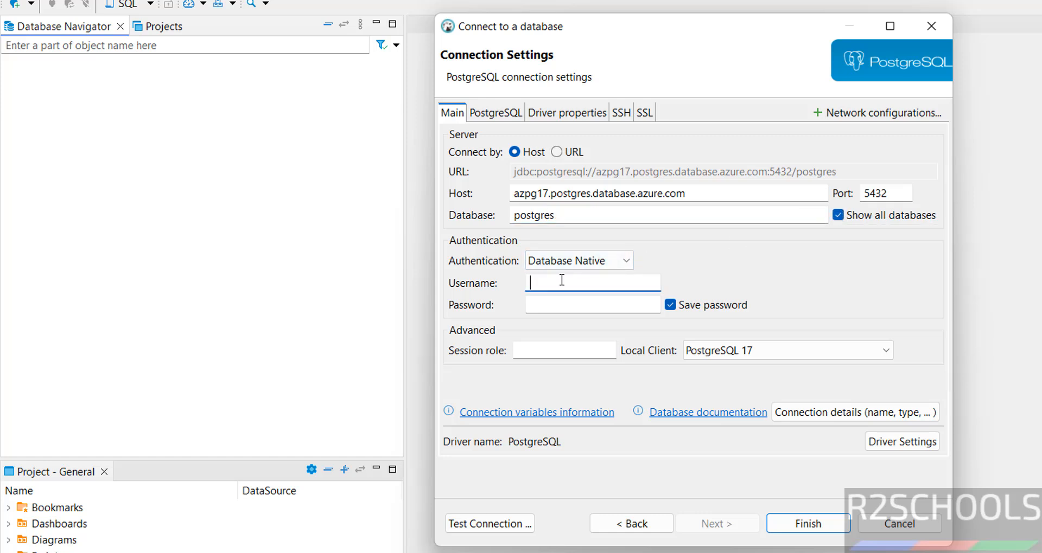
pyautogui.write('demouser')
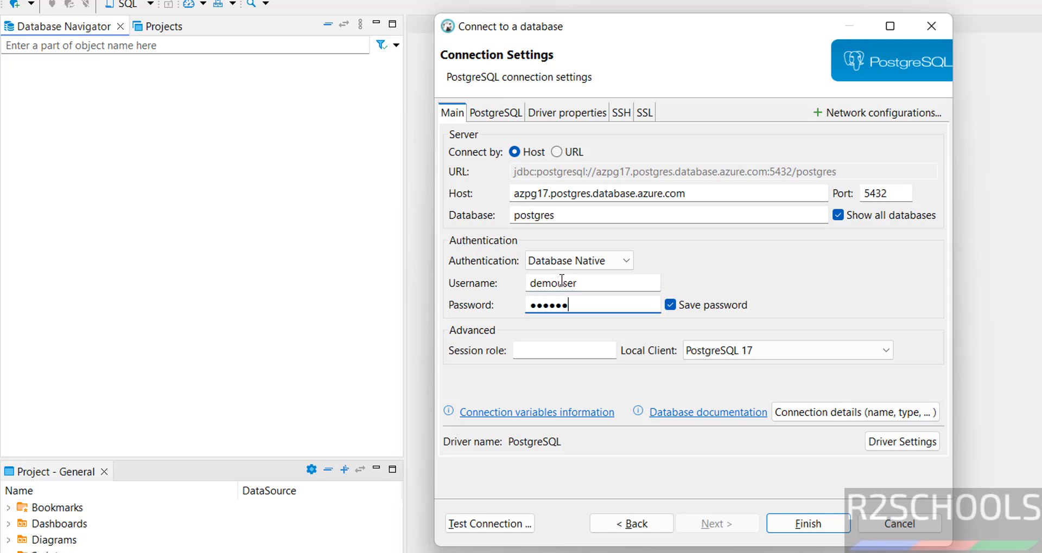
pyautogui.write('••')
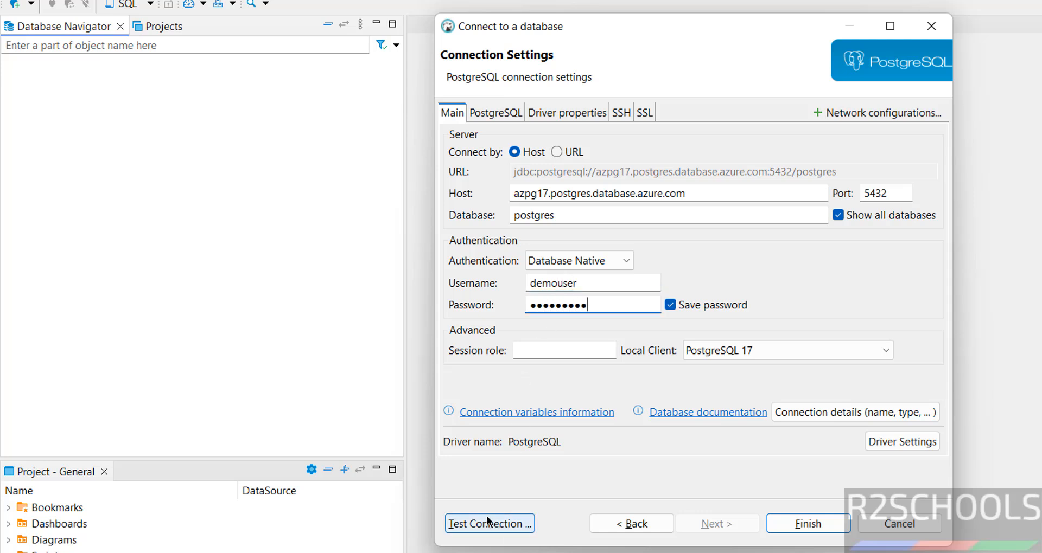
pyautogui.click(489, 524)
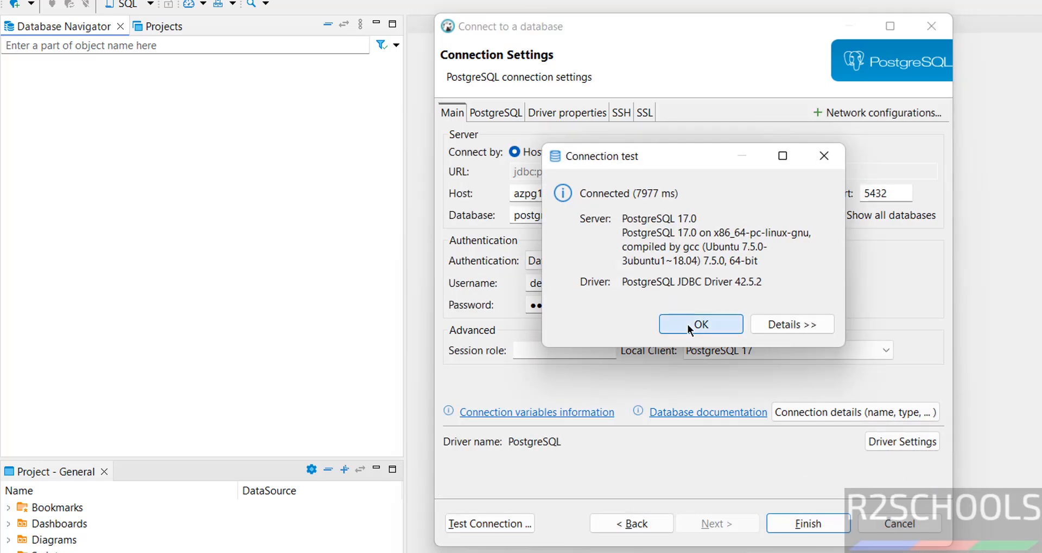
pyautogui.click(700, 324)
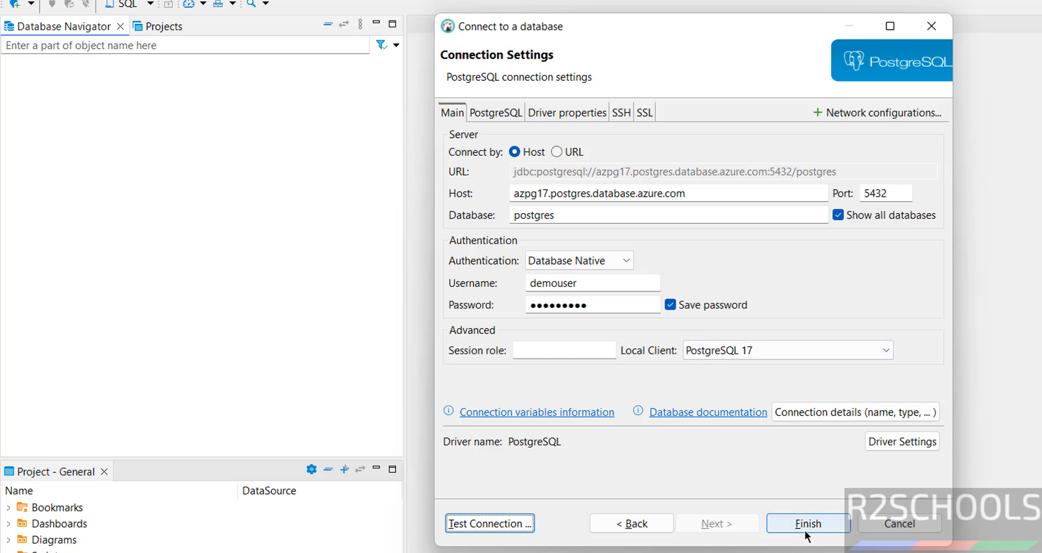
pyautogui.click(807, 524)
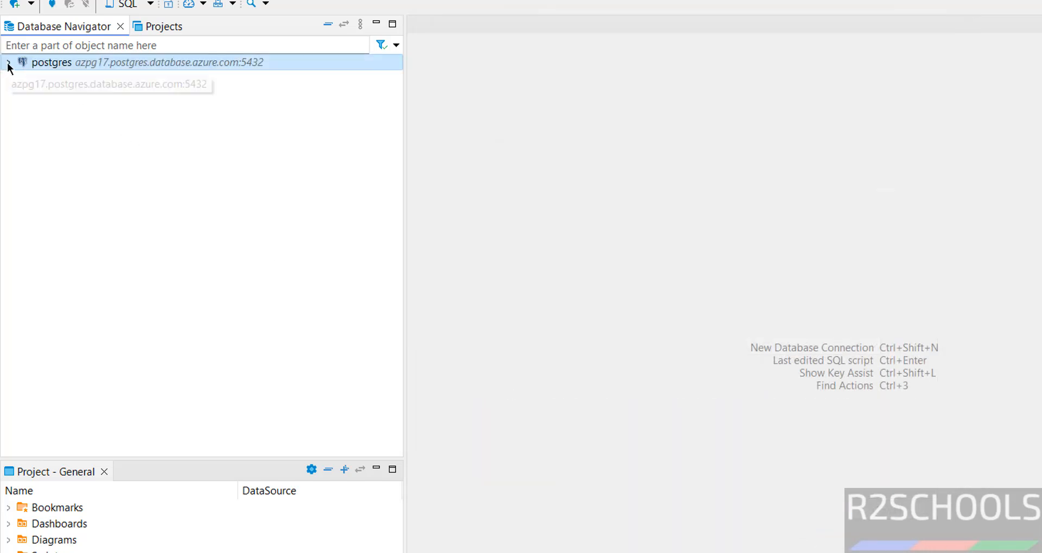
# Expand the new azpg17 connection in DBeaver, then expand azpg17's Login/Group Roles in pgAdmin.
pyautogui.click(8, 62)
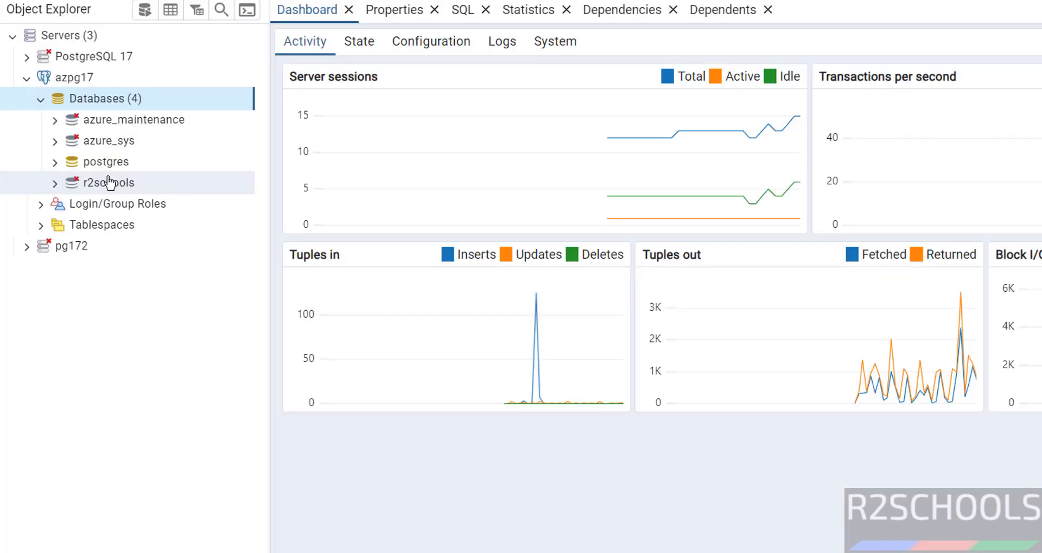
pyautogui.click(120, 204)
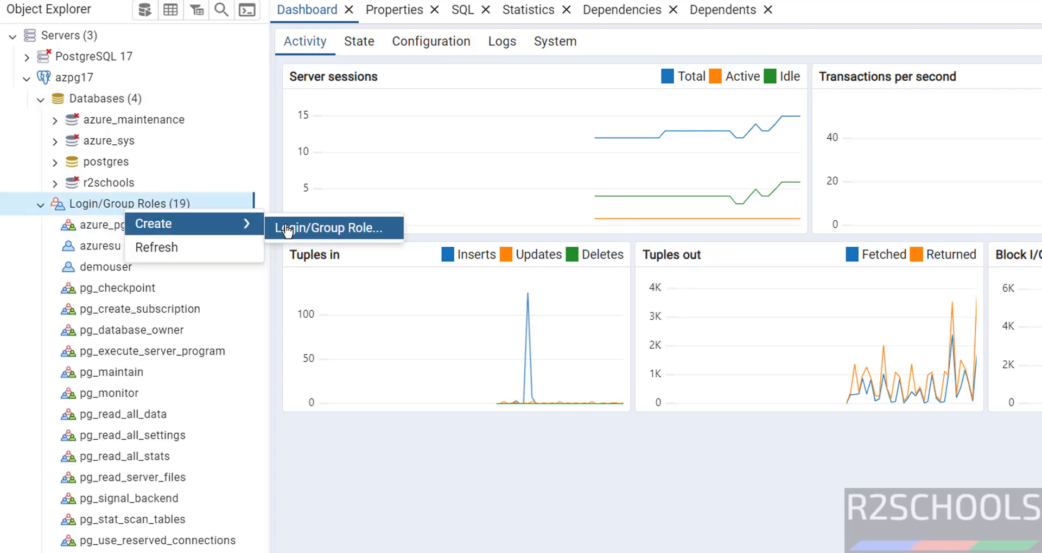
# Create login role james with a password on azpg17 and save it.
pyautogui.click(331, 228)
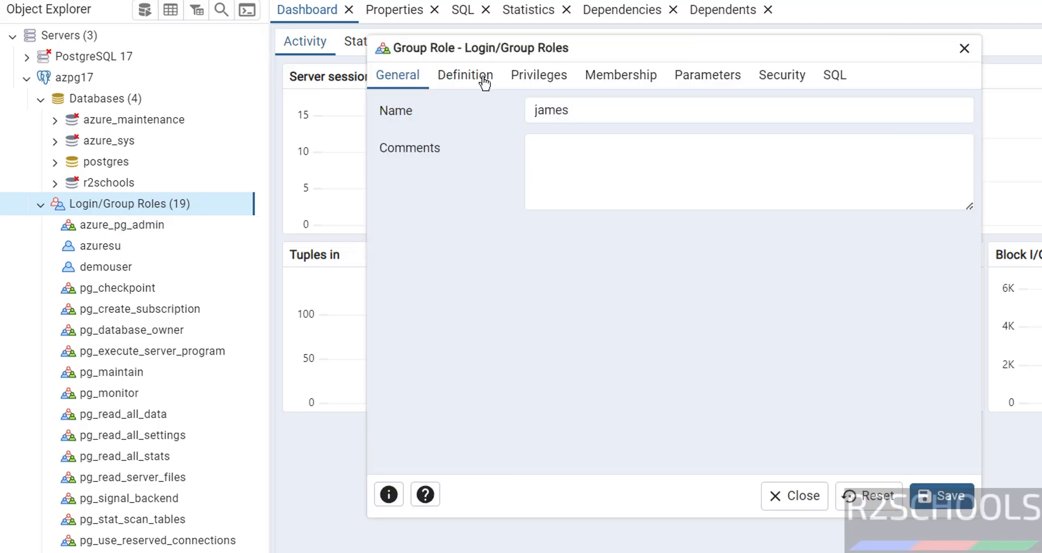
pyautogui.click(465, 74)
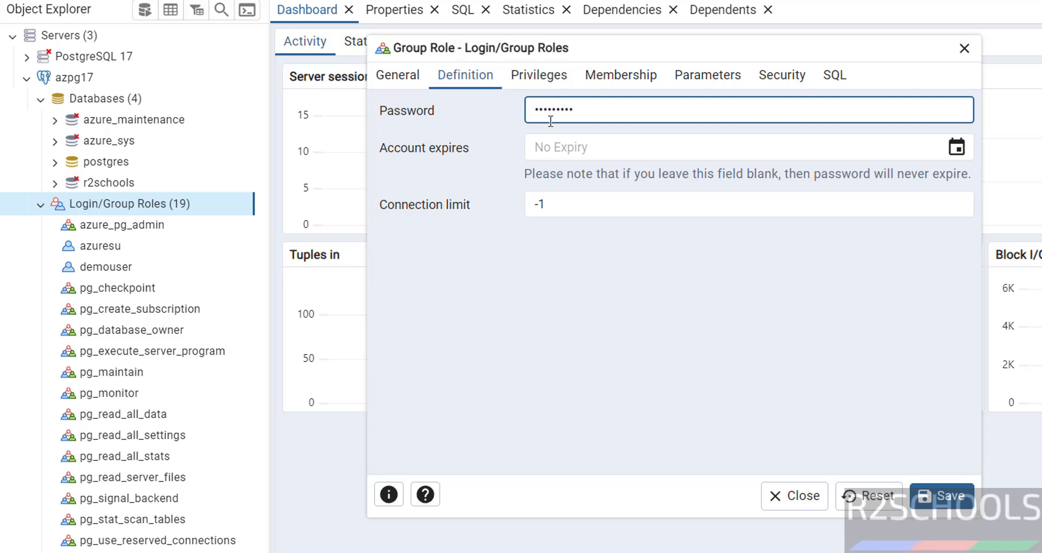
pyautogui.click(941, 497)
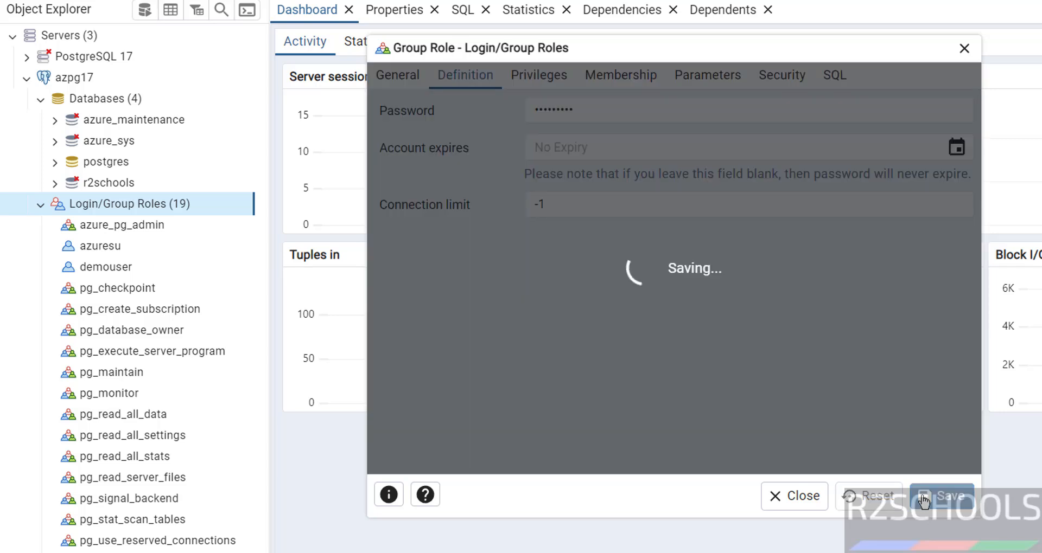
pyautogui.click(941, 495)
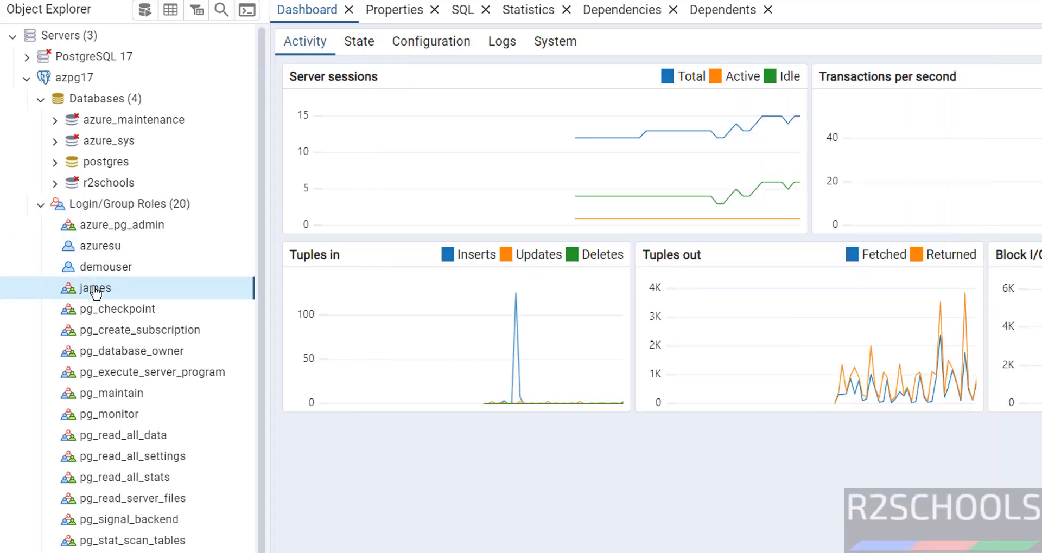
# Open the james role's properties and view its Privileges, showing login and superuser disabled.
pyautogui.doubleClick(95, 288)
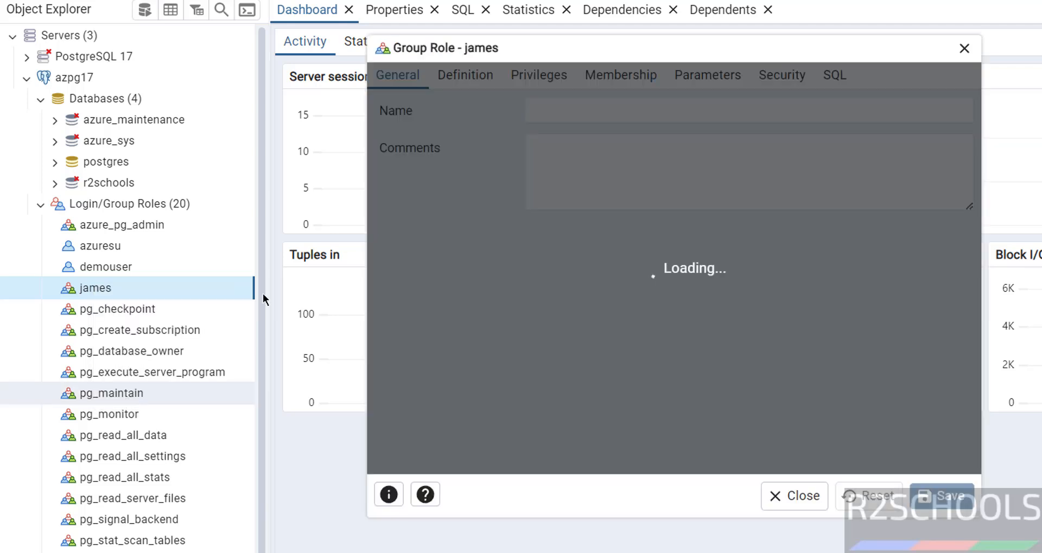
pyautogui.click(539, 74)
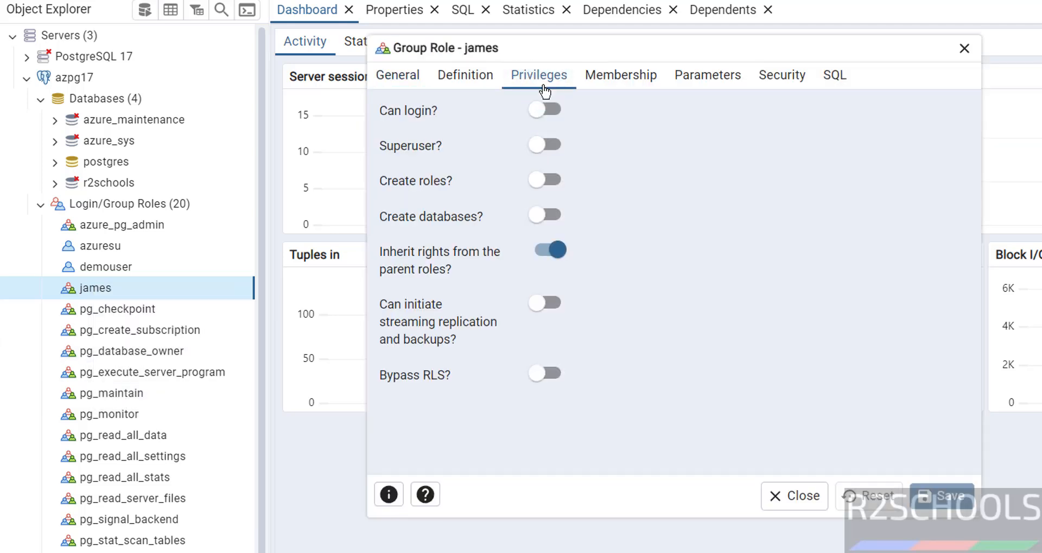
pyautogui.click(543, 109)
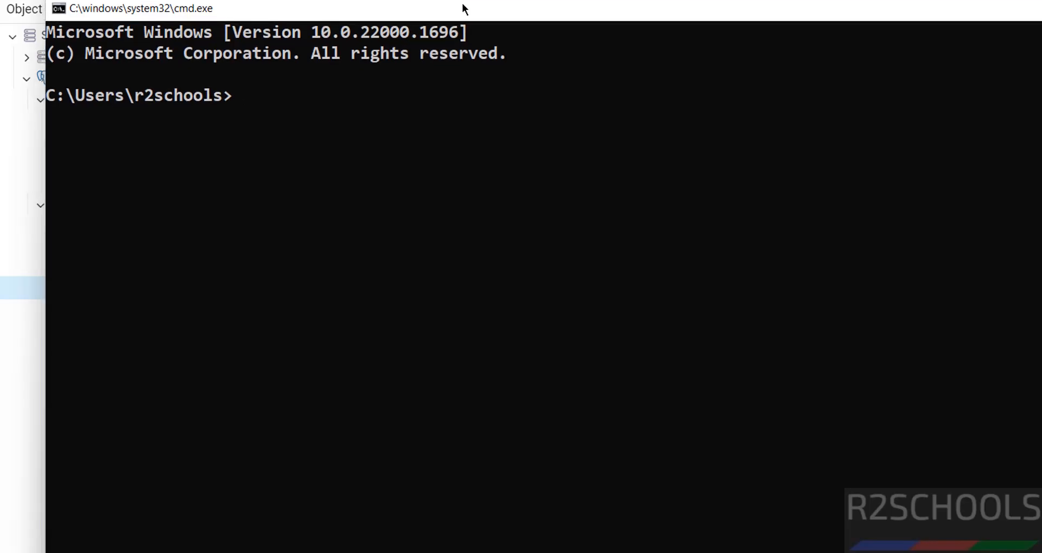
# Run psql -h azpg17.postgres.database.azure.com -U demouser -d postgres and submit the password.
pyautogui.write('p')
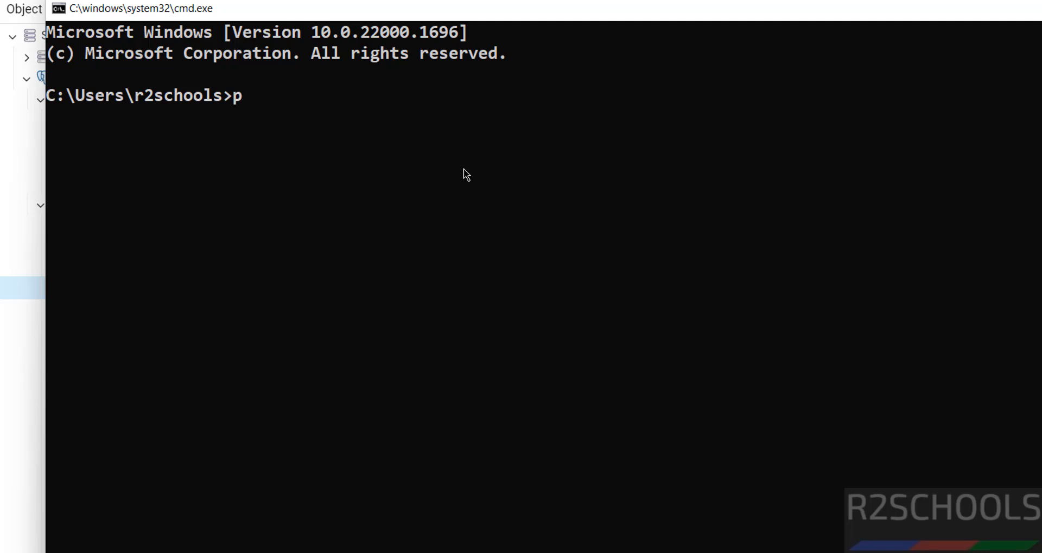
pyautogui.write('sql -h')
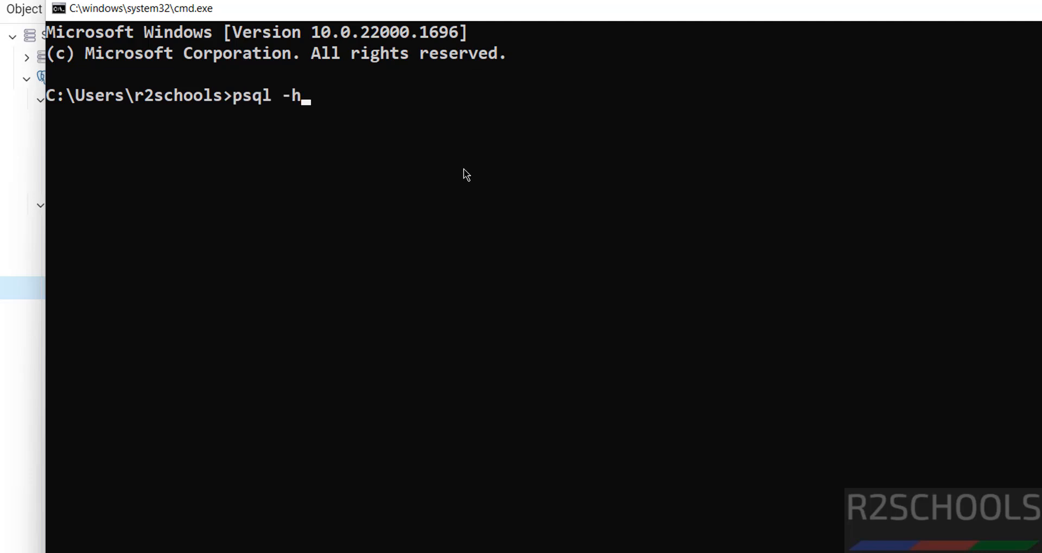
pyautogui.write('azpg17.postgres.database.azure.com')
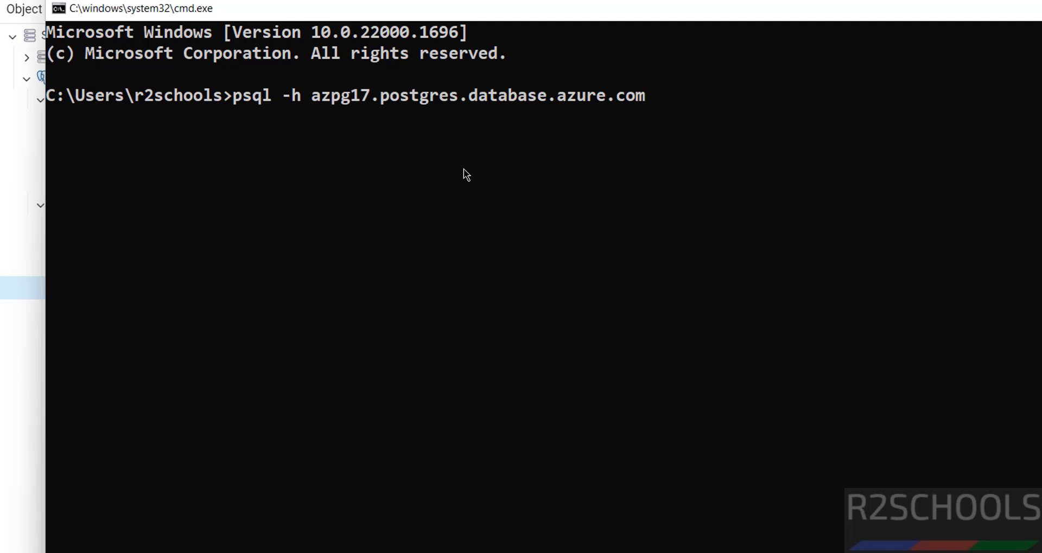
pyautogui.write('-U demou')
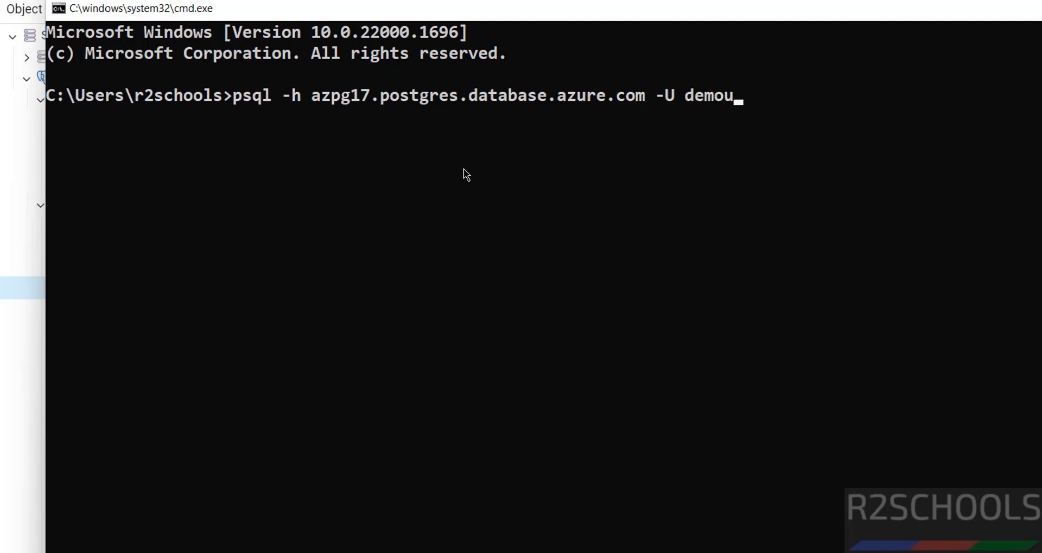
pyautogui.write('ser -d')
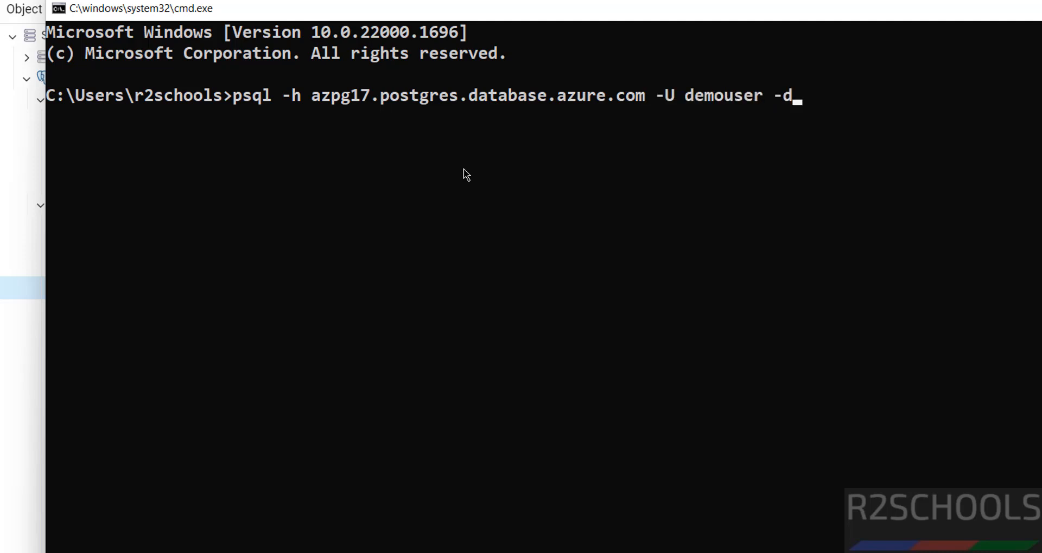
pyautogui.write('postgres')
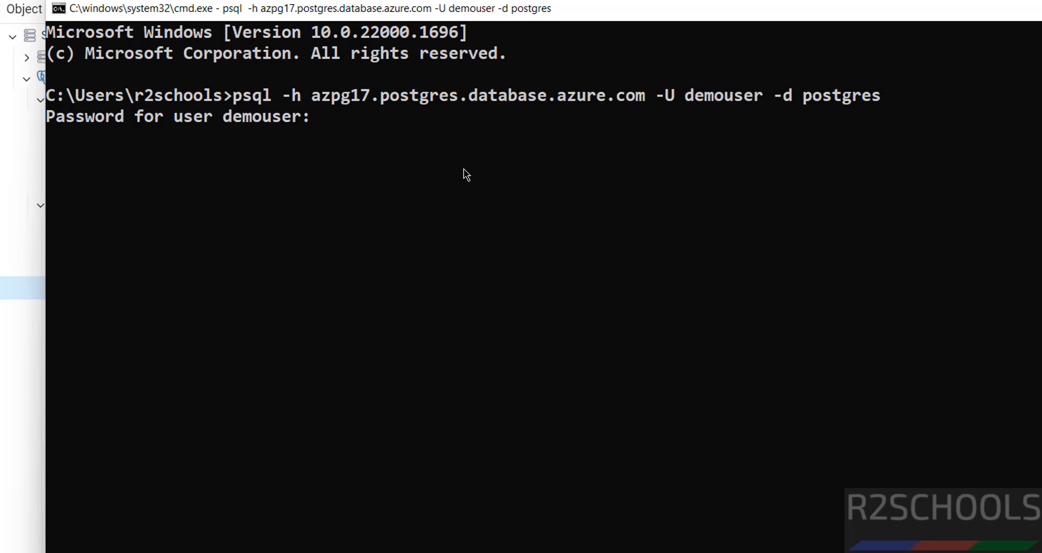
pyautogui.press('Enter')
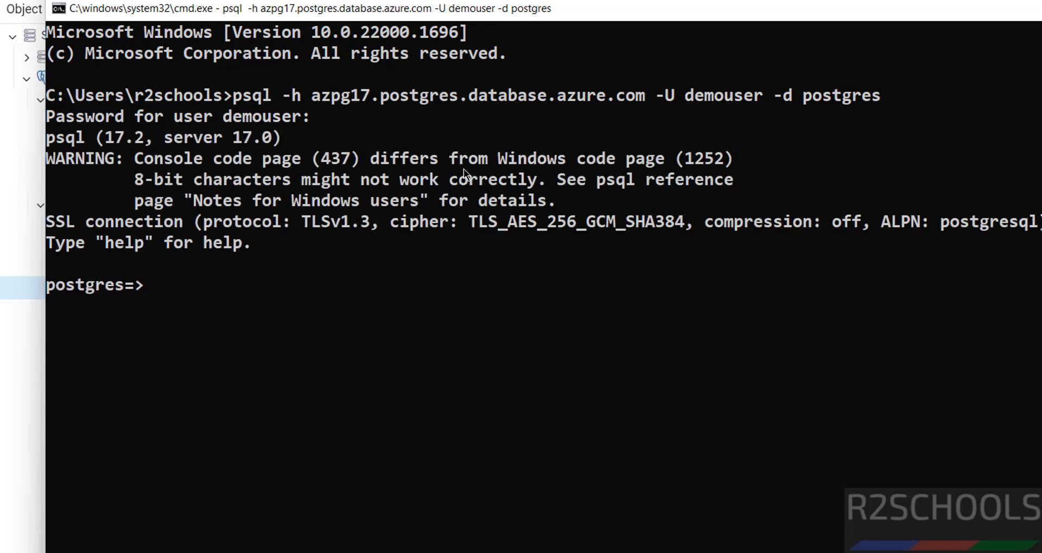
# Run \l to list the six databases, then \c r2schools to switch databases.
pyautogui.write('\\l')
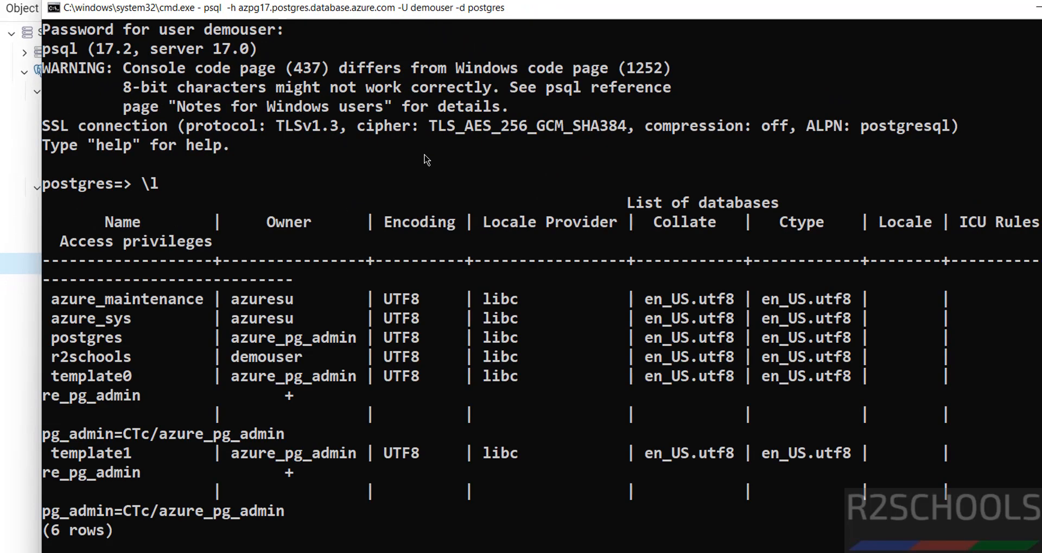
pyautogui.moveTo(109, 384)
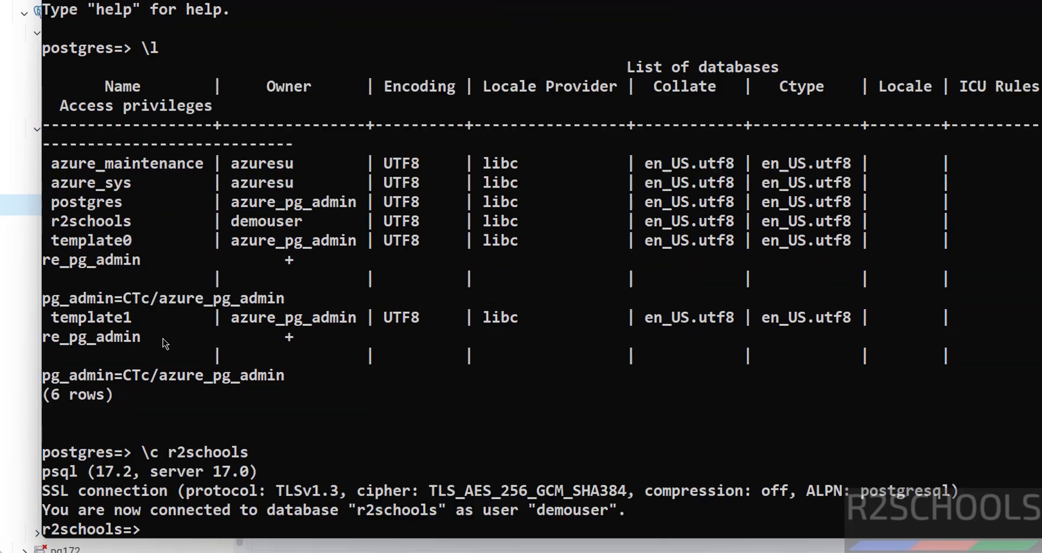
pyautogui.write('\\t')
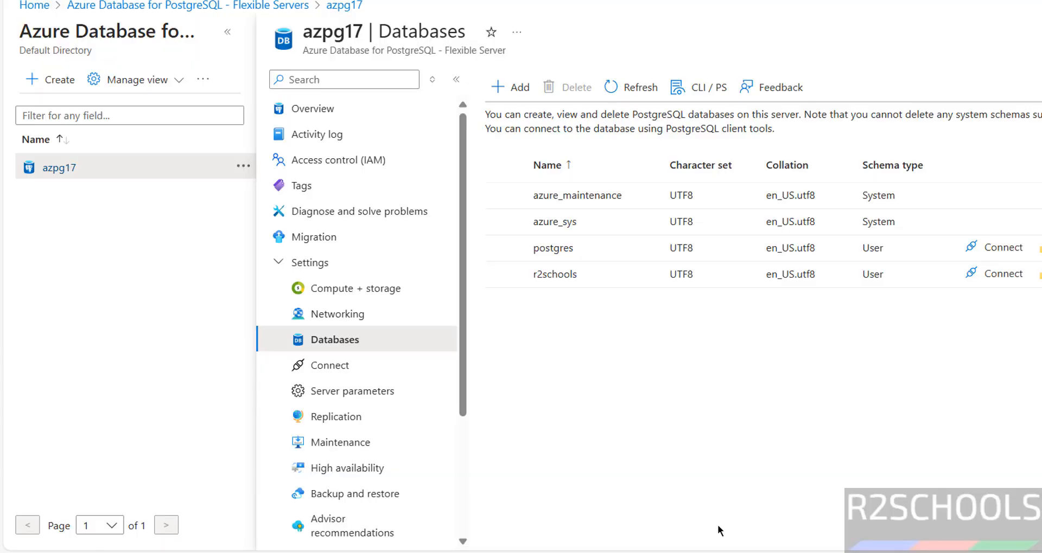
pyautogui.moveTo(326, 110)
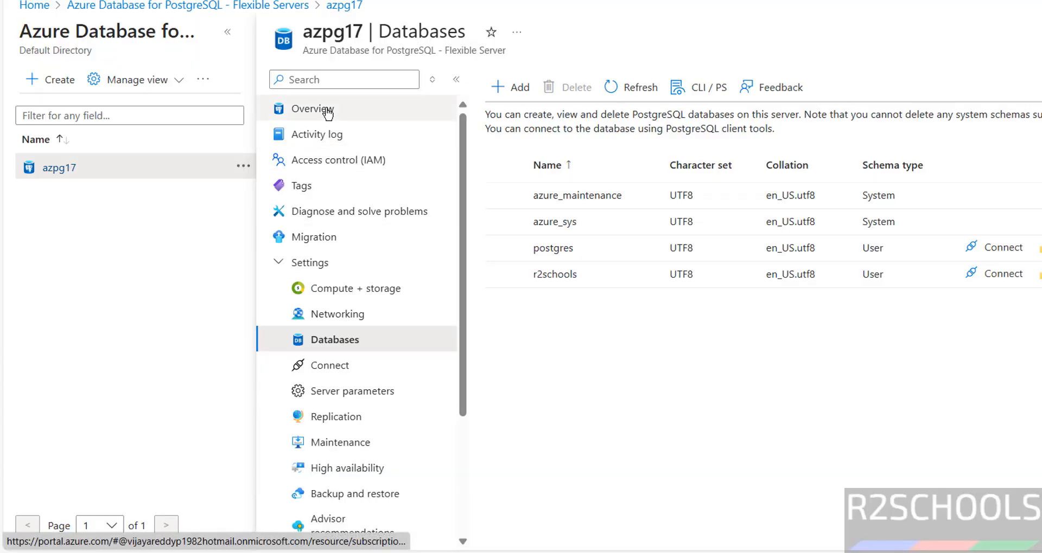
# Return to azpg17's Overview showing status Available, admin demouser and PostgreSQL 17.0.
pyautogui.click(313, 109)
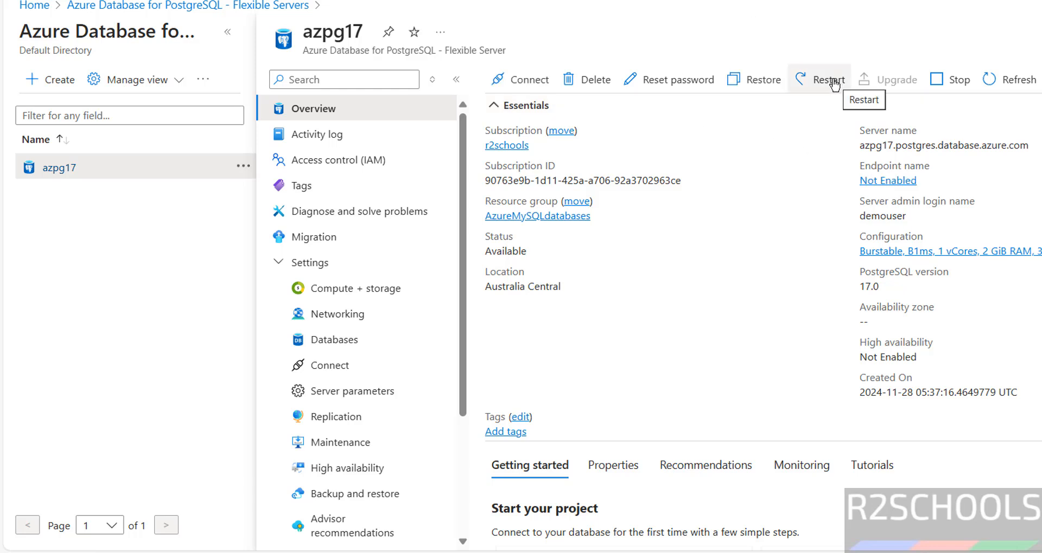
pyautogui.moveTo(946, 80)
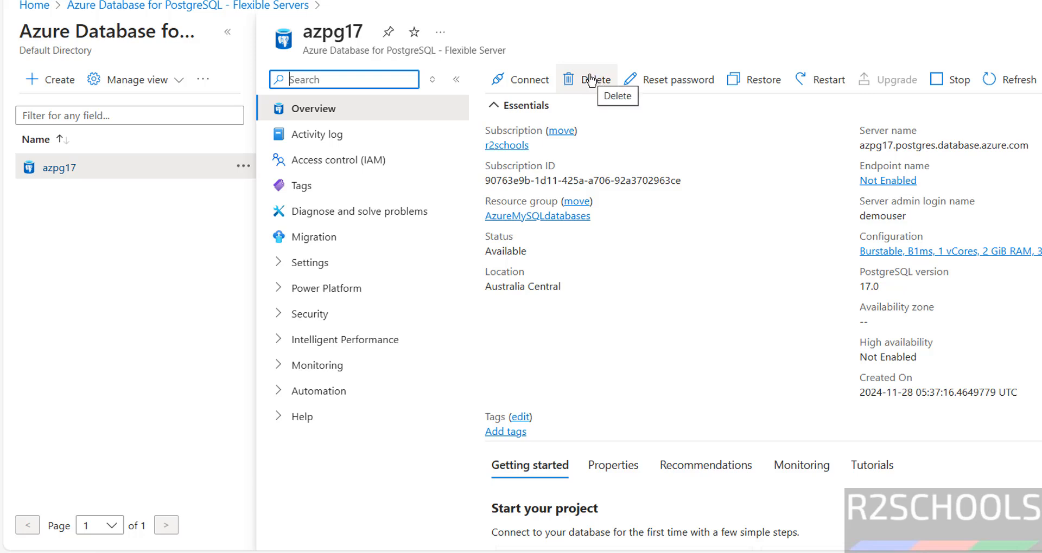
pyautogui.moveTo(629, 50)
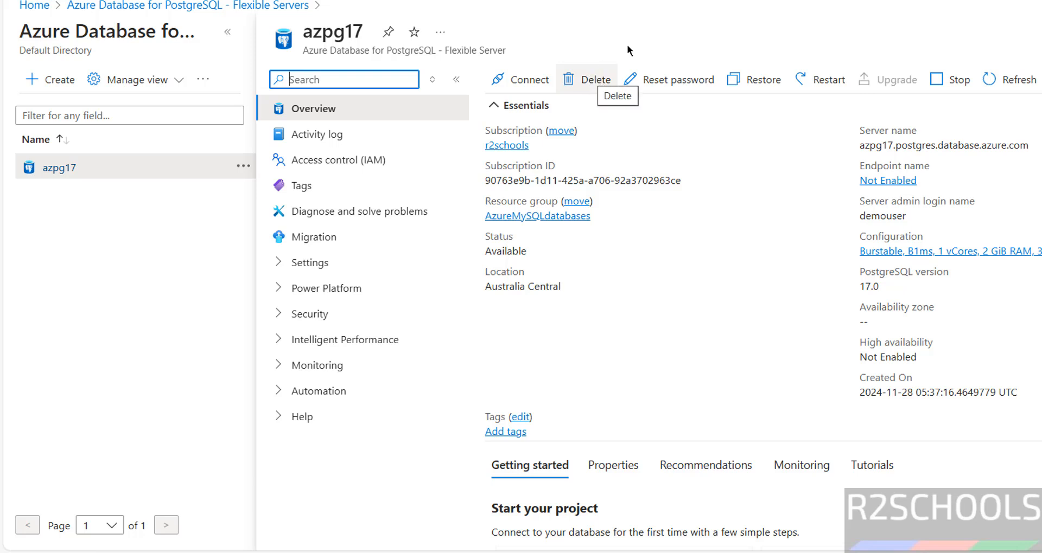
pyautogui.moveTo(603, 93)
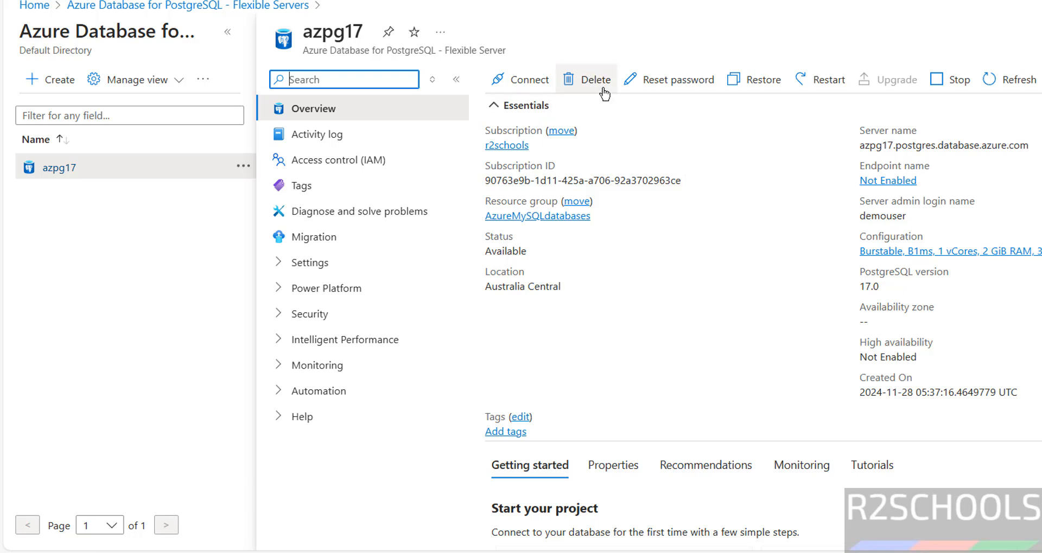
pyautogui.moveTo(752, 163)
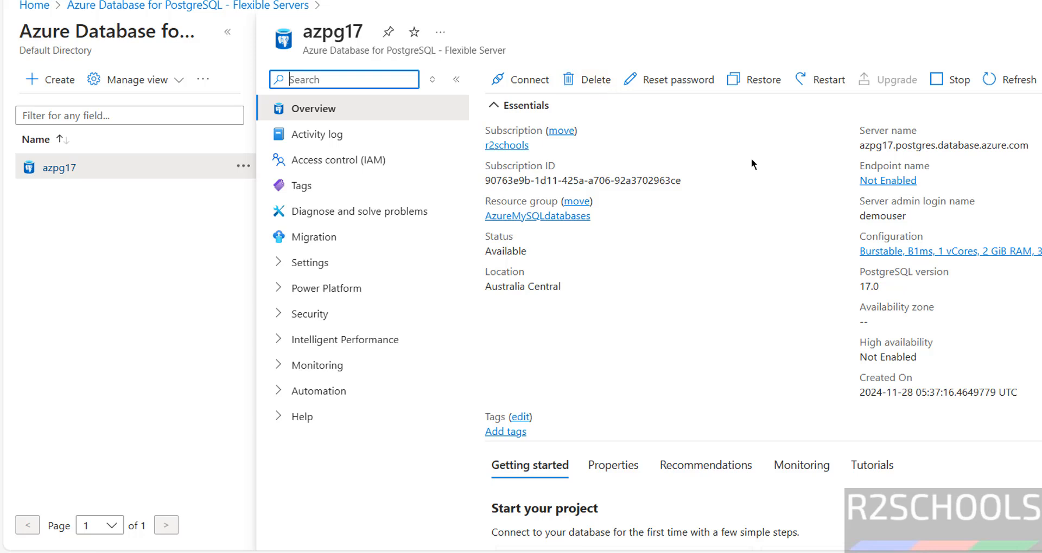
pyautogui.moveTo(958, 79)
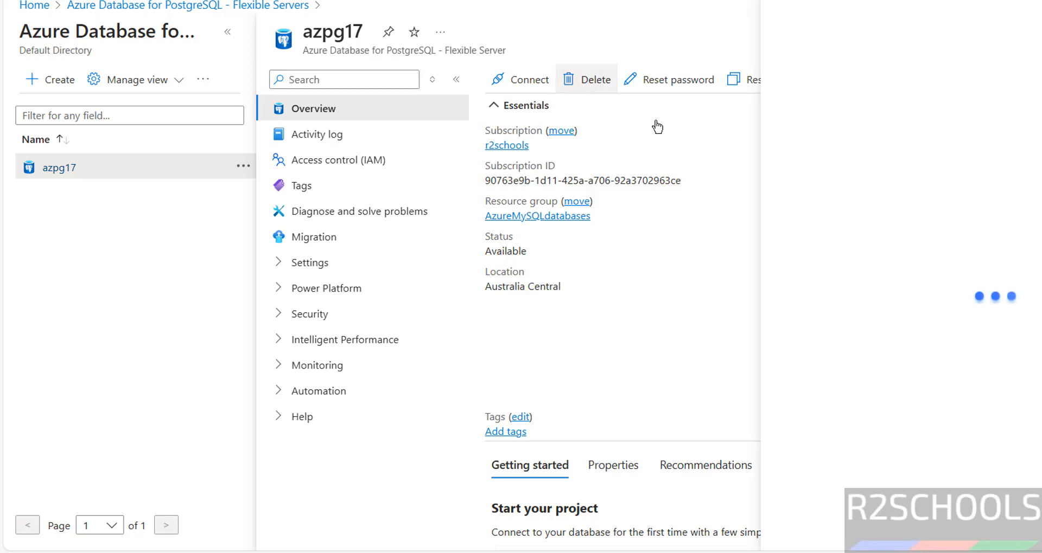
pyautogui.click(586, 79)
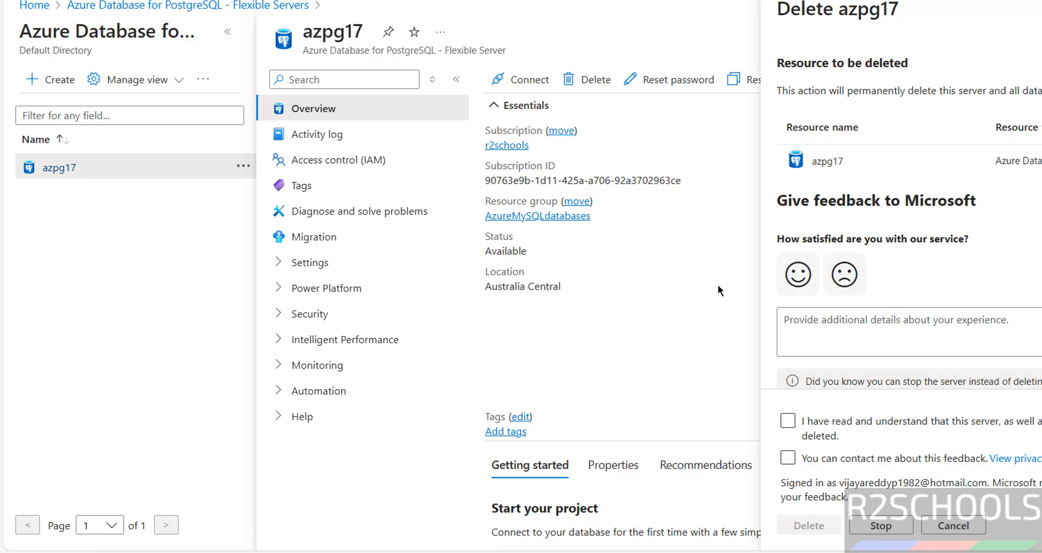
pyautogui.moveTo(1035, 153)
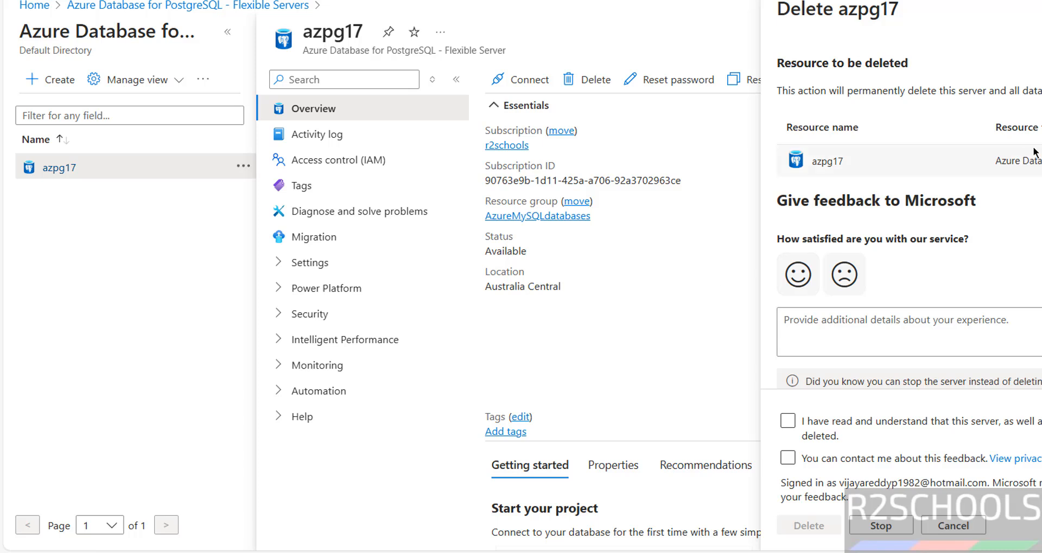
pyautogui.click(952, 526)
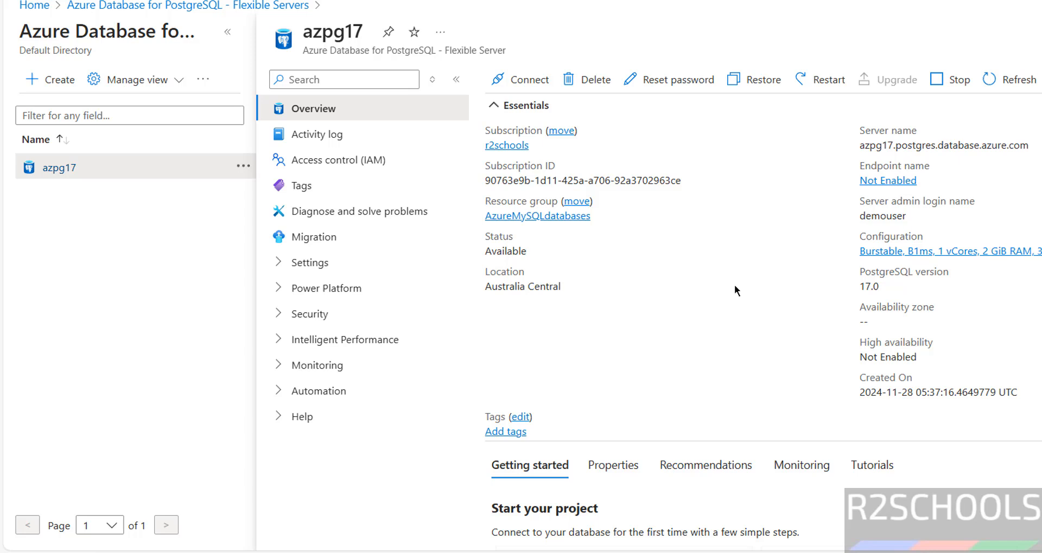